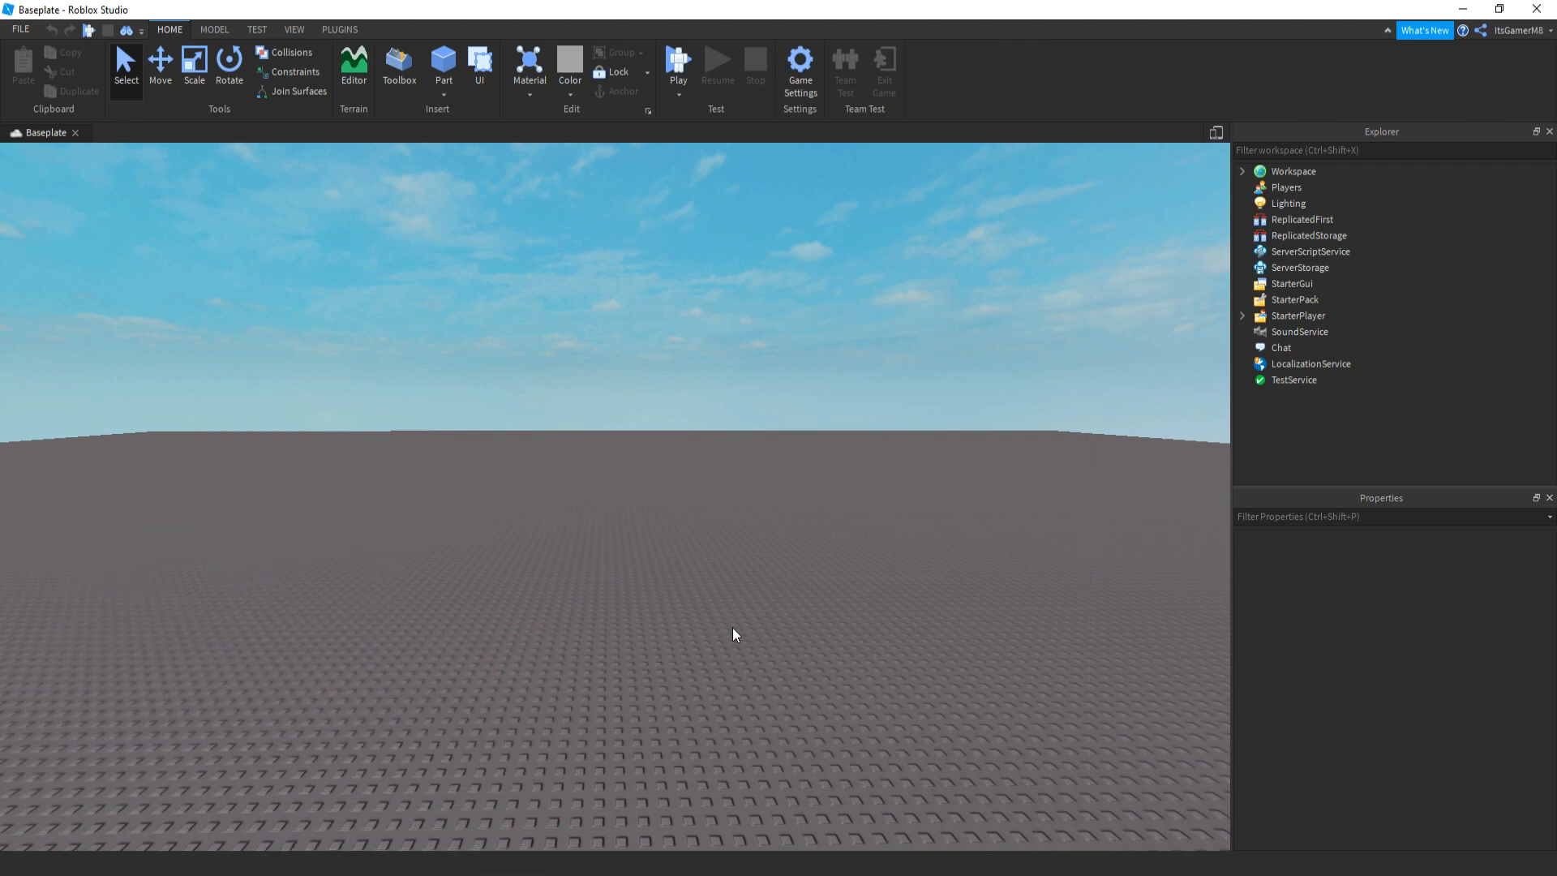
pyautogui.moveTo(929, 341)
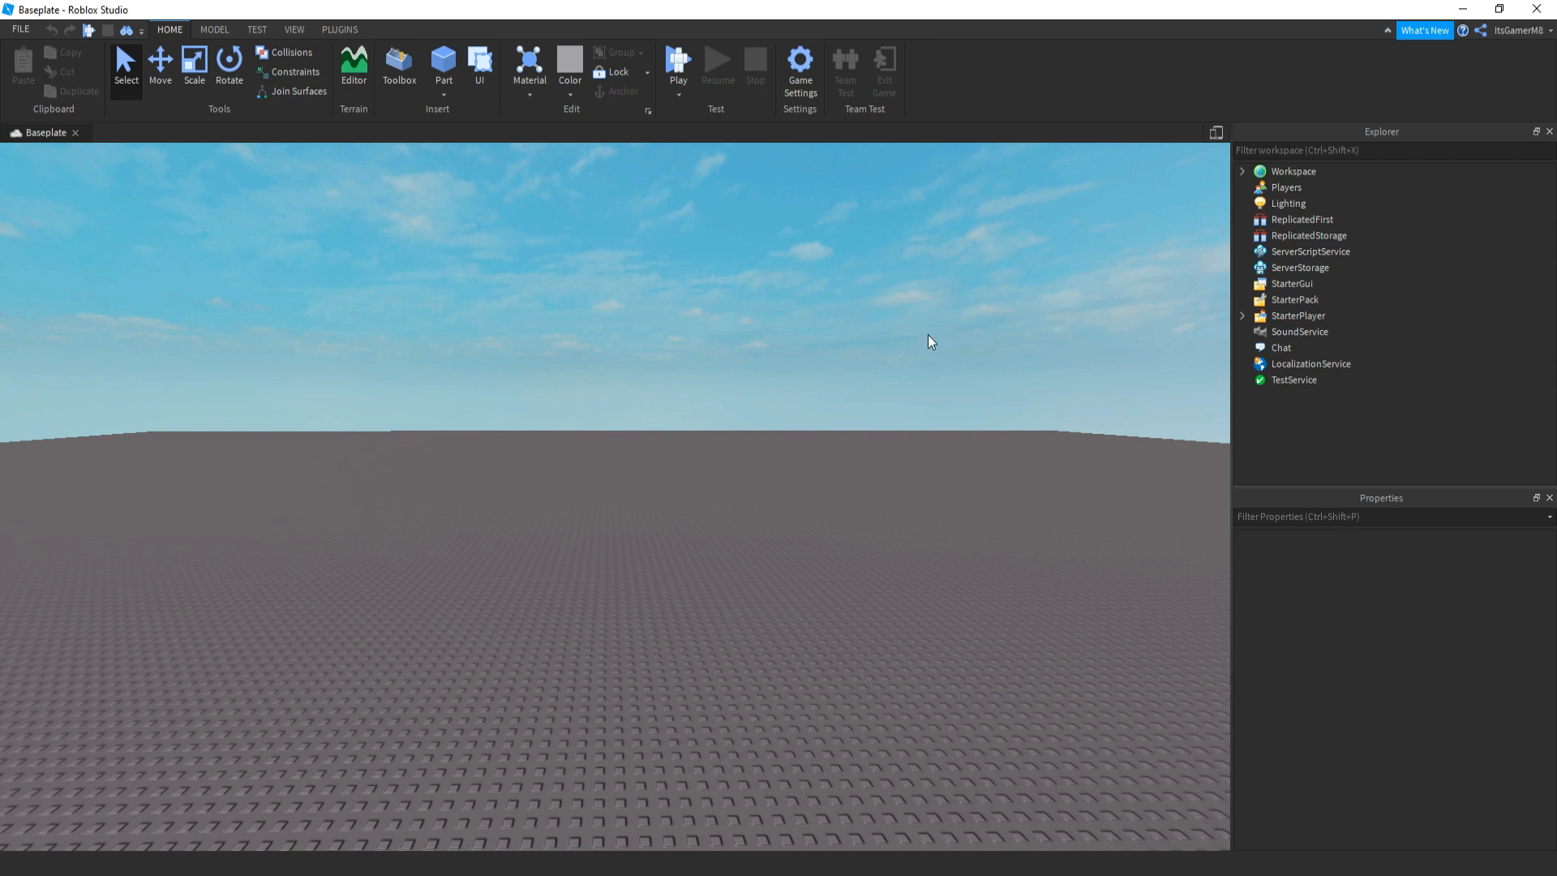
# Insert a RemoteEvent into ReplicatedStorage and rename it TimerRemoteEvent.
pyautogui.click(1307, 236)
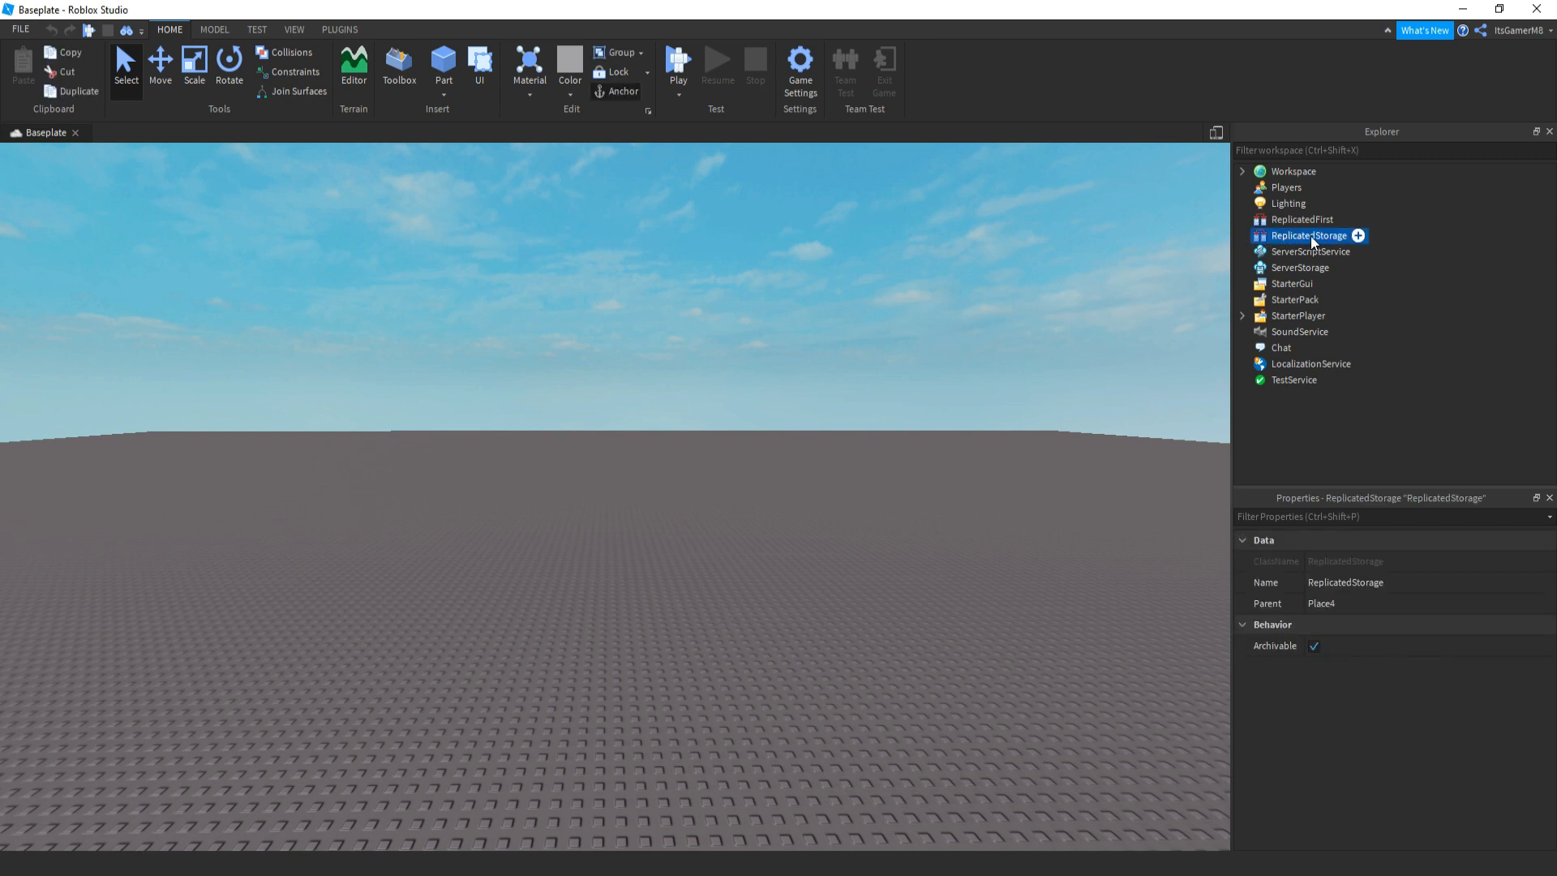
pyautogui.click(1357, 235)
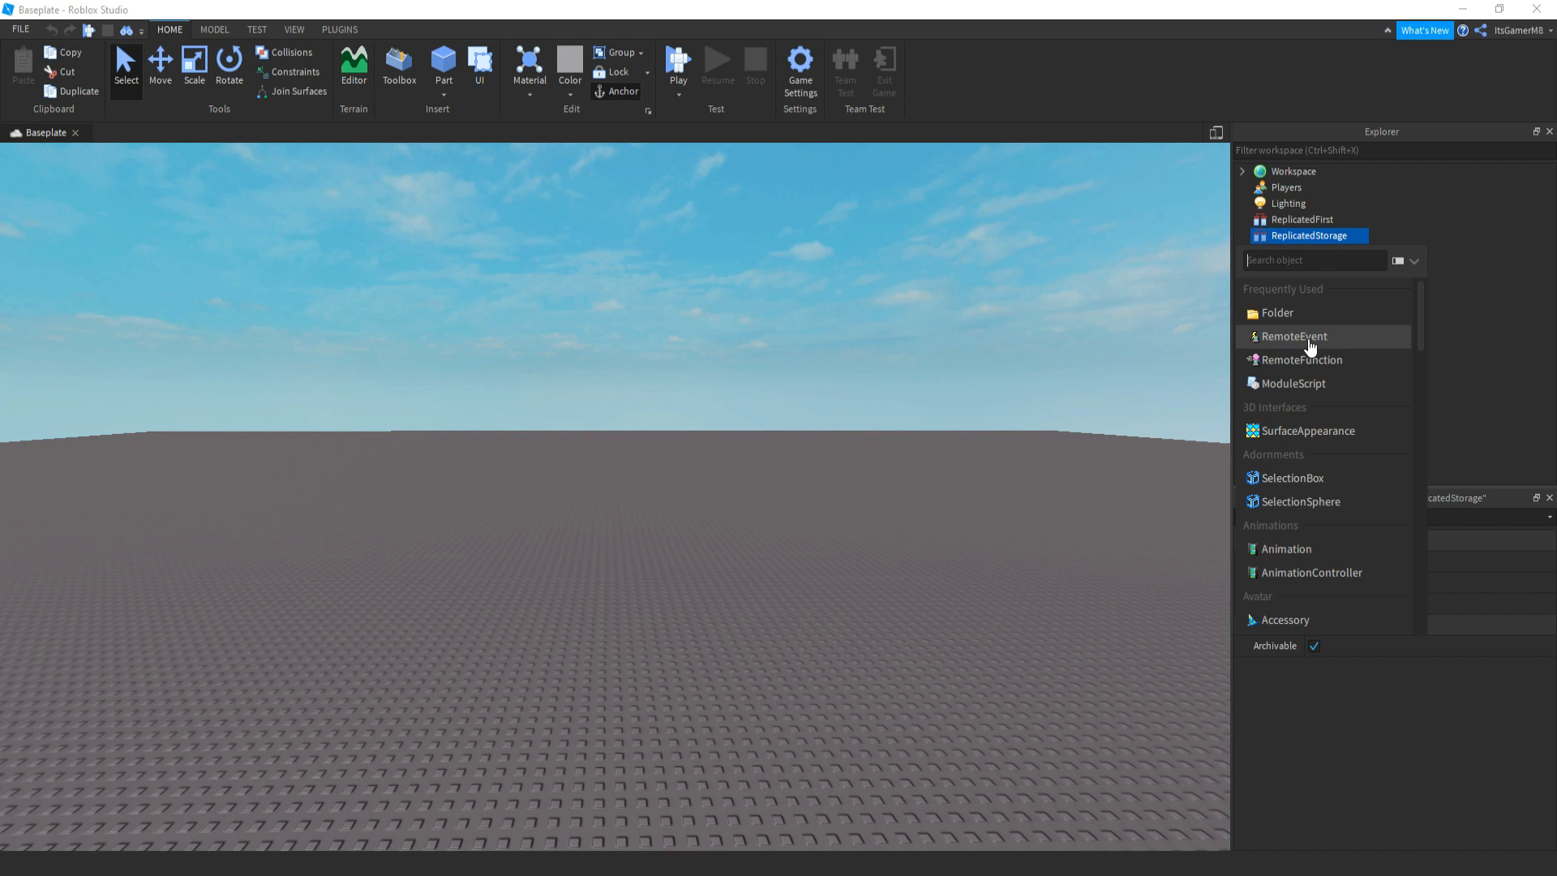
pyautogui.click(1294, 336)
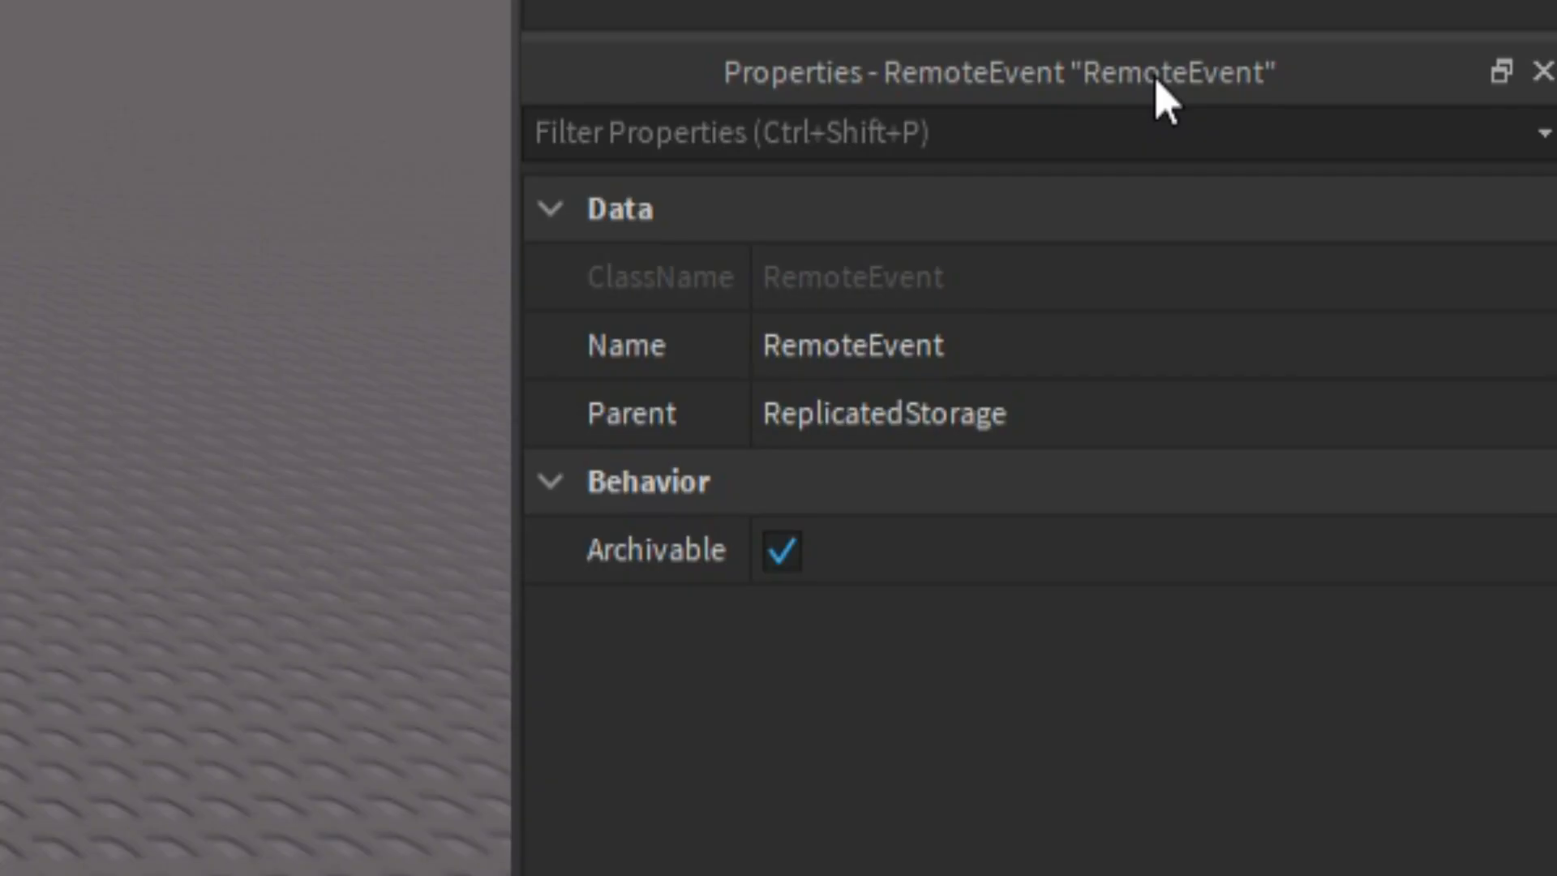
pyautogui.write('Ti')
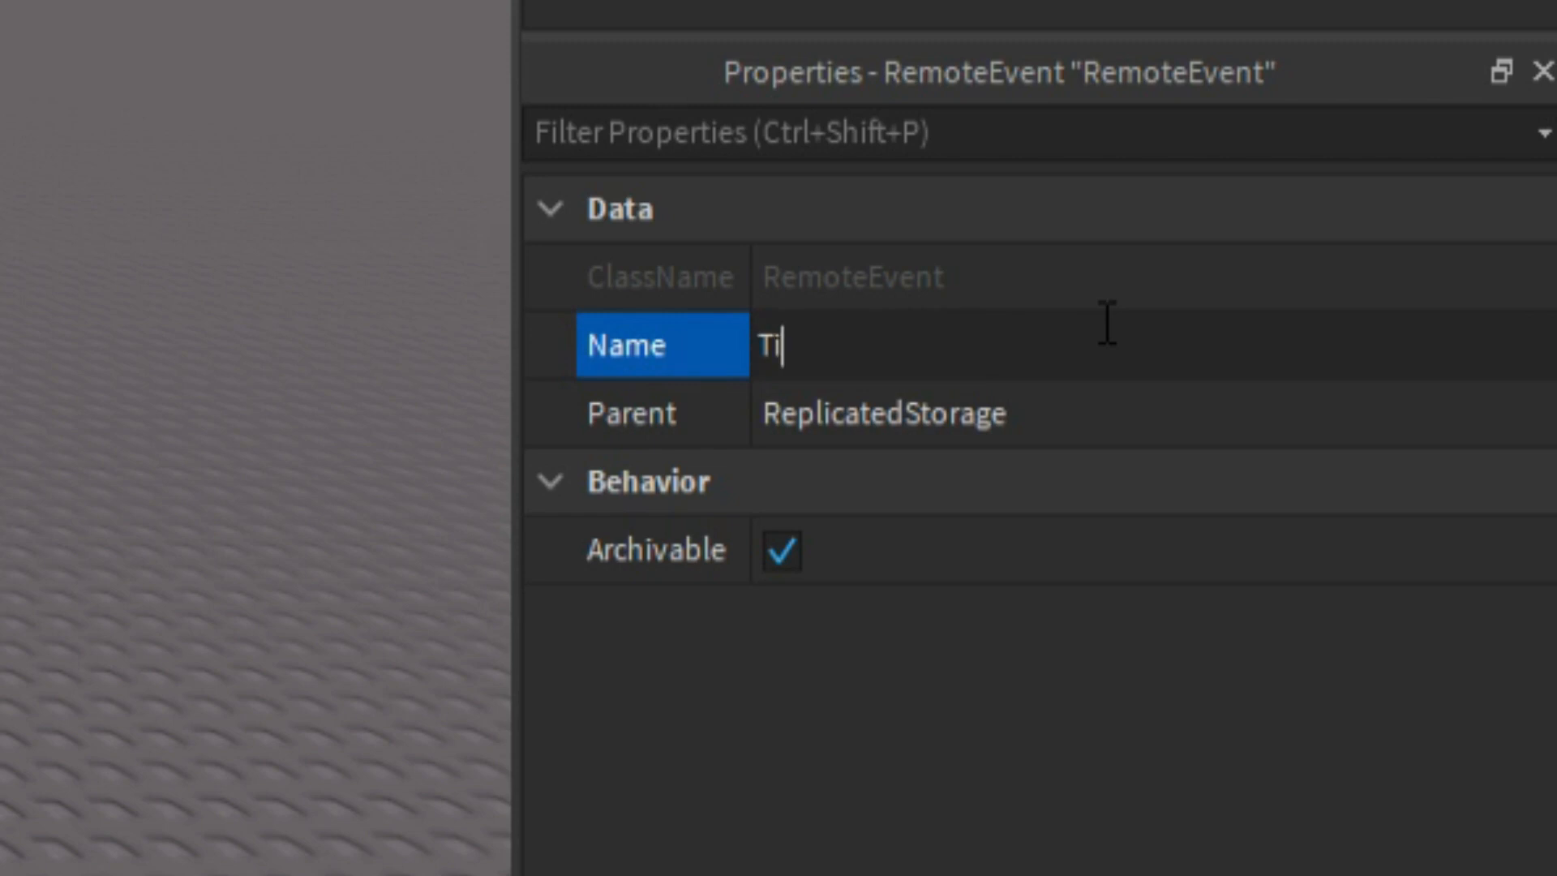
pyautogui.write('merRemoteEv')
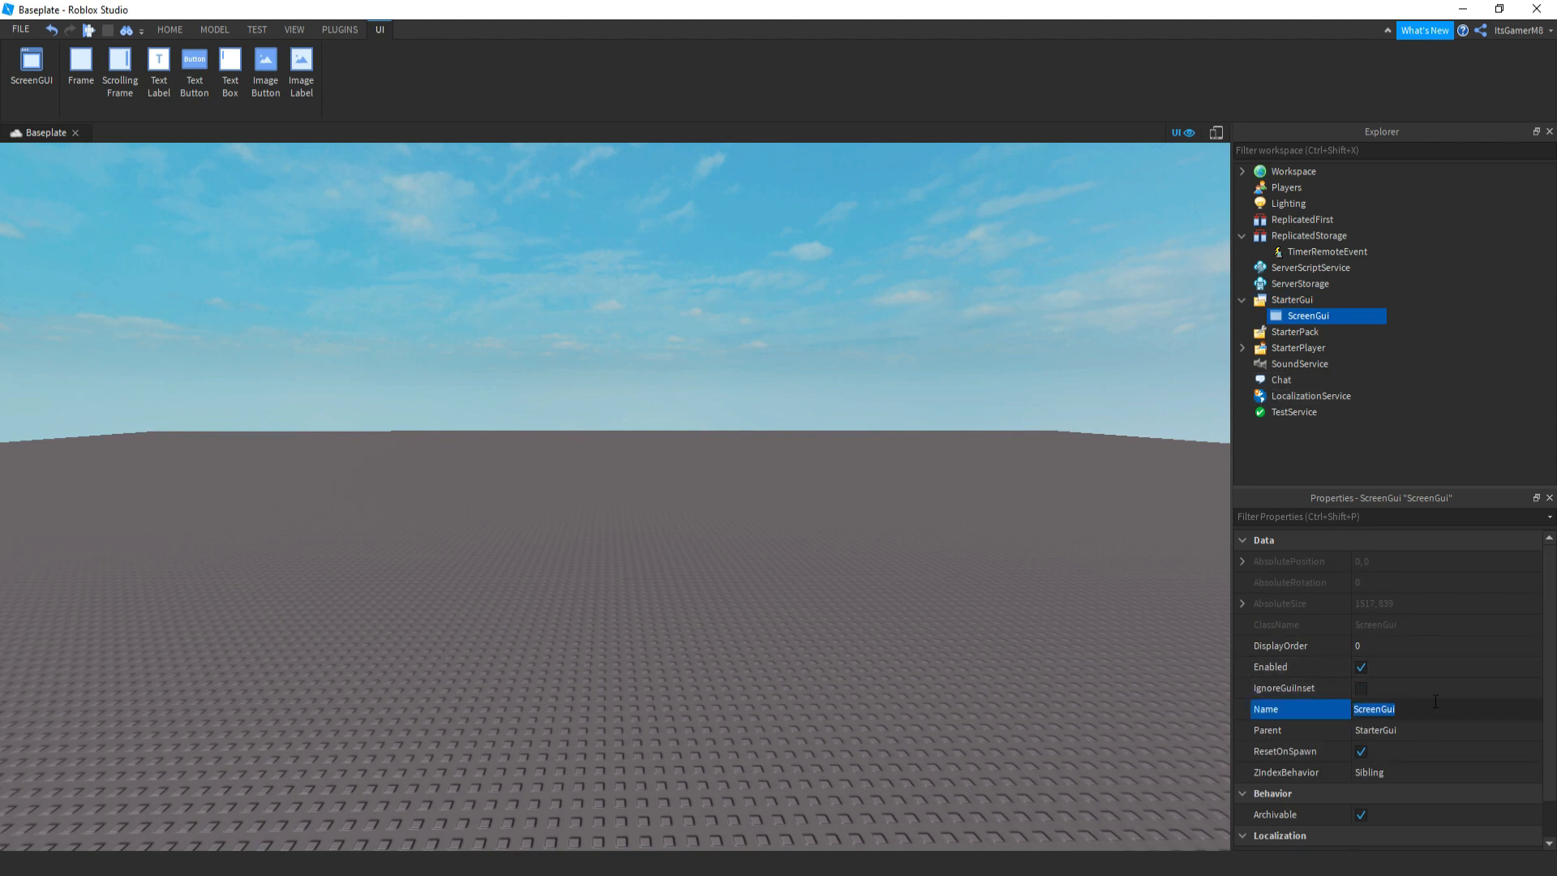
# Rename the ScreenGui to TimerGui and insert a TextLabel inside it.
pyautogui.write('TimerGui')
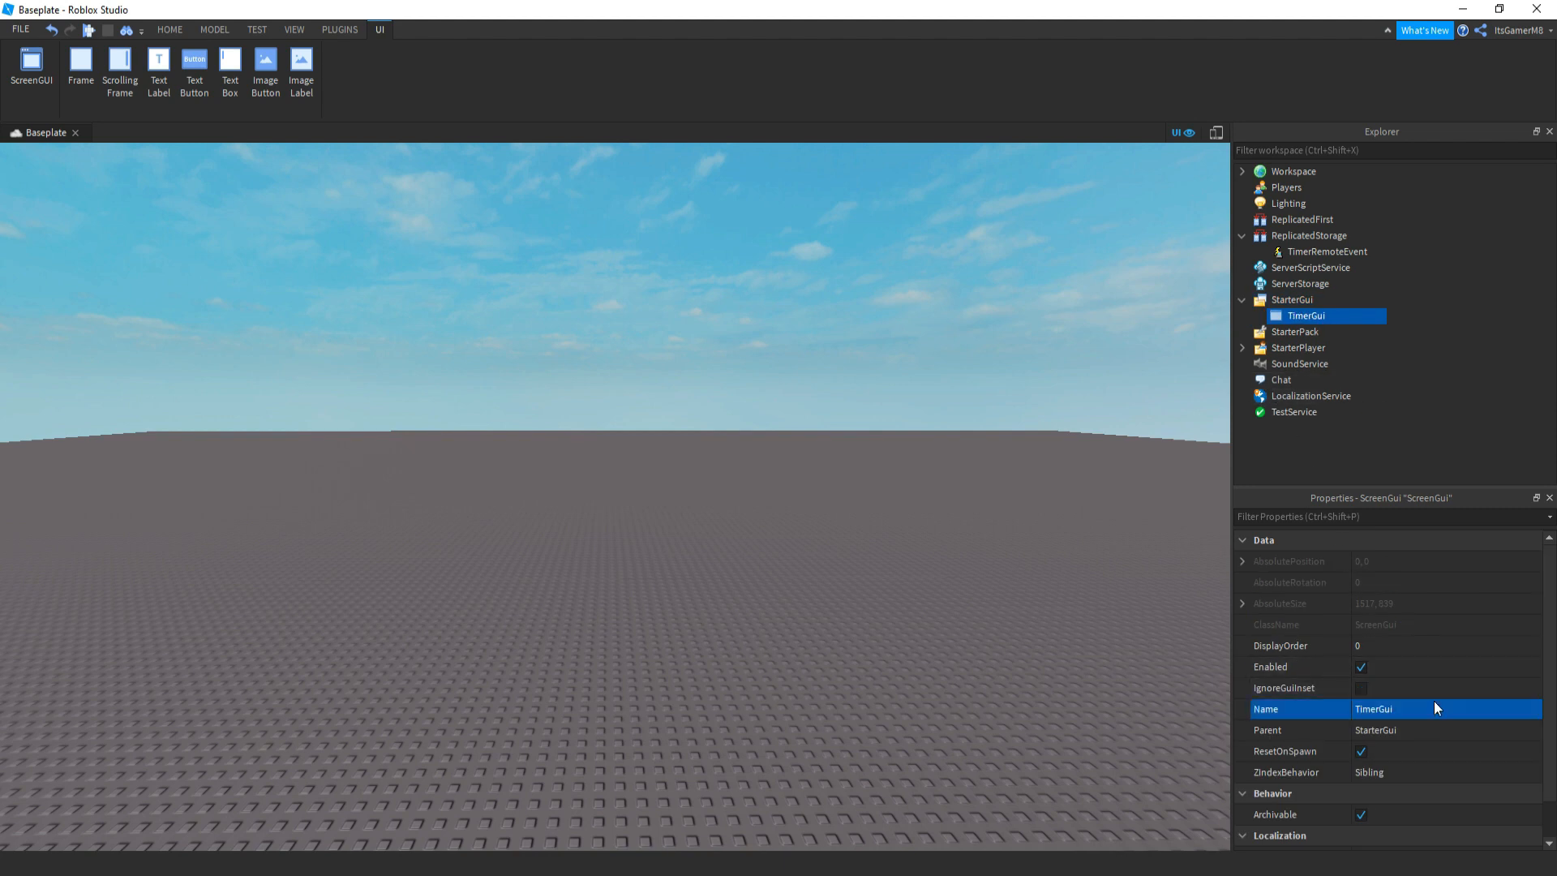
pyautogui.click(1338, 316)
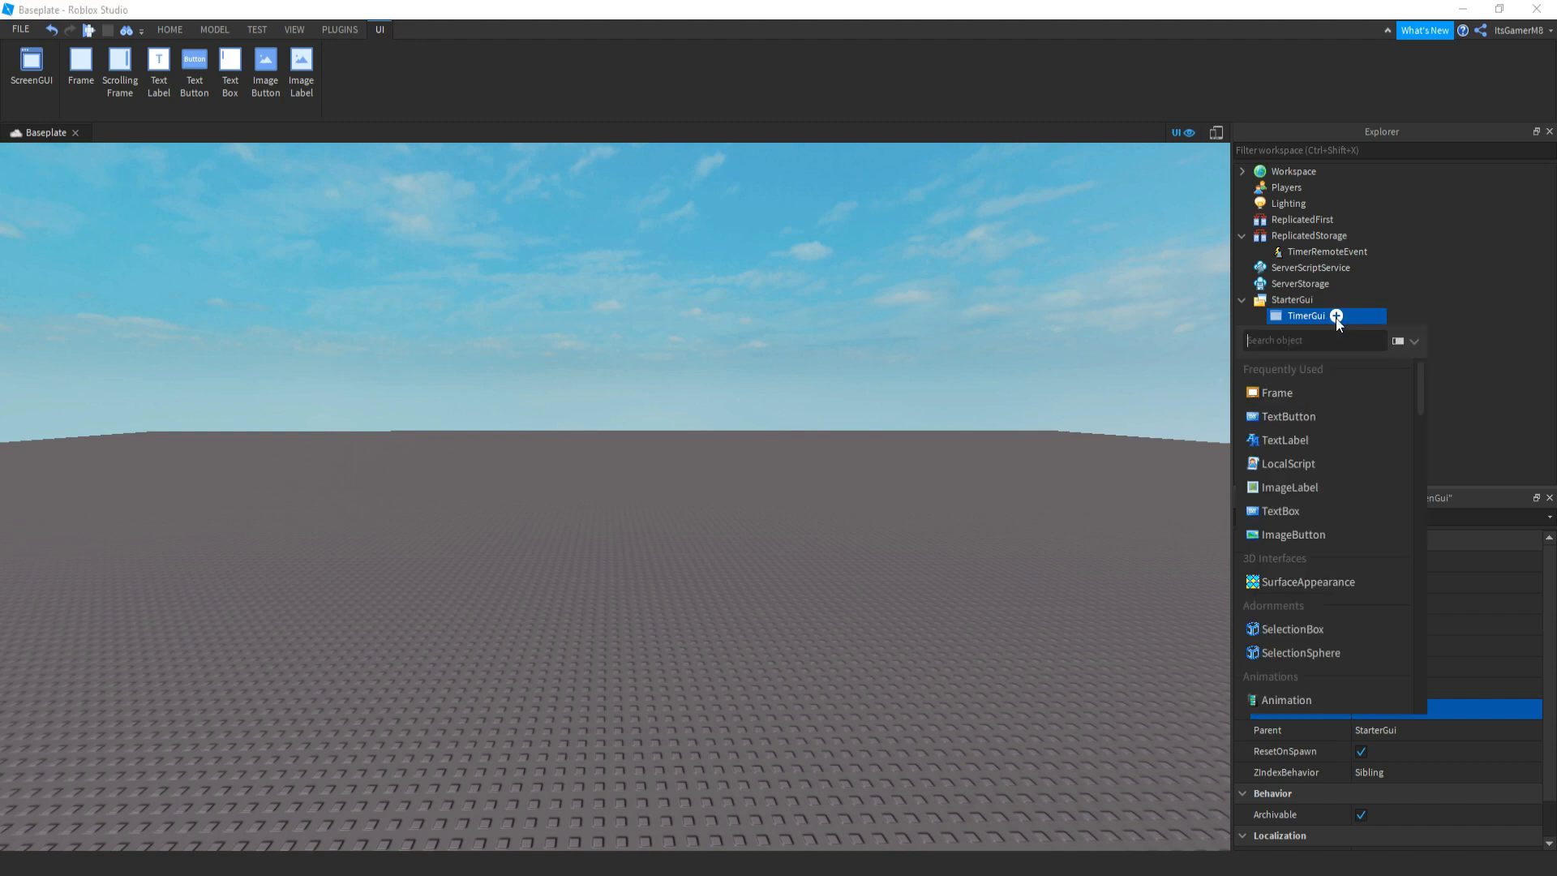
pyautogui.moveTo(1285, 439)
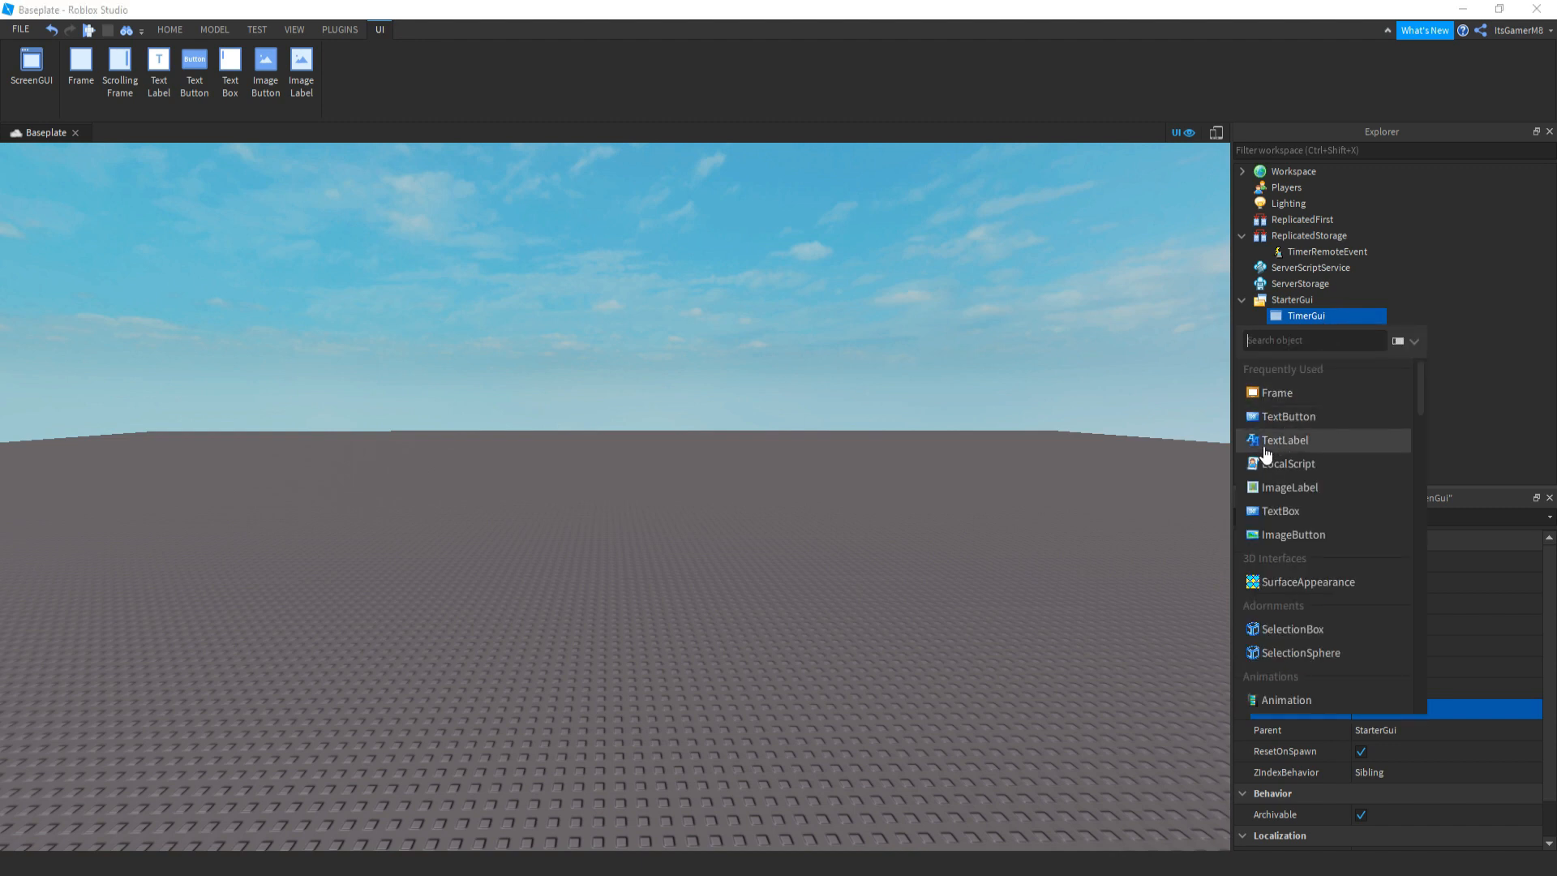
pyautogui.click(1284, 439)
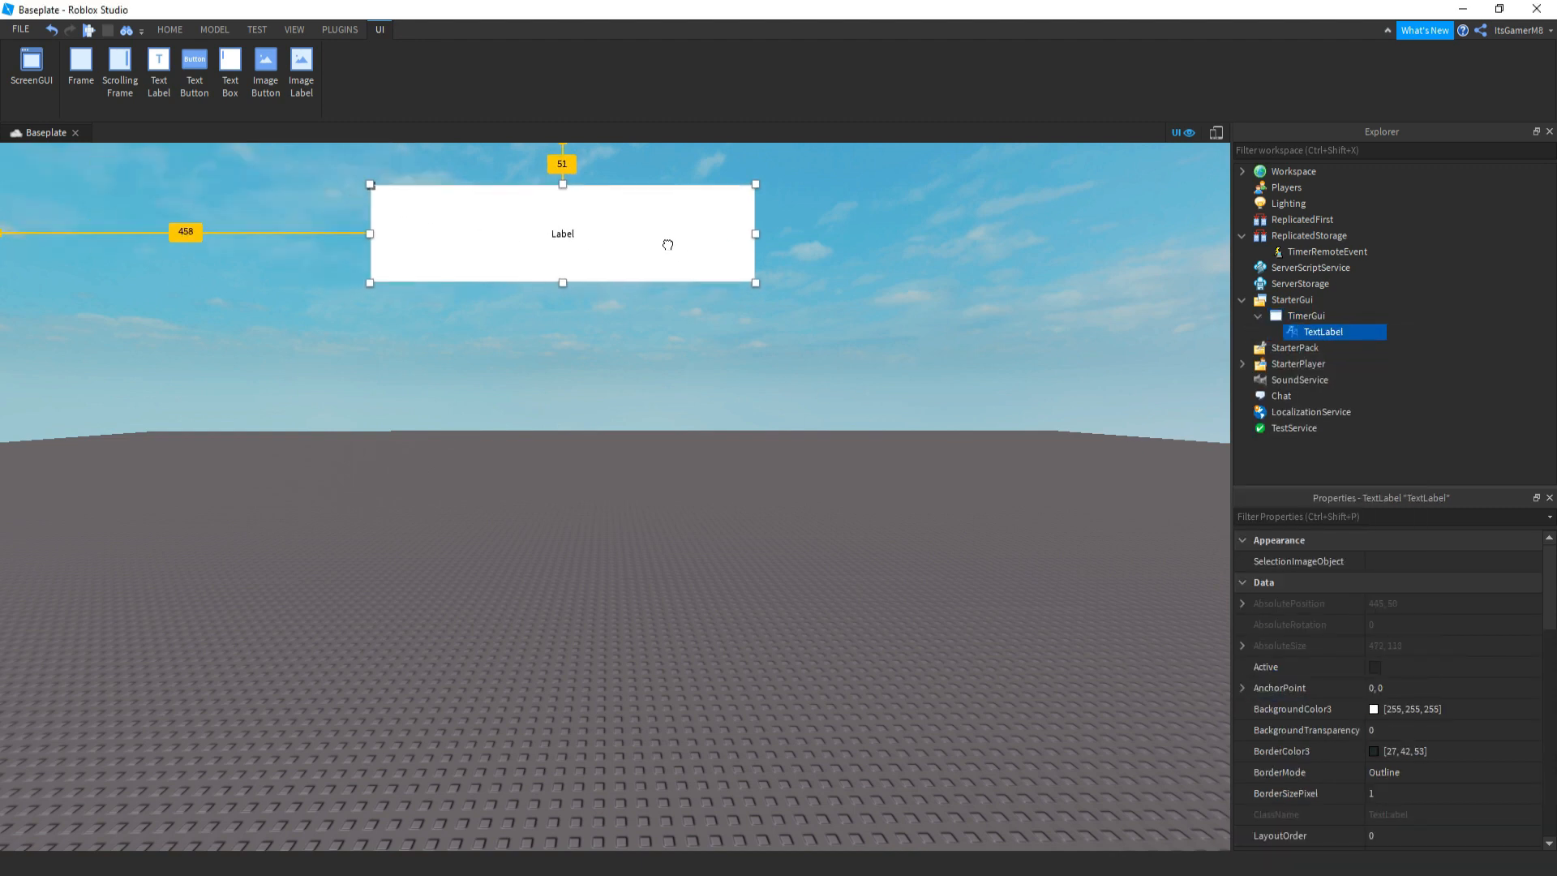
# Select the styled label and rename it TimerLabel.
pyautogui.click(169, 29)
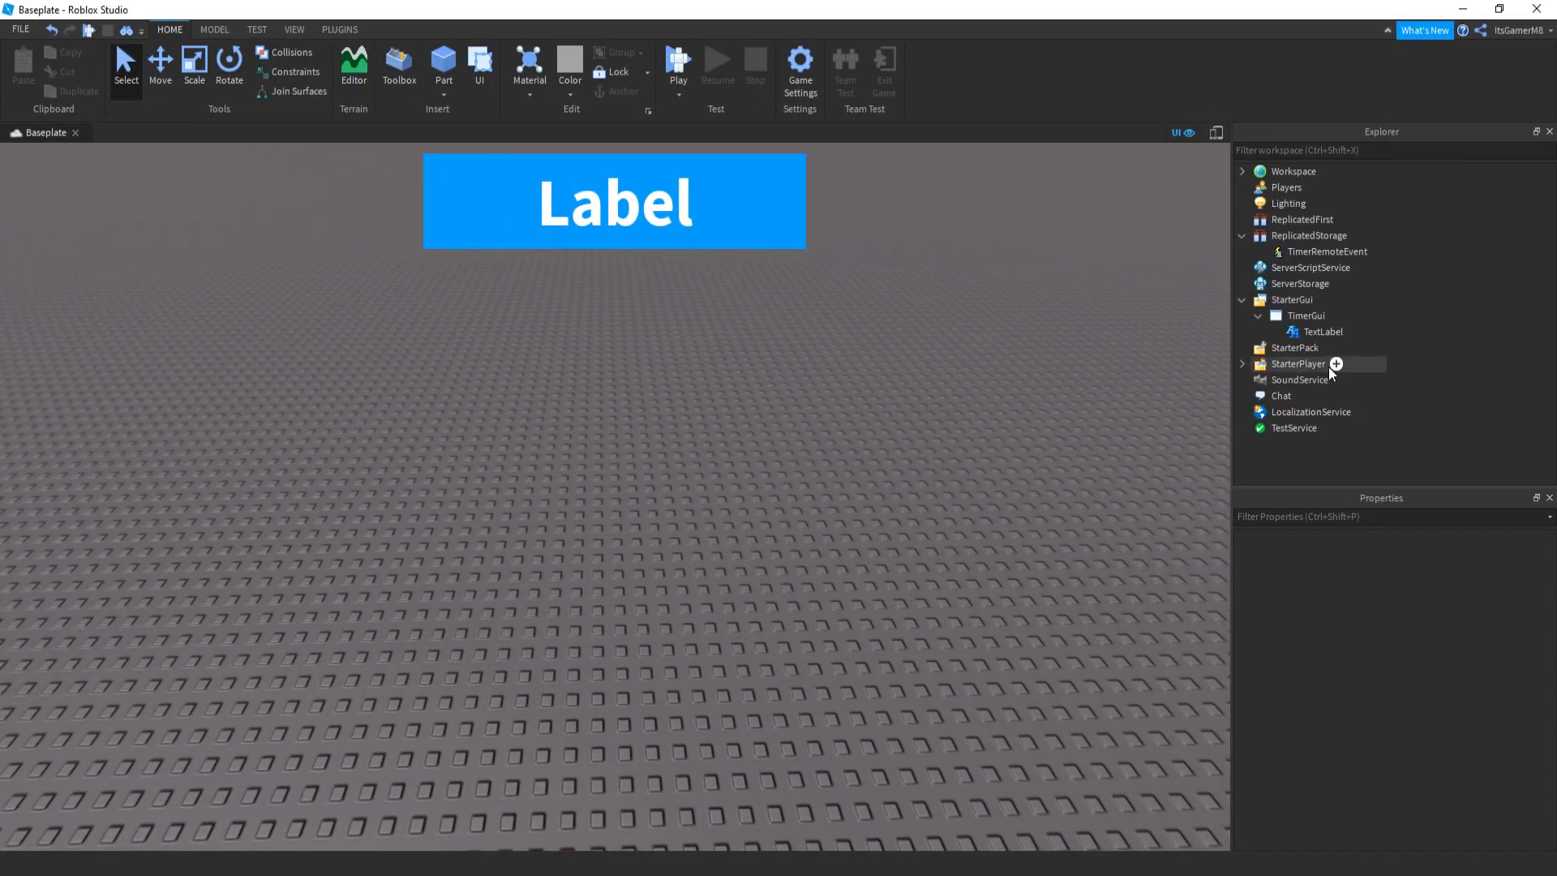
pyautogui.click(1323, 330)
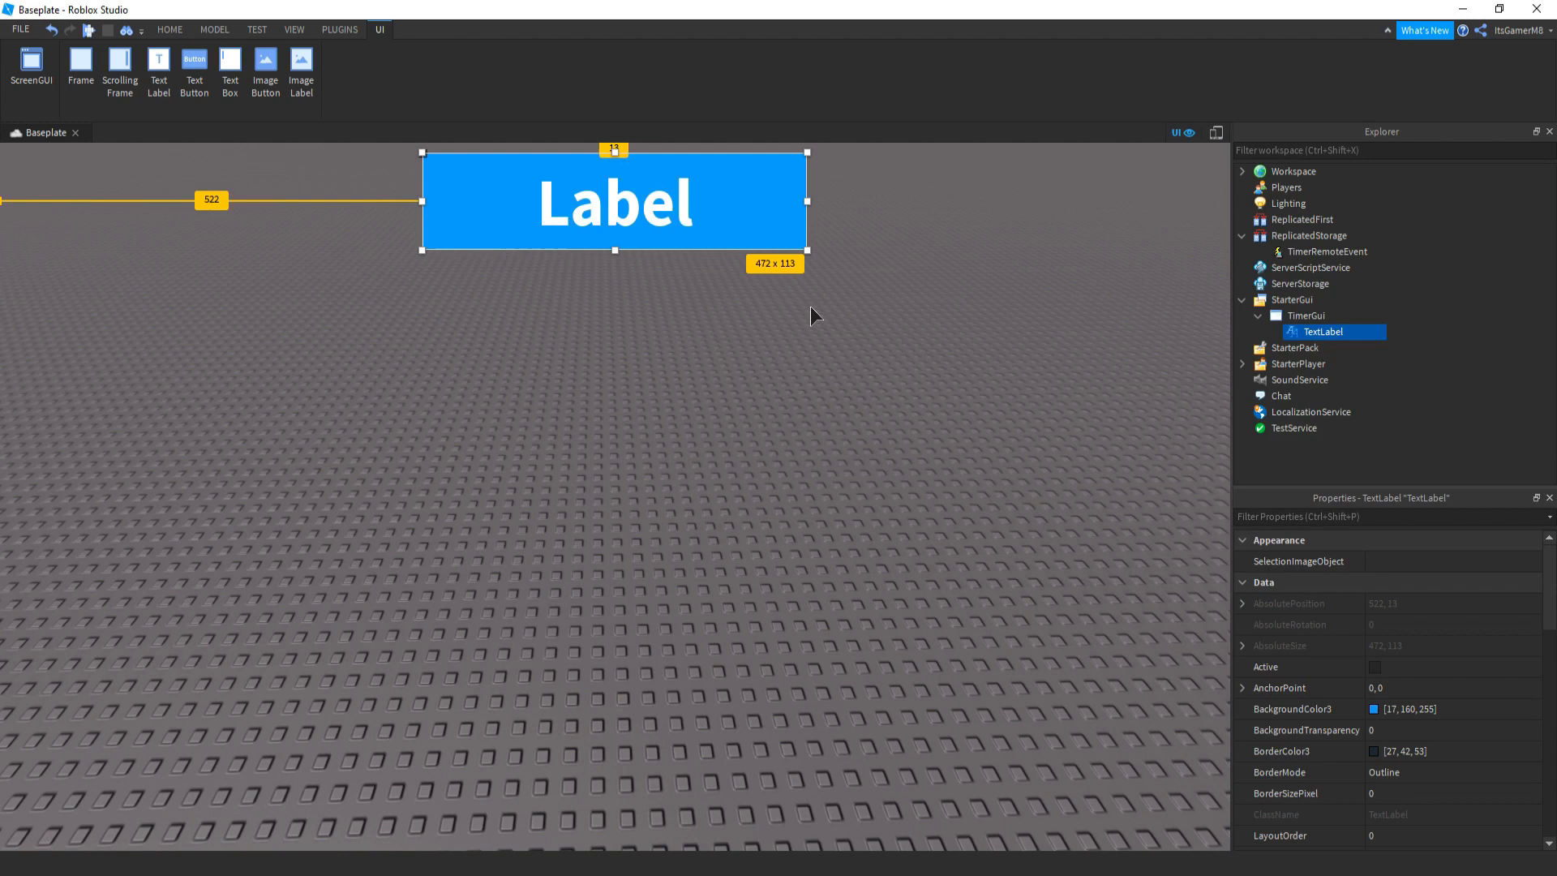
pyautogui.moveTo(835, 390)
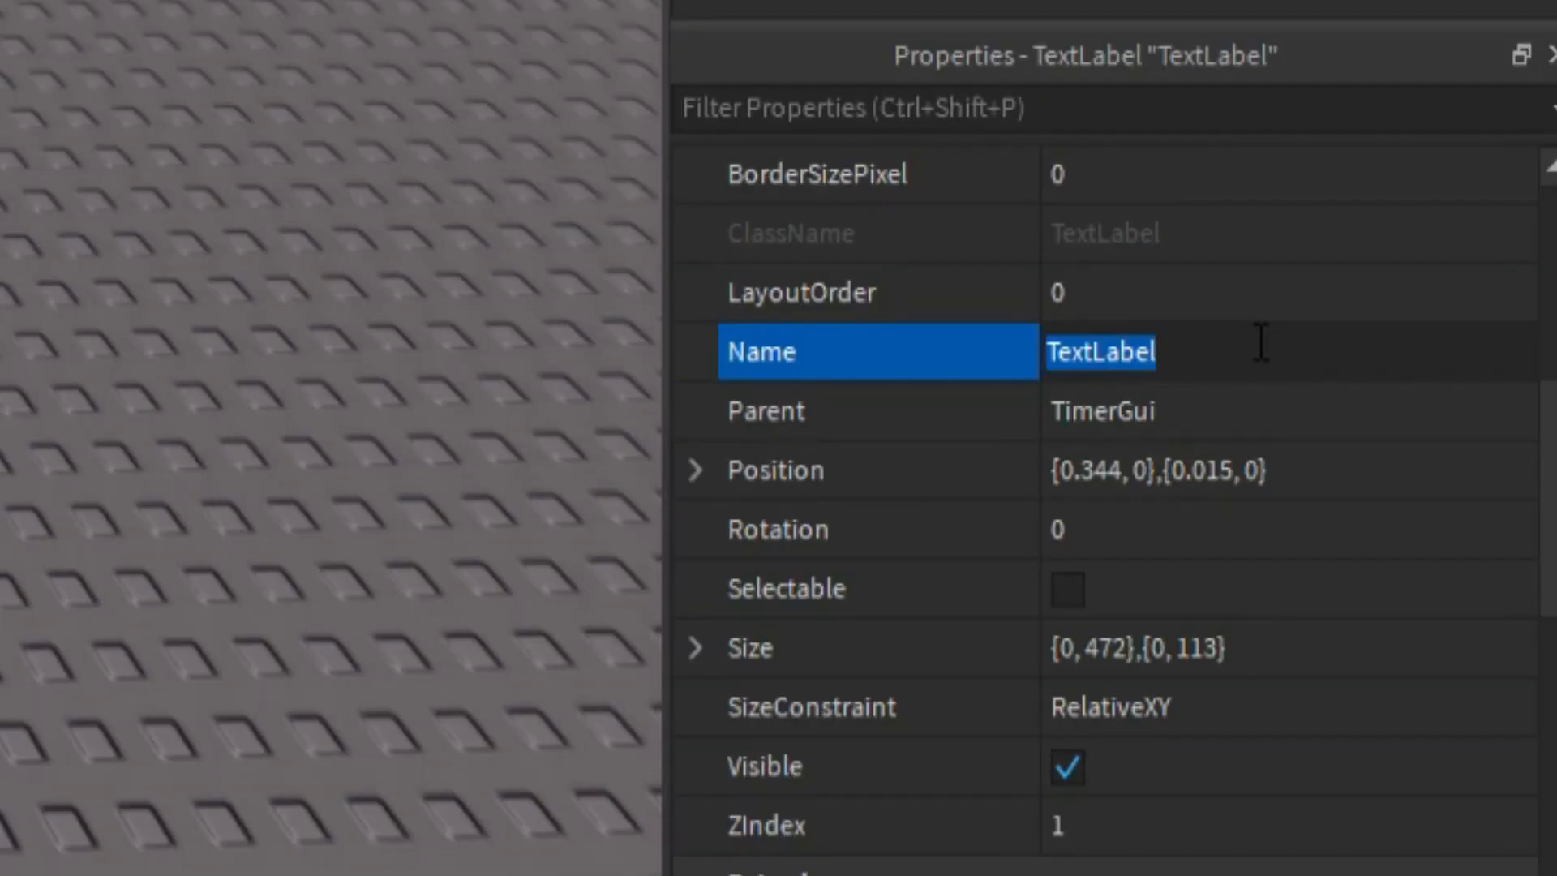
pyautogui.write('TimerLabel')
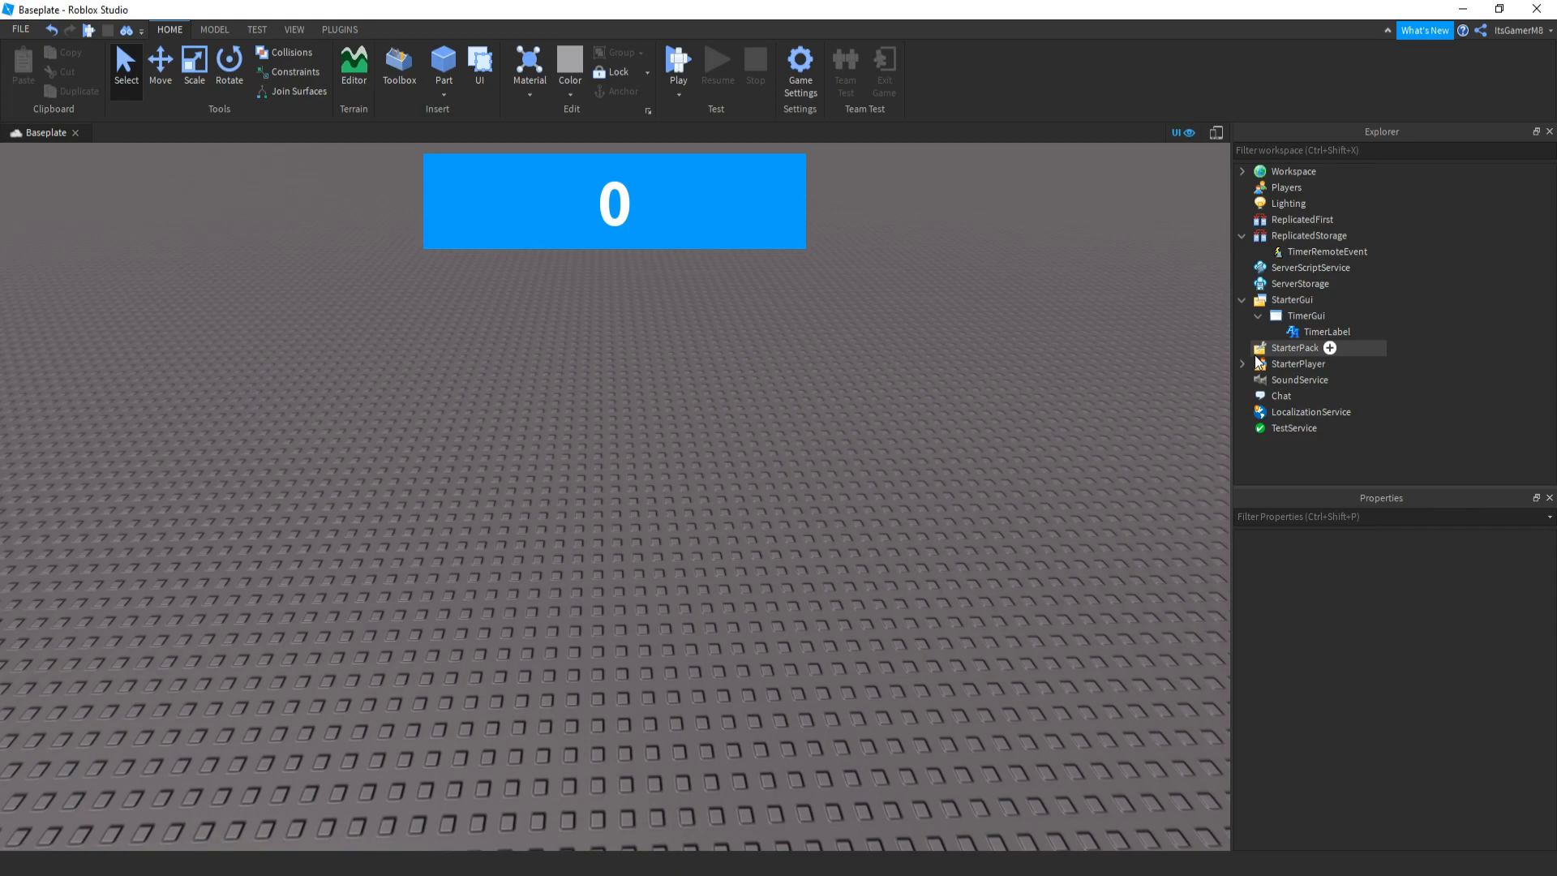
# Insert a LocalScript under StarterCharacterScripts and rename it TimerLocalScript.
pyautogui.click(1298, 364)
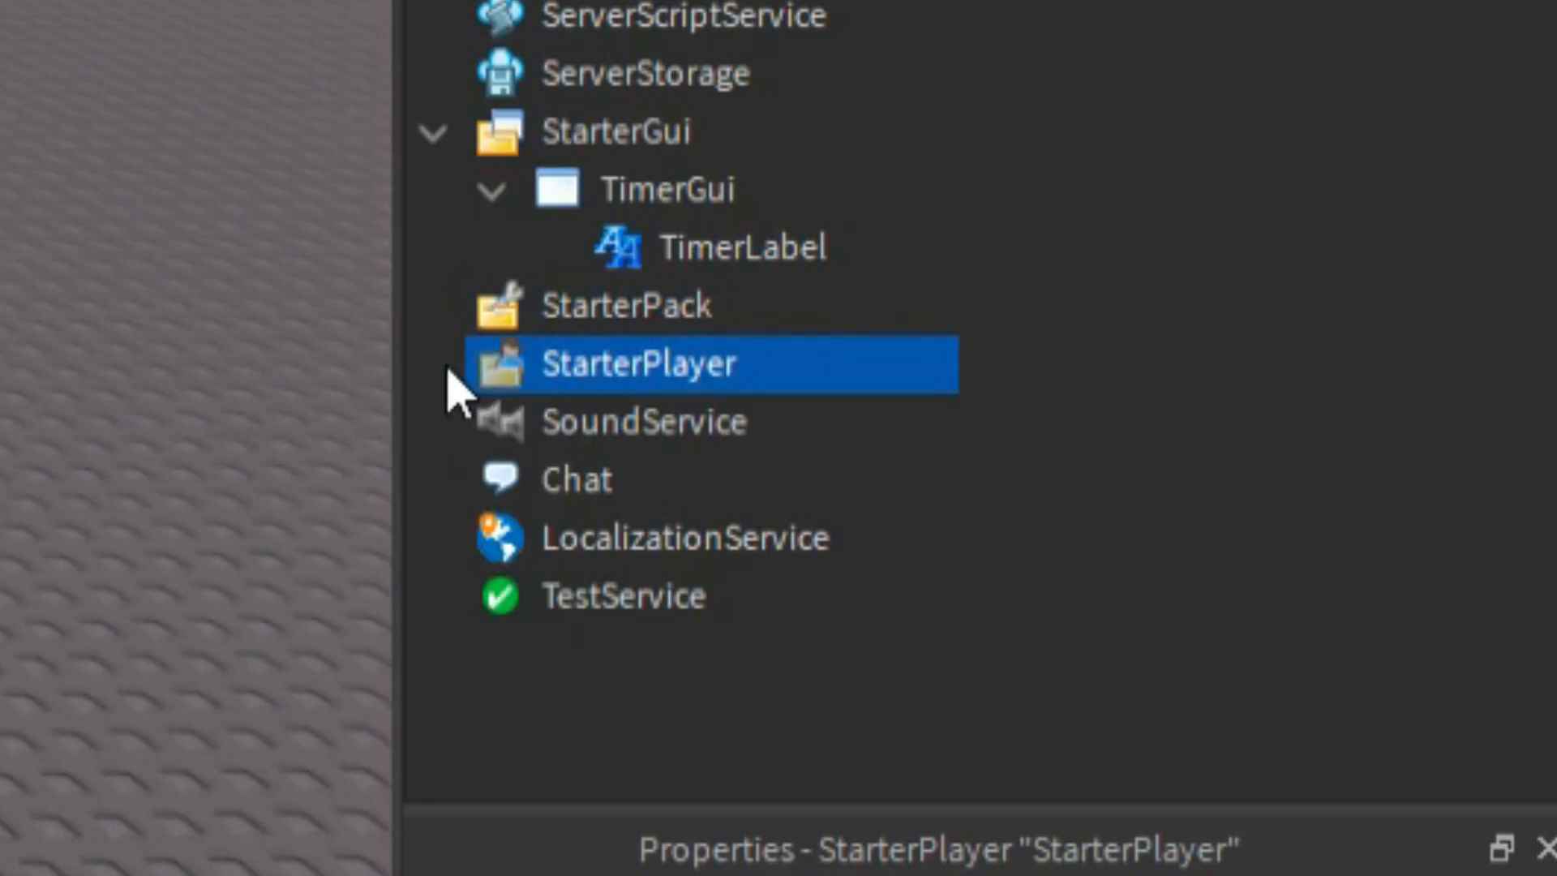
pyautogui.click(432, 363)
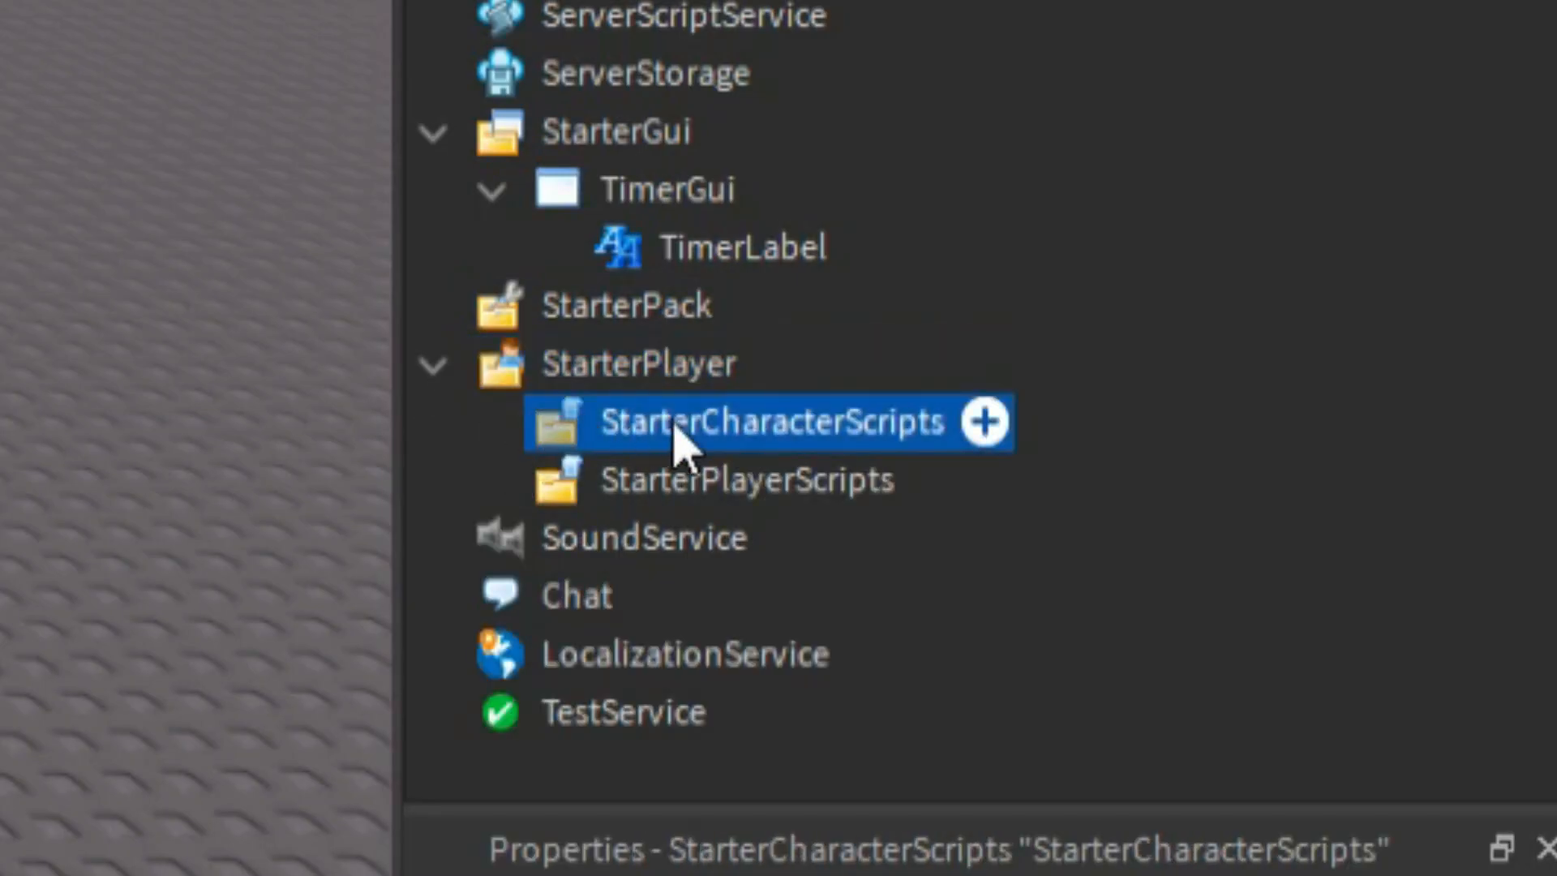
pyautogui.moveTo(605, 441)
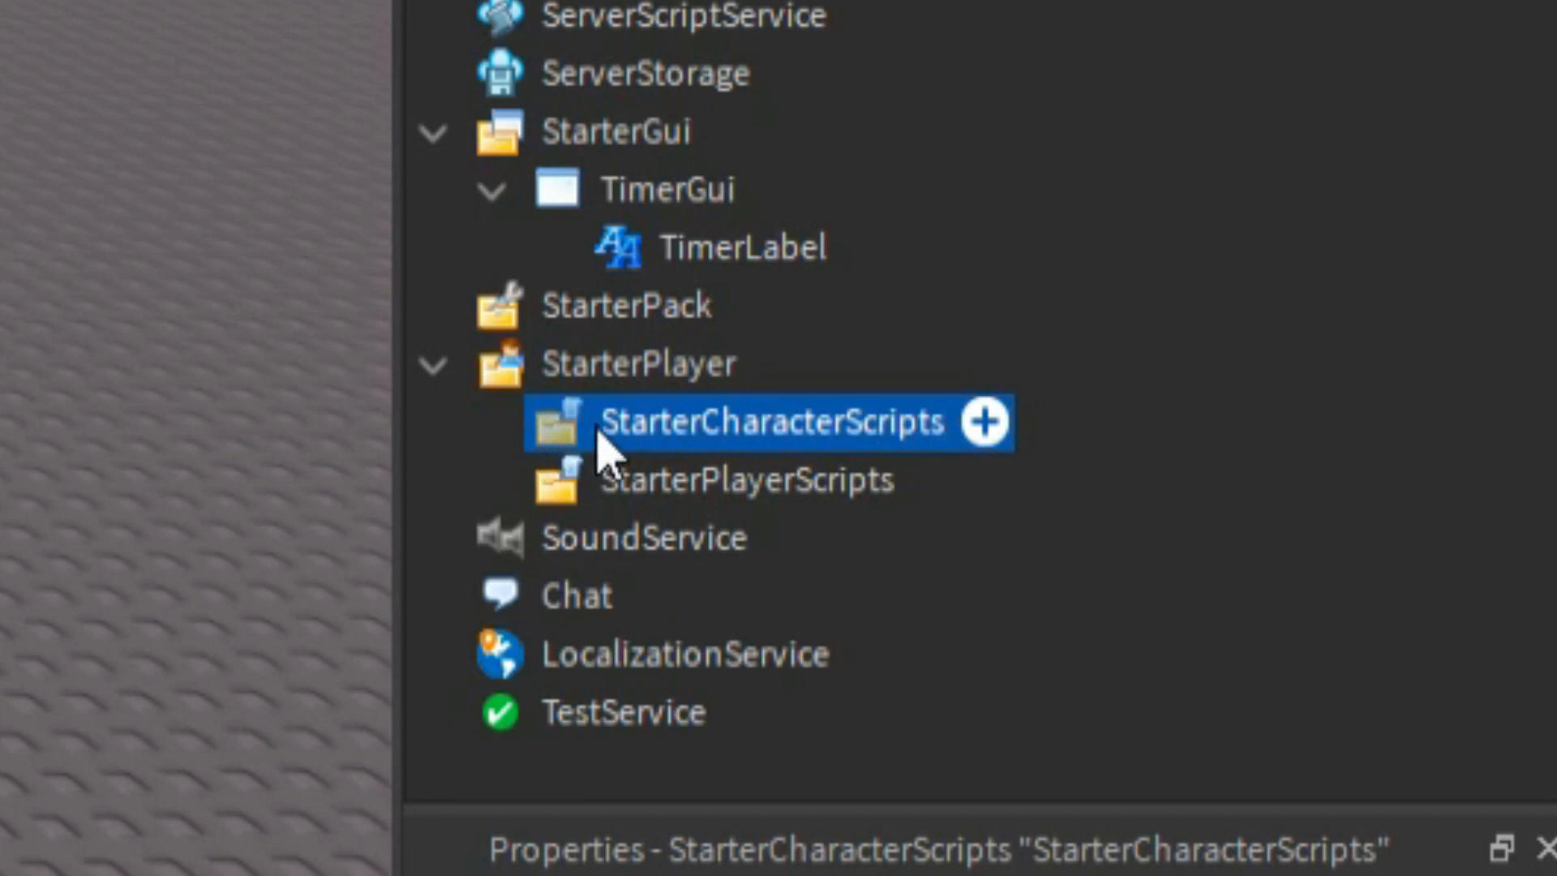
pyautogui.moveTo(968, 441)
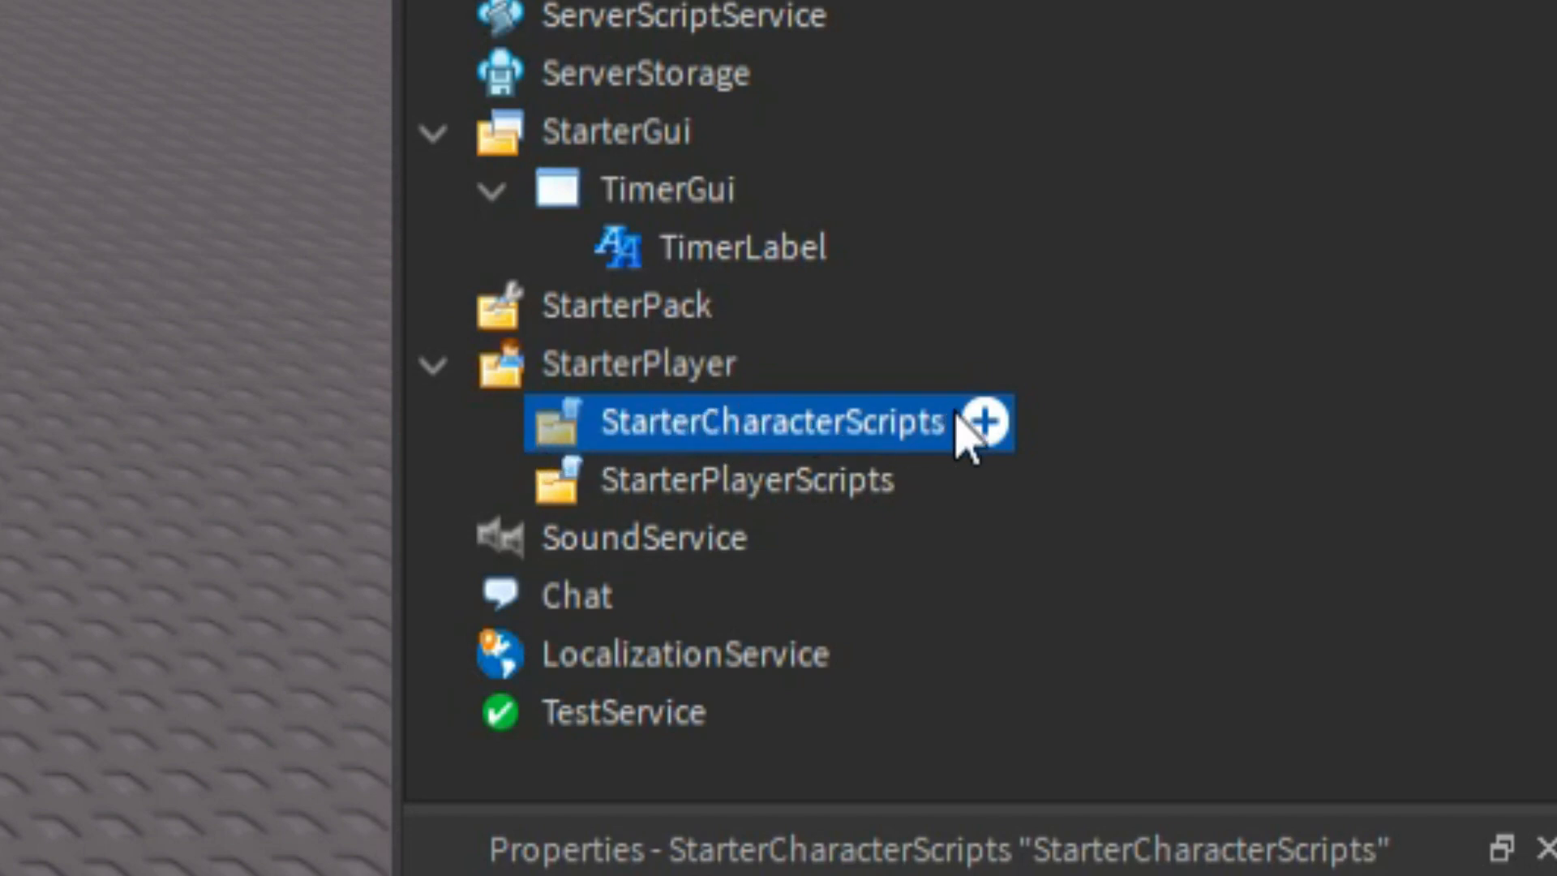
pyautogui.click(984, 421)
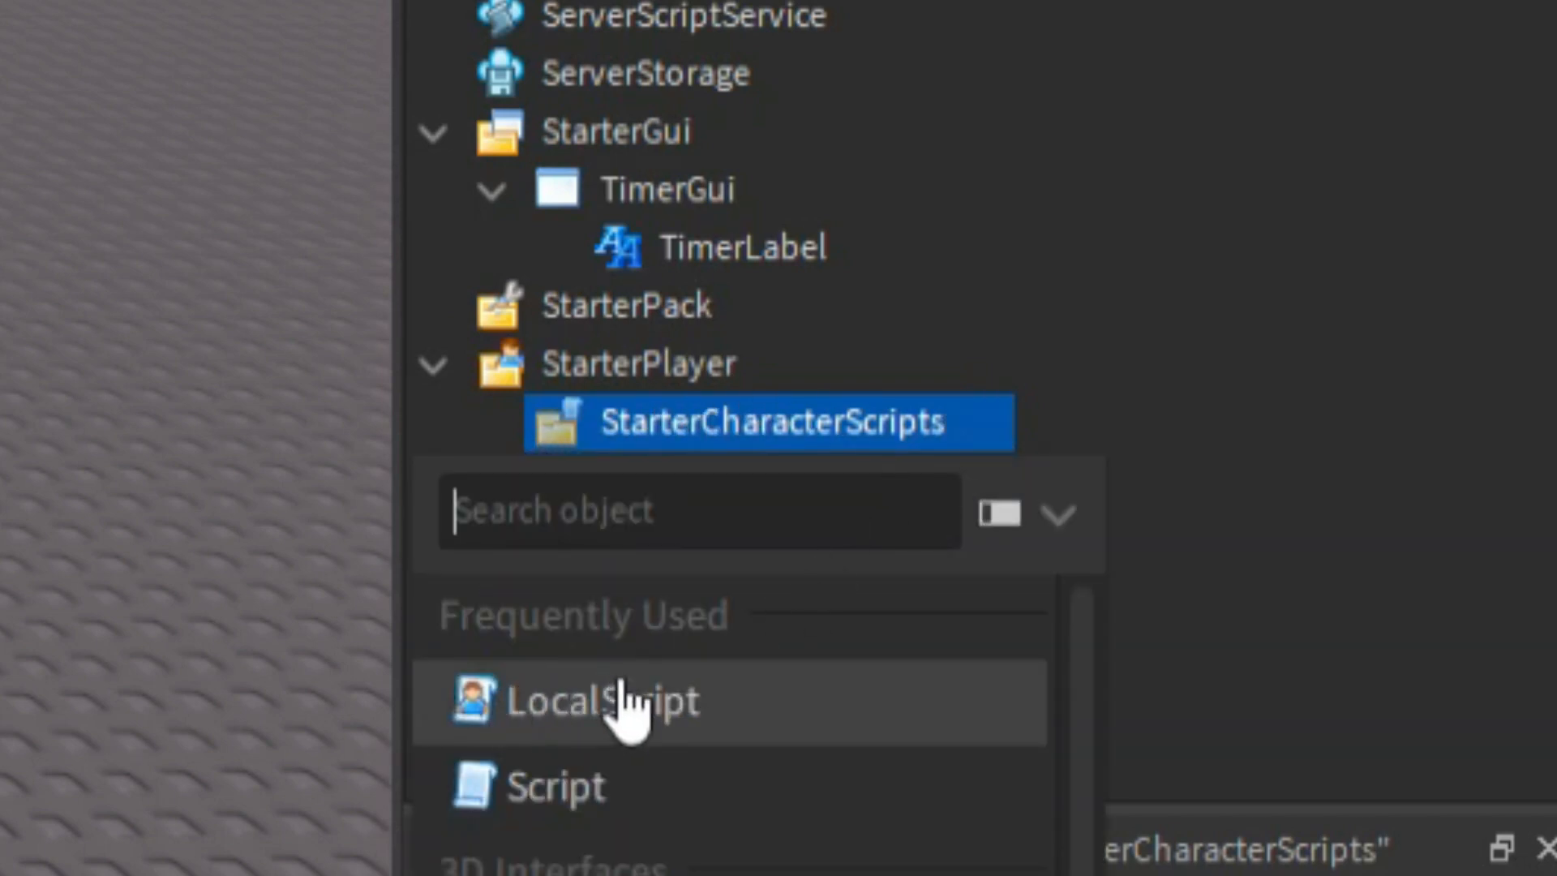
pyautogui.click(600, 700)
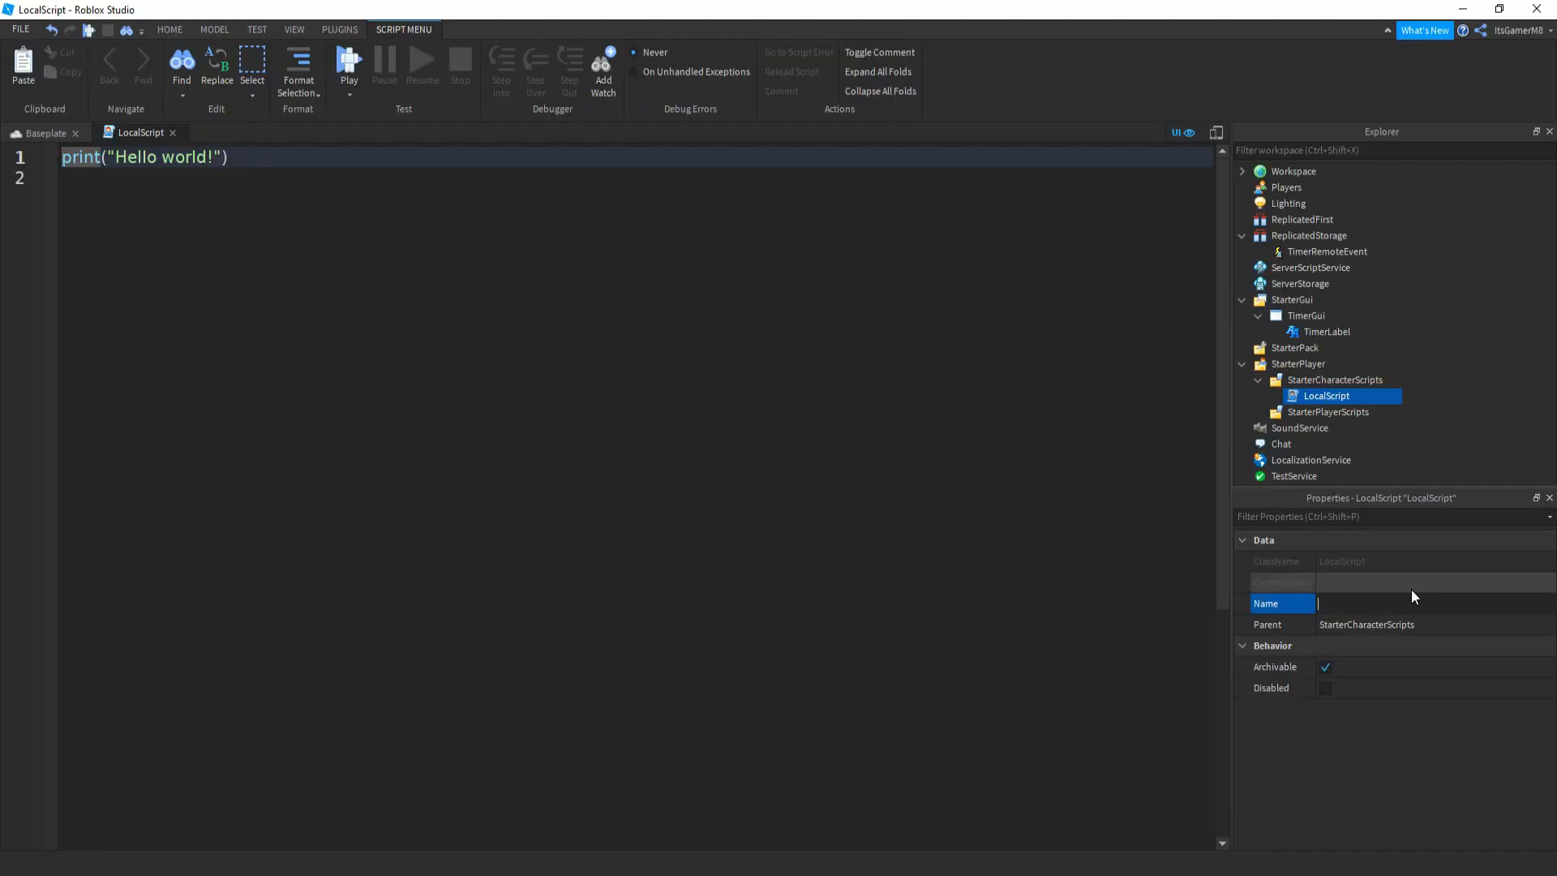
pyautogui.write('TimerLocalScript')
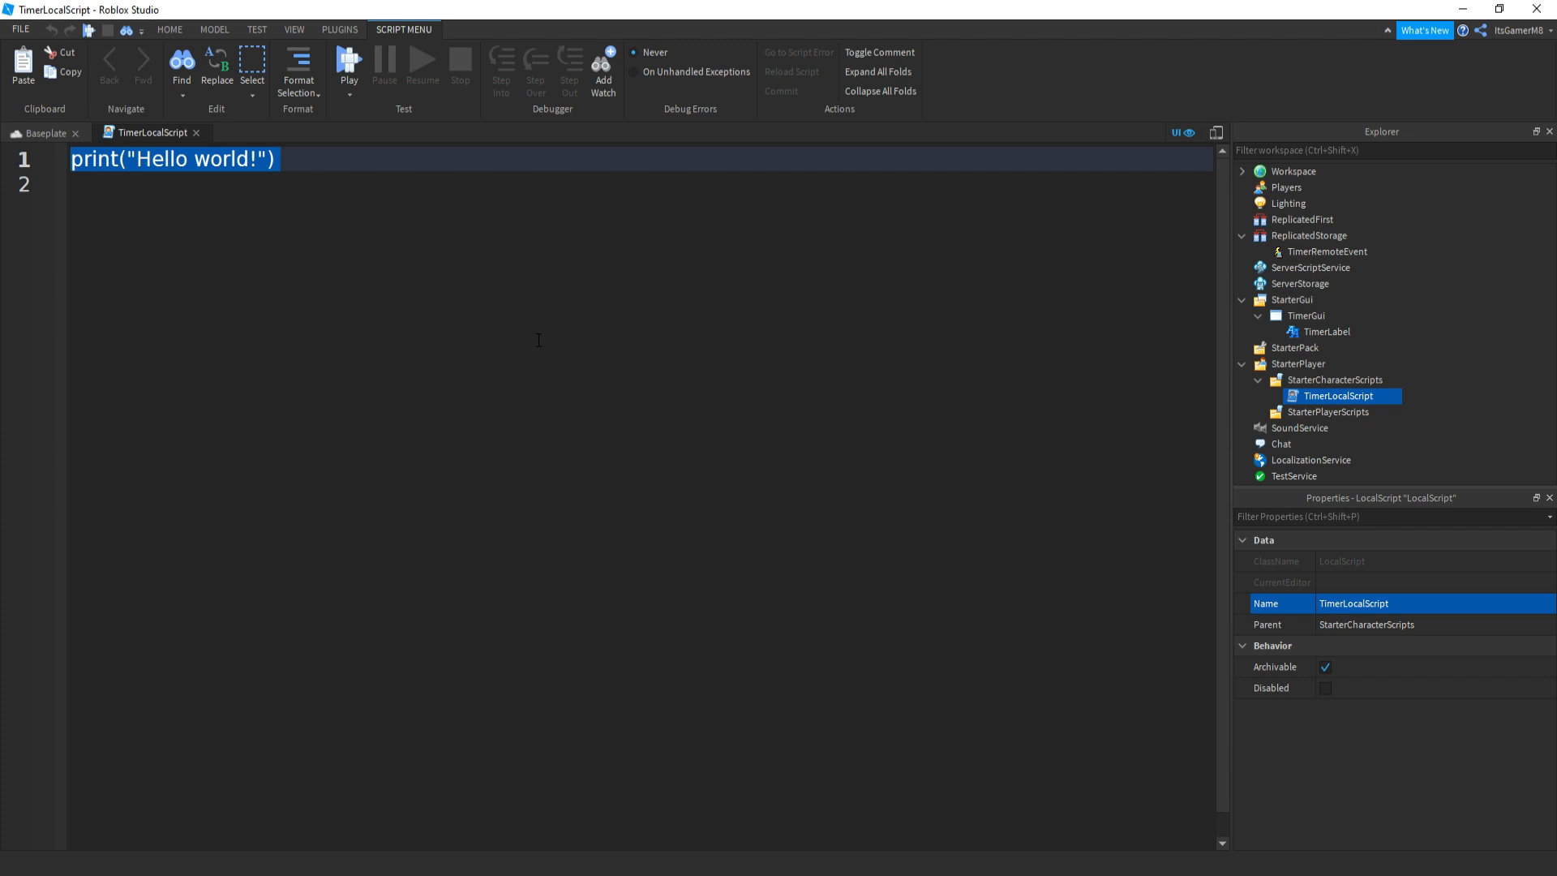
# Declare local player from Players.LocalPlayer and timerRemoteEvent via ReplicatedStorage:FindFirstChild("TimerRemoteEvent").
pyautogui.write('local player')
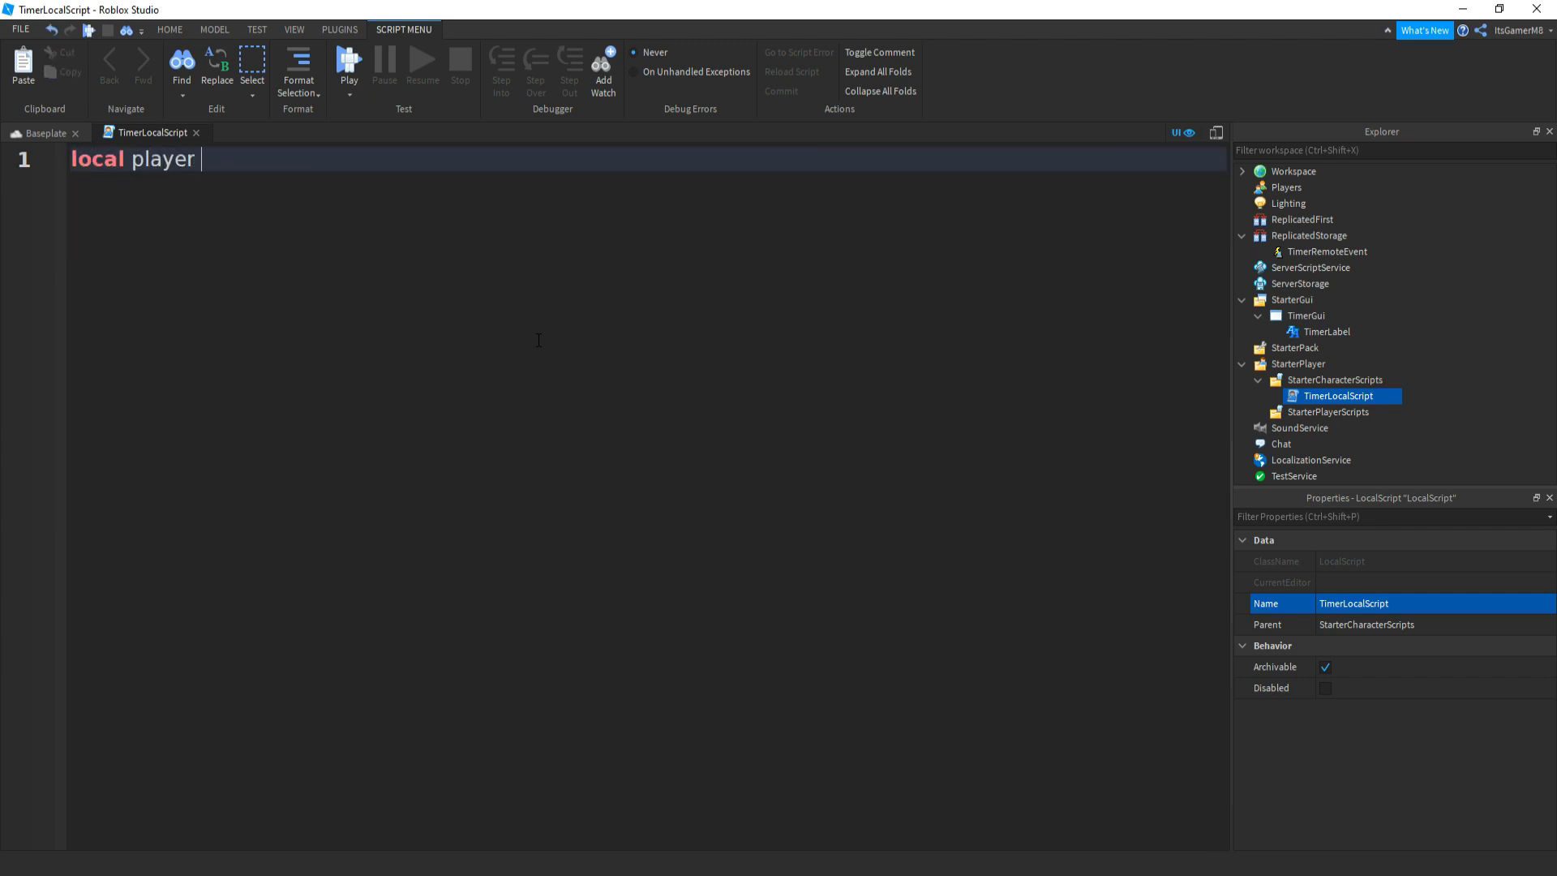
pyautogui.write('= game.P')
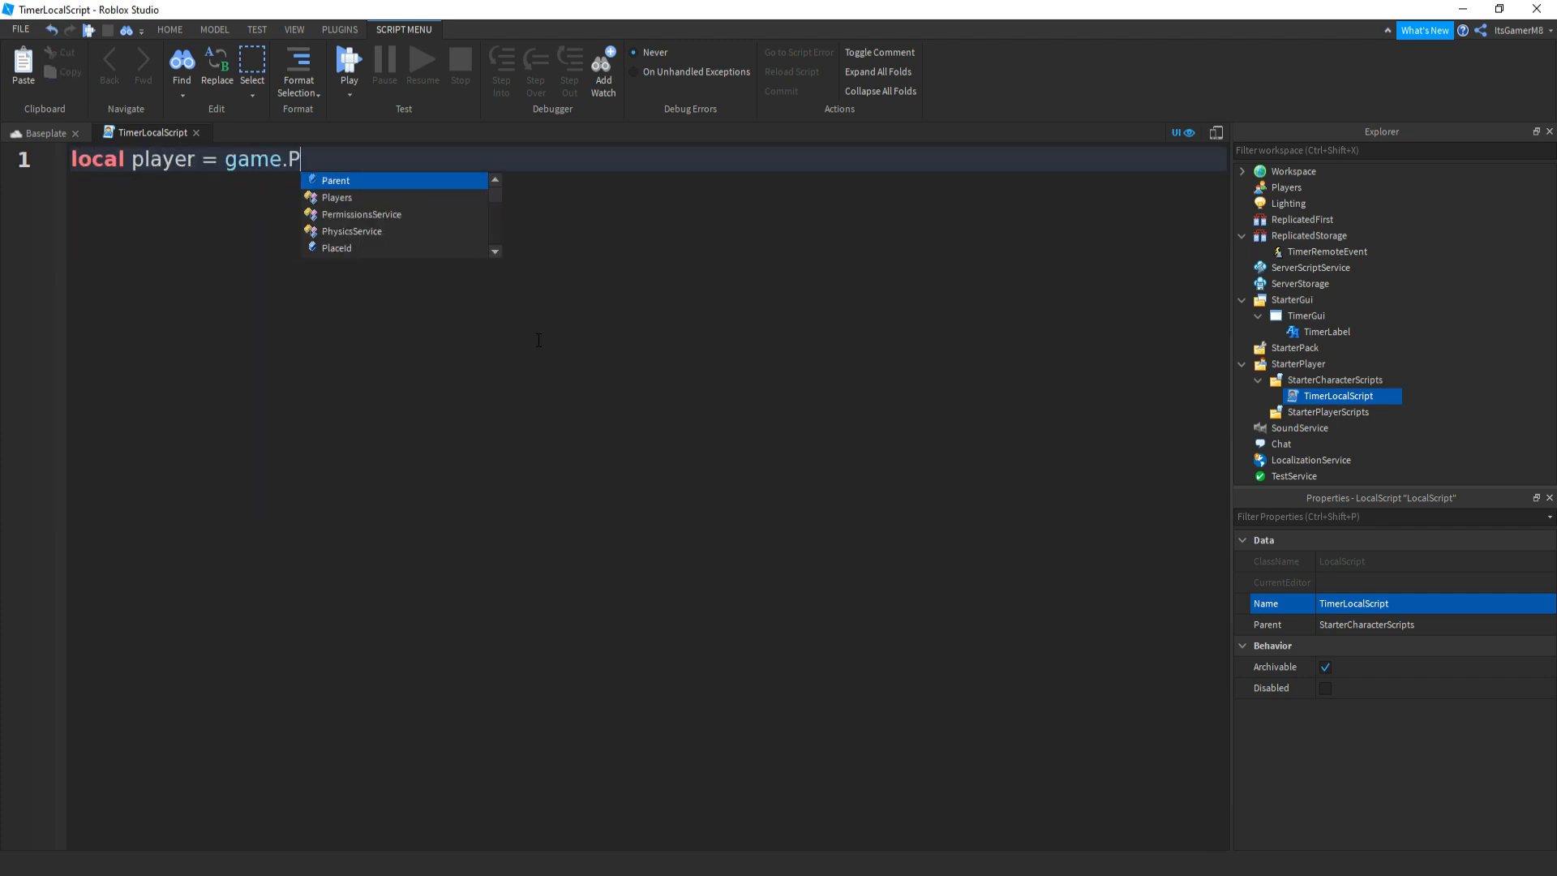
pyautogui.write('layers.LocalPlayer')
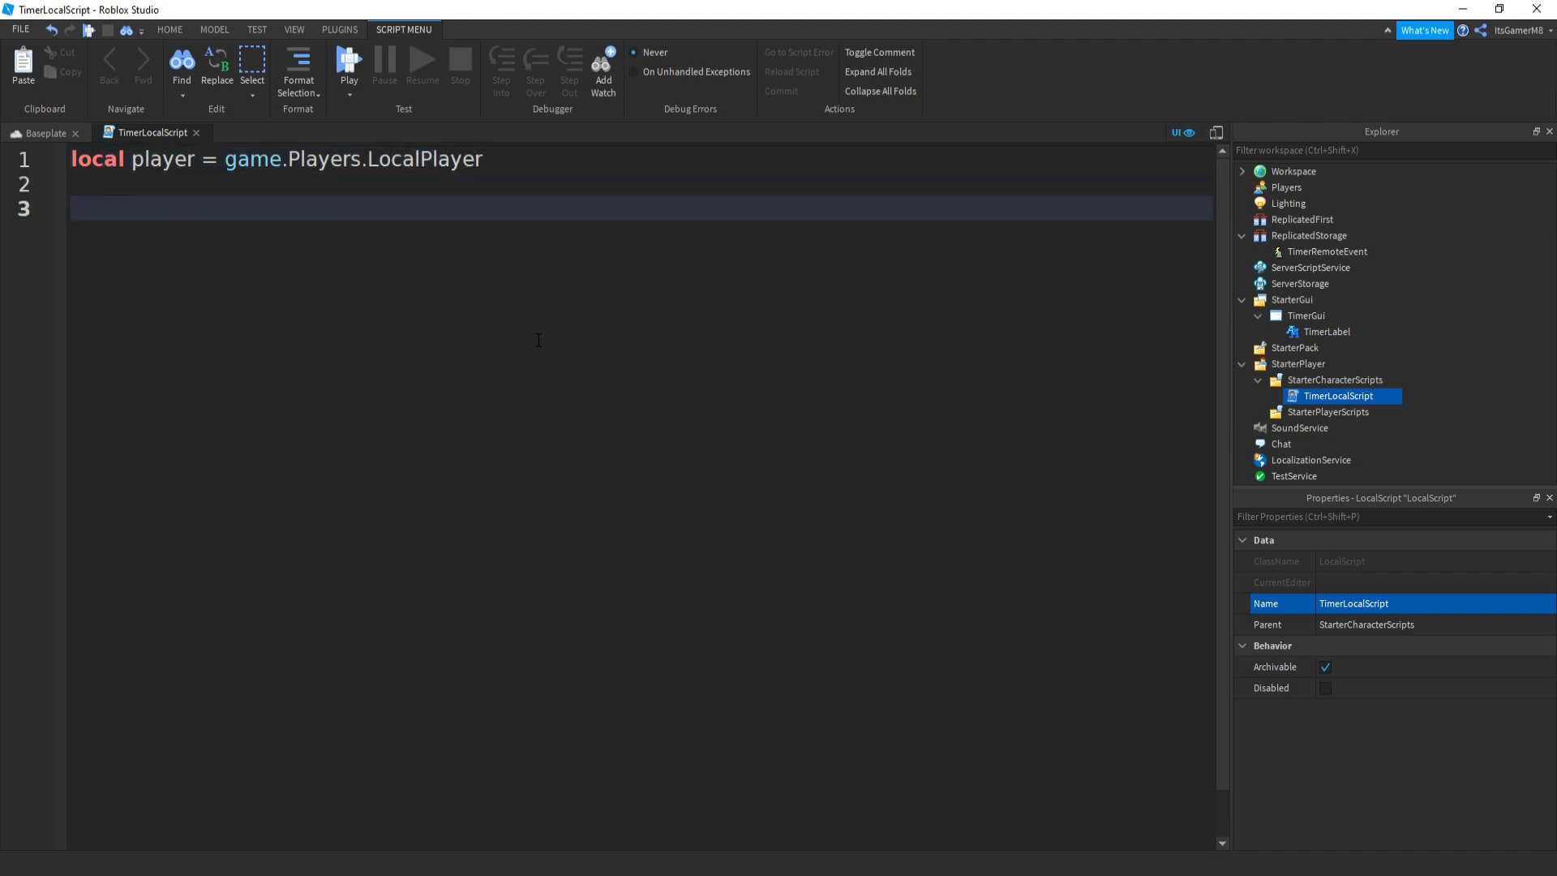
pyautogui.write('local')
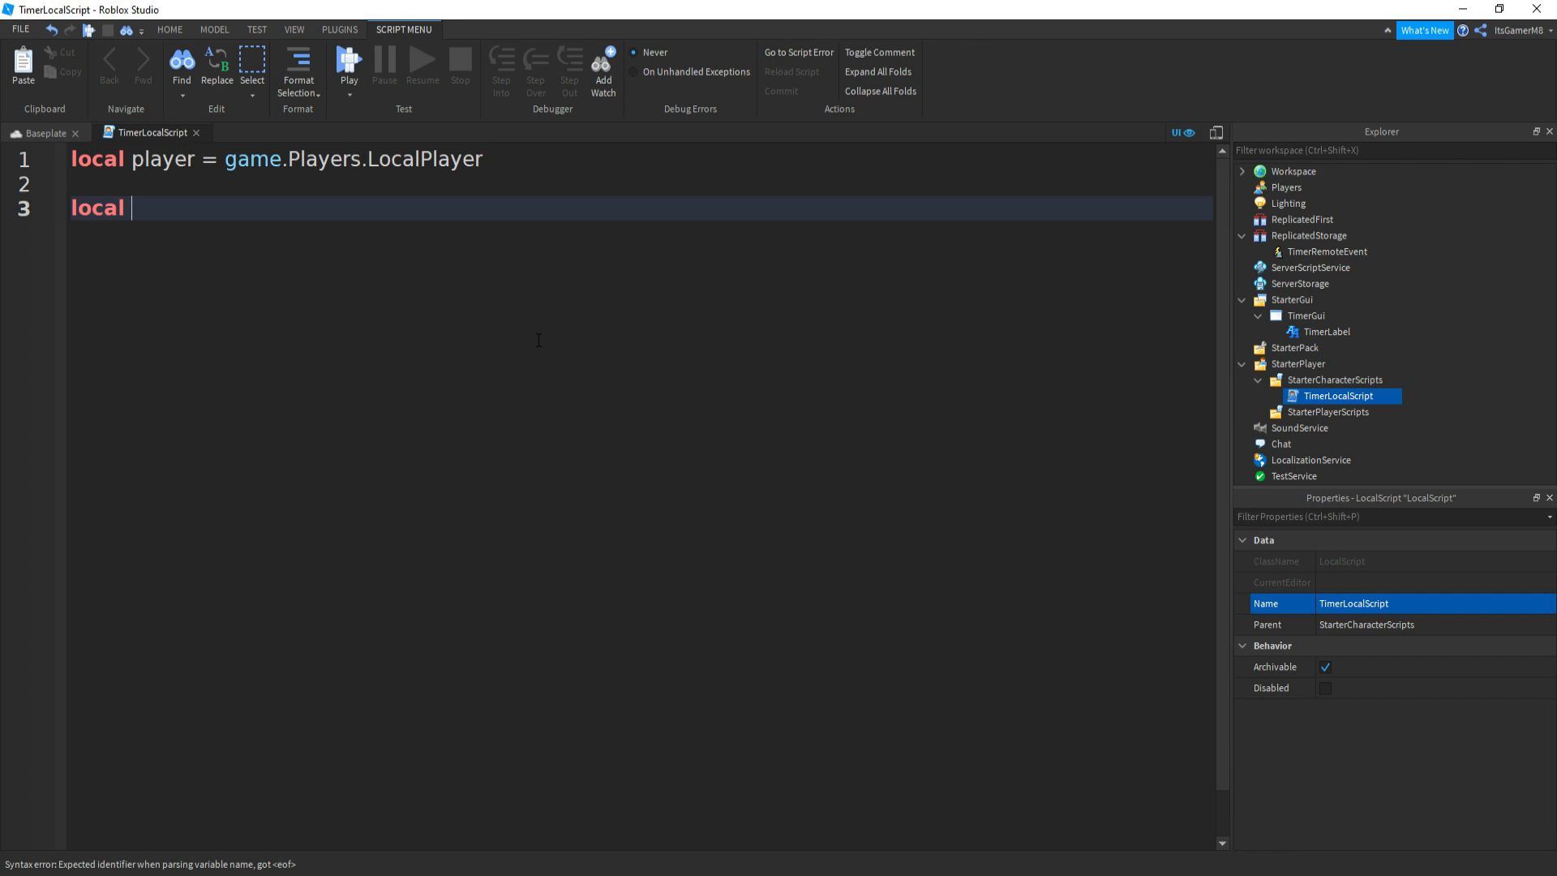
pyautogui.write('timerRemote')
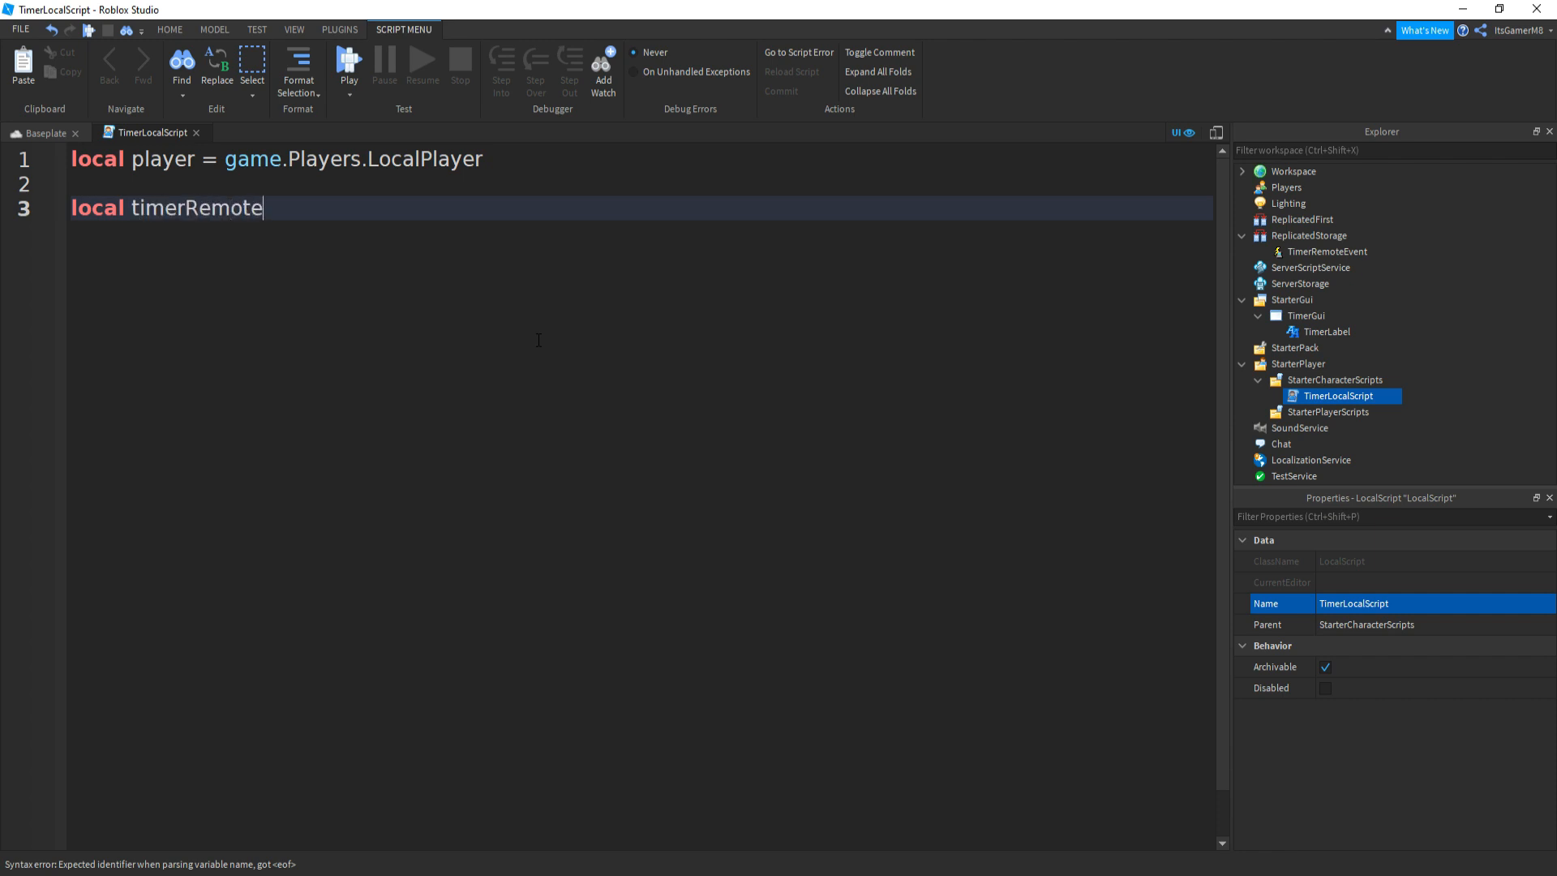
pyautogui.write('Event = g')
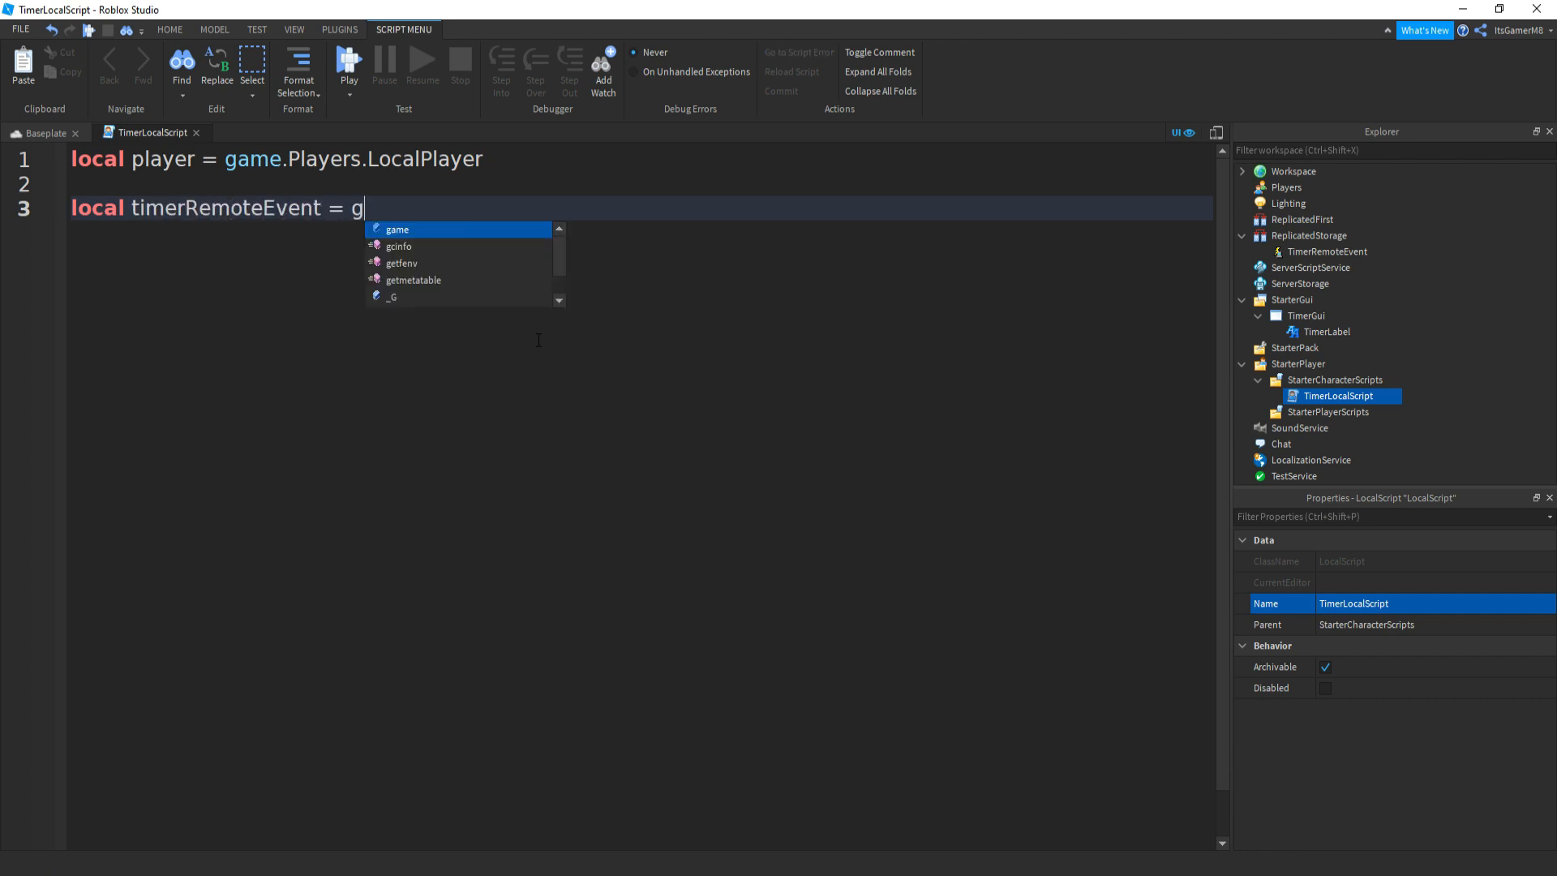
pyautogui.write('ame.ReplicatedStorage')
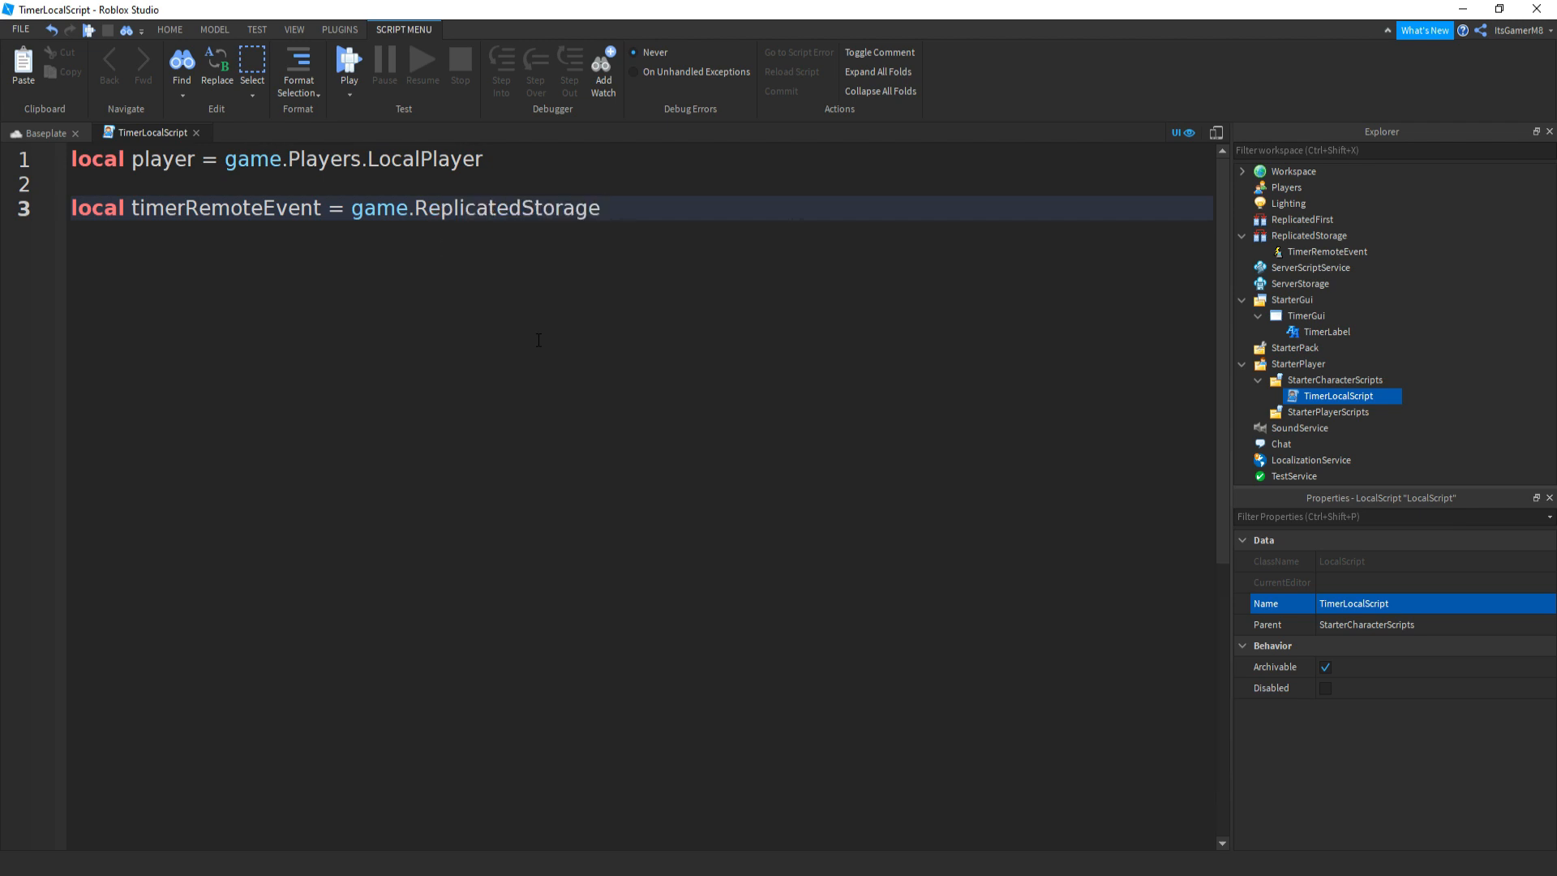
pyautogui.write(':FindFirstChild()')
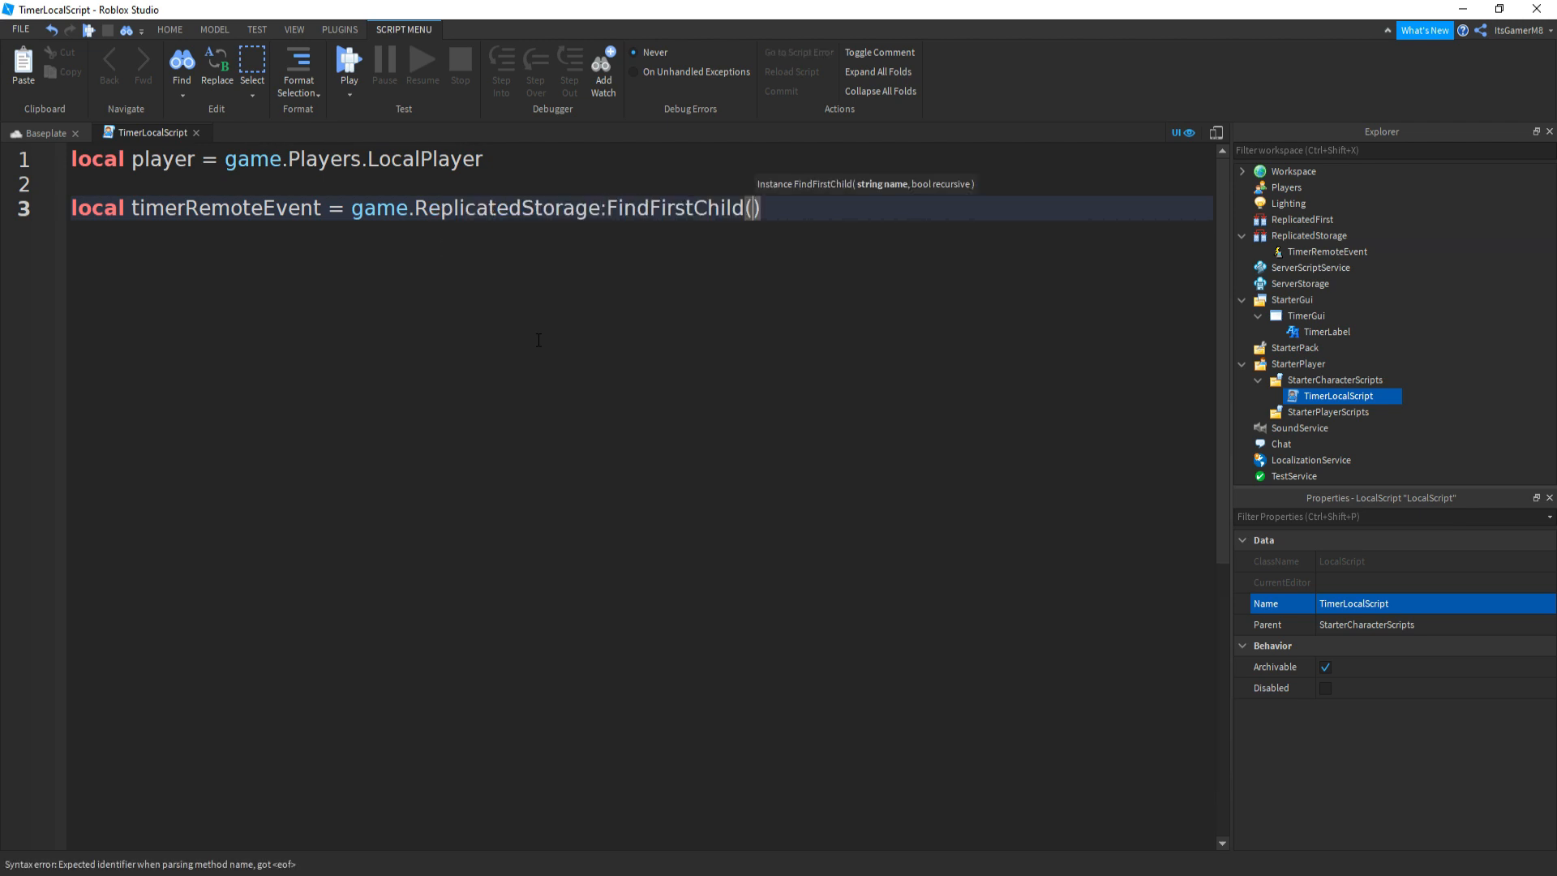
pyautogui.write('"TimerRemoteEvent"')
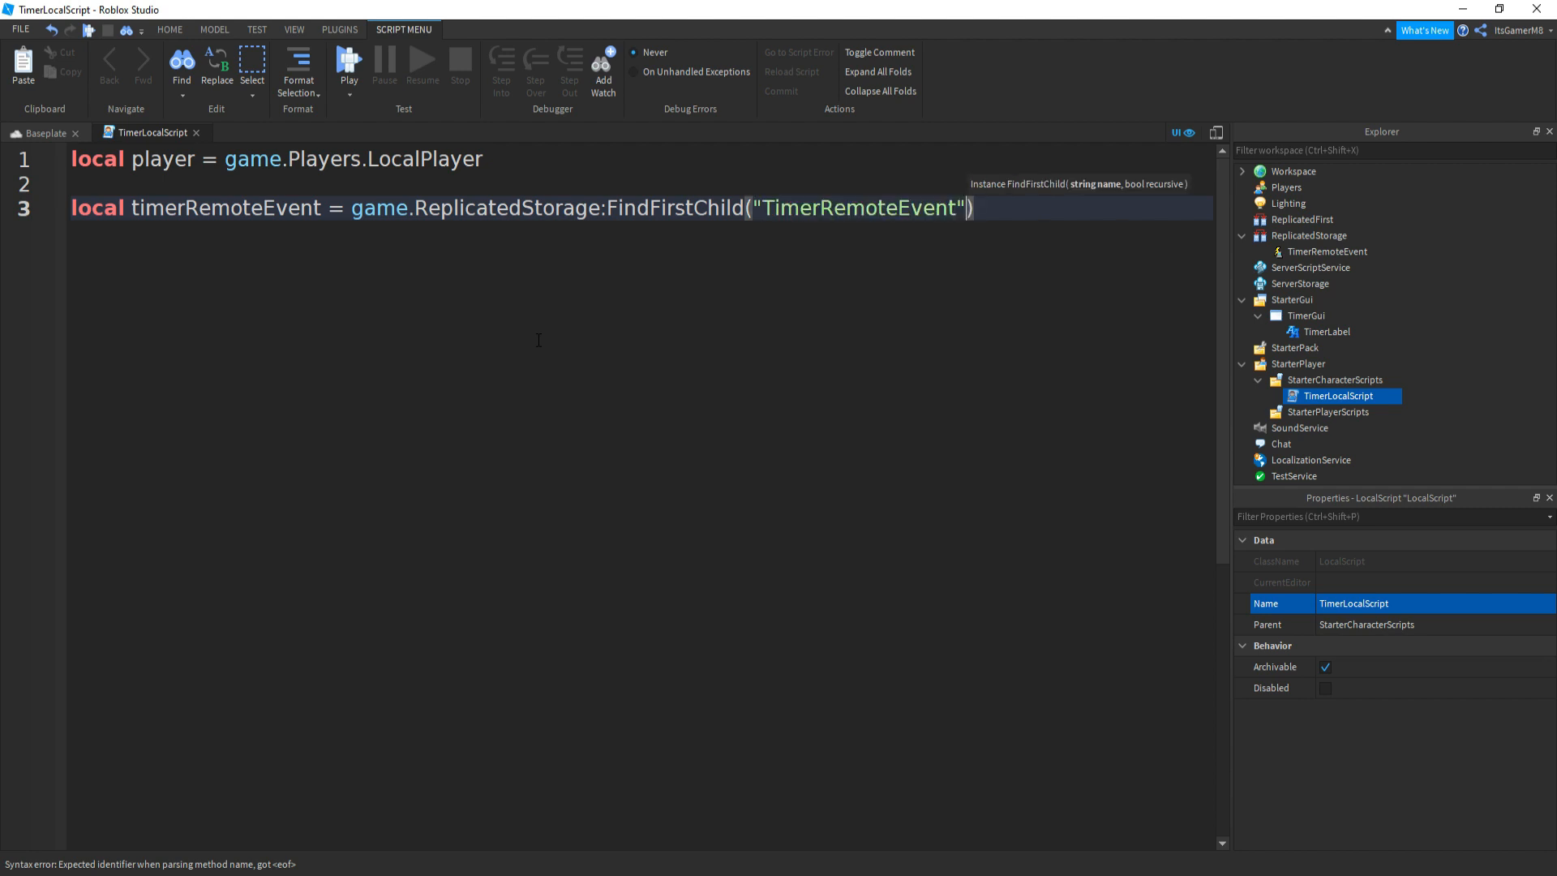
pyautogui.press('Enter')
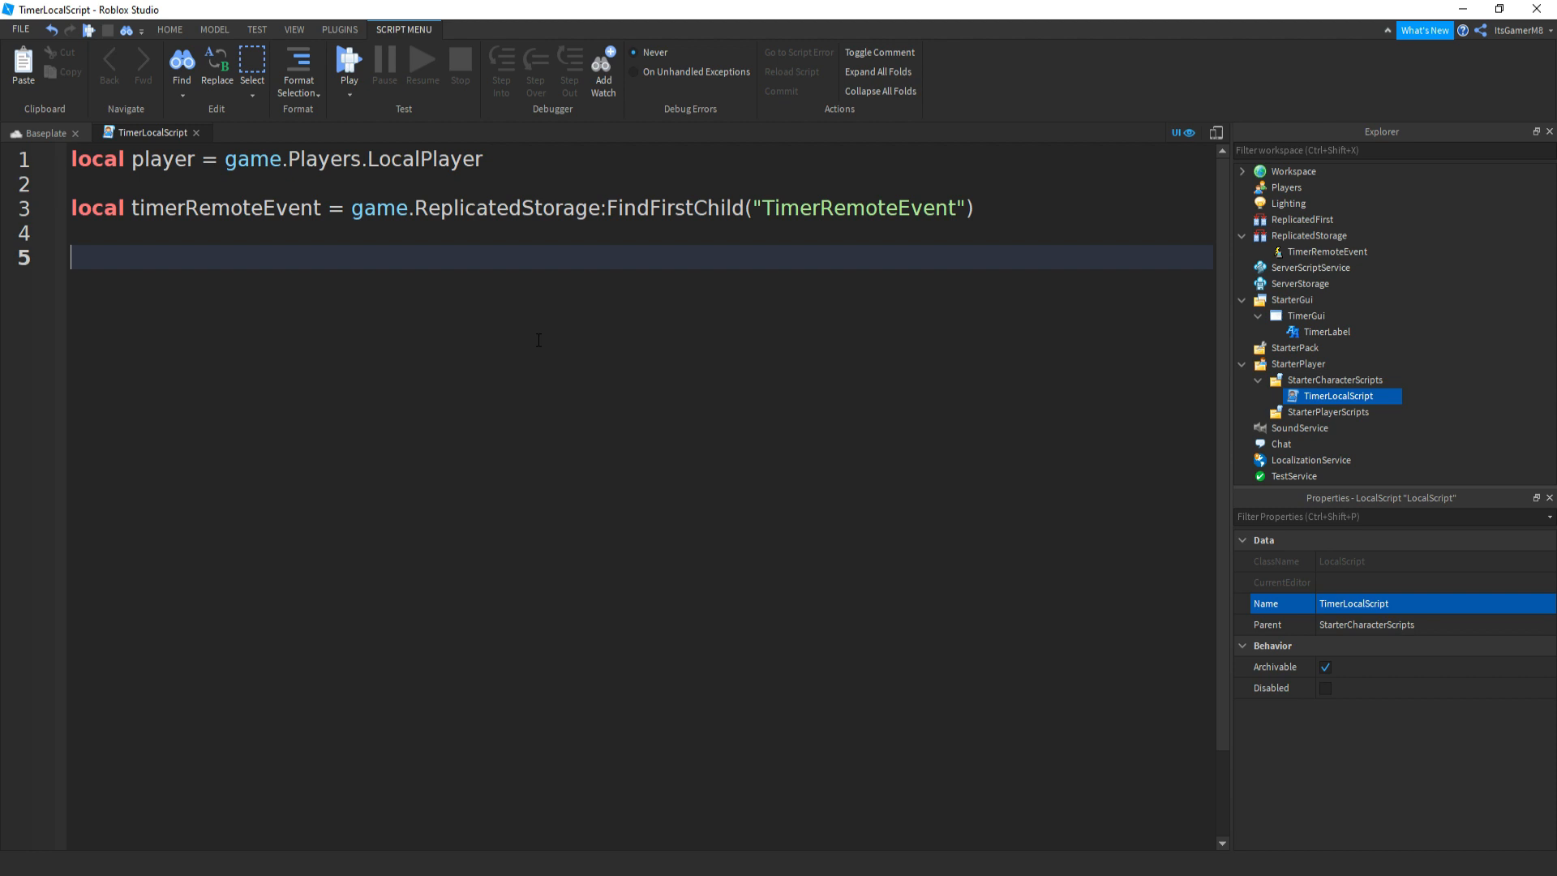
# Declare timerGui = player.PlayerGui.TimerGui and timerLabel = timerGui.TimerLabel.
pyautogui.write('local timer')
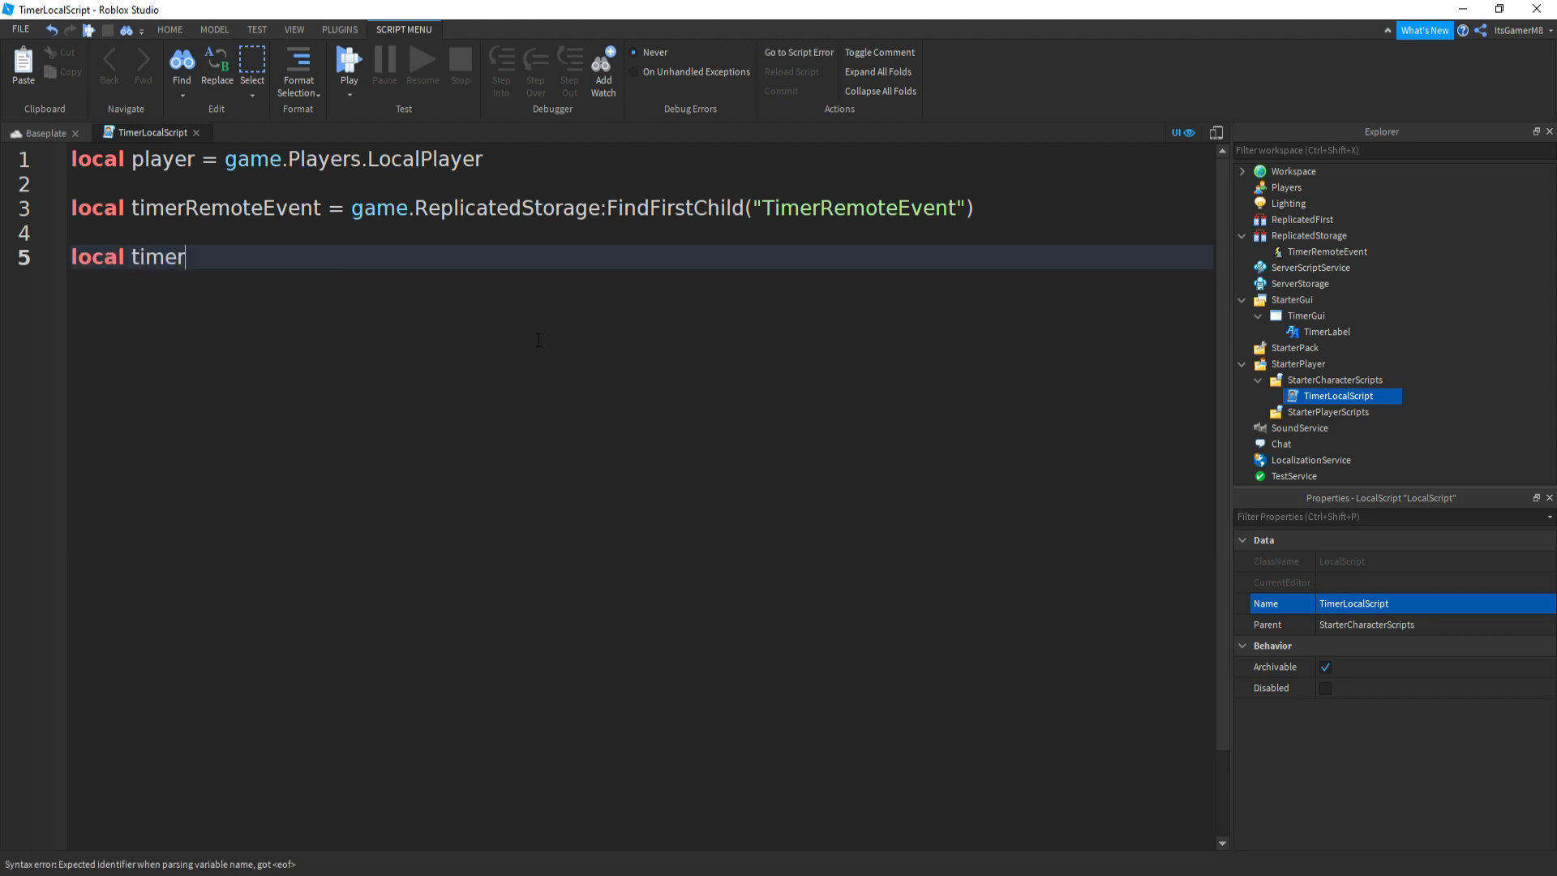
pyautogui.write('Gui = player')
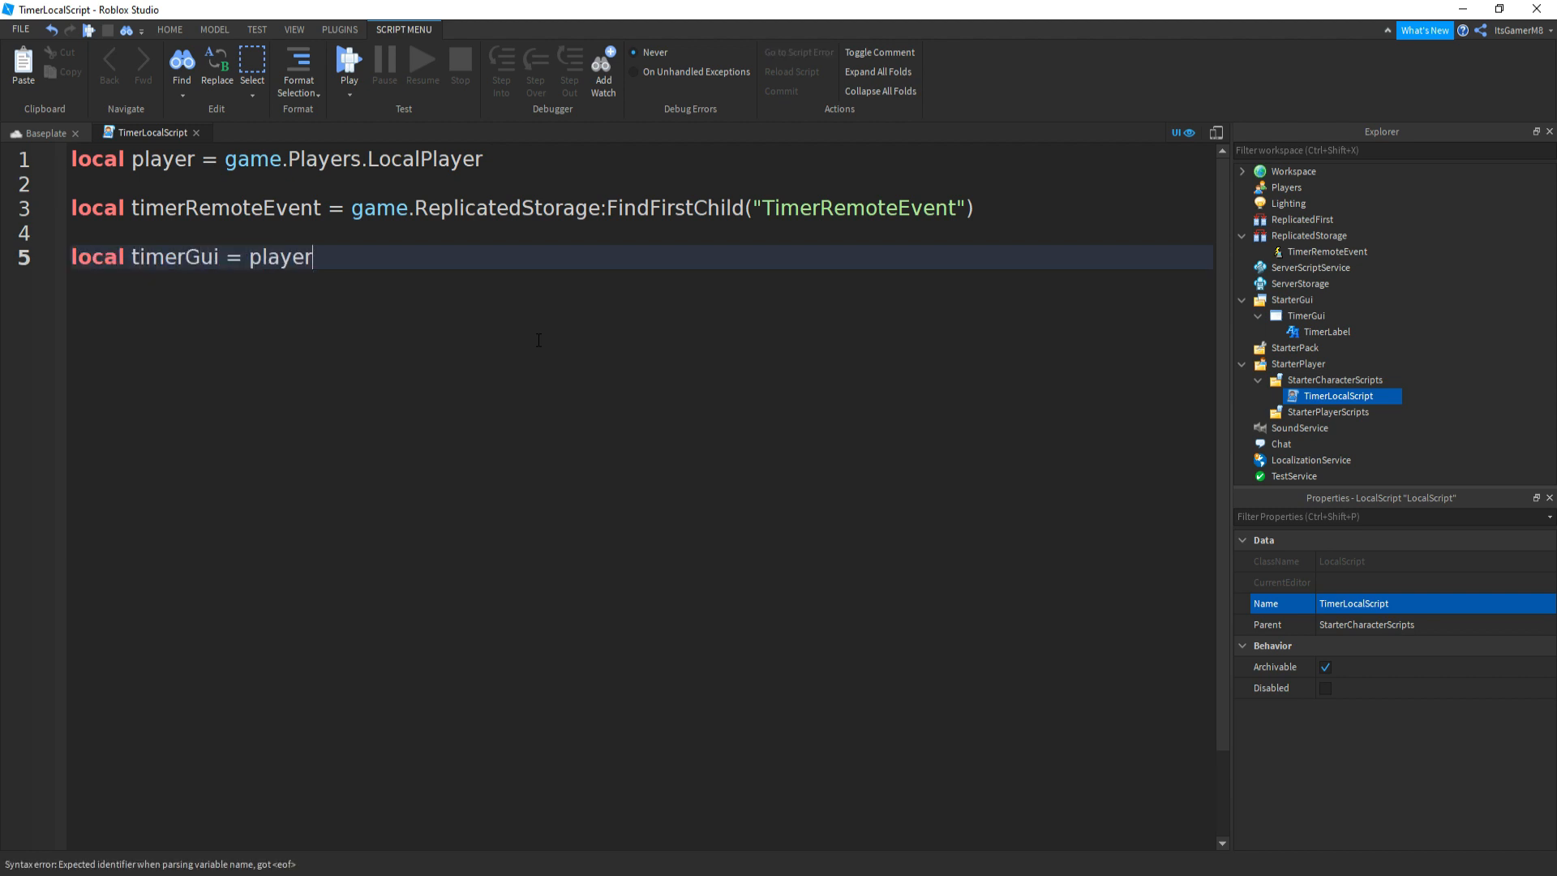
pyautogui.write('.PlayerGui')
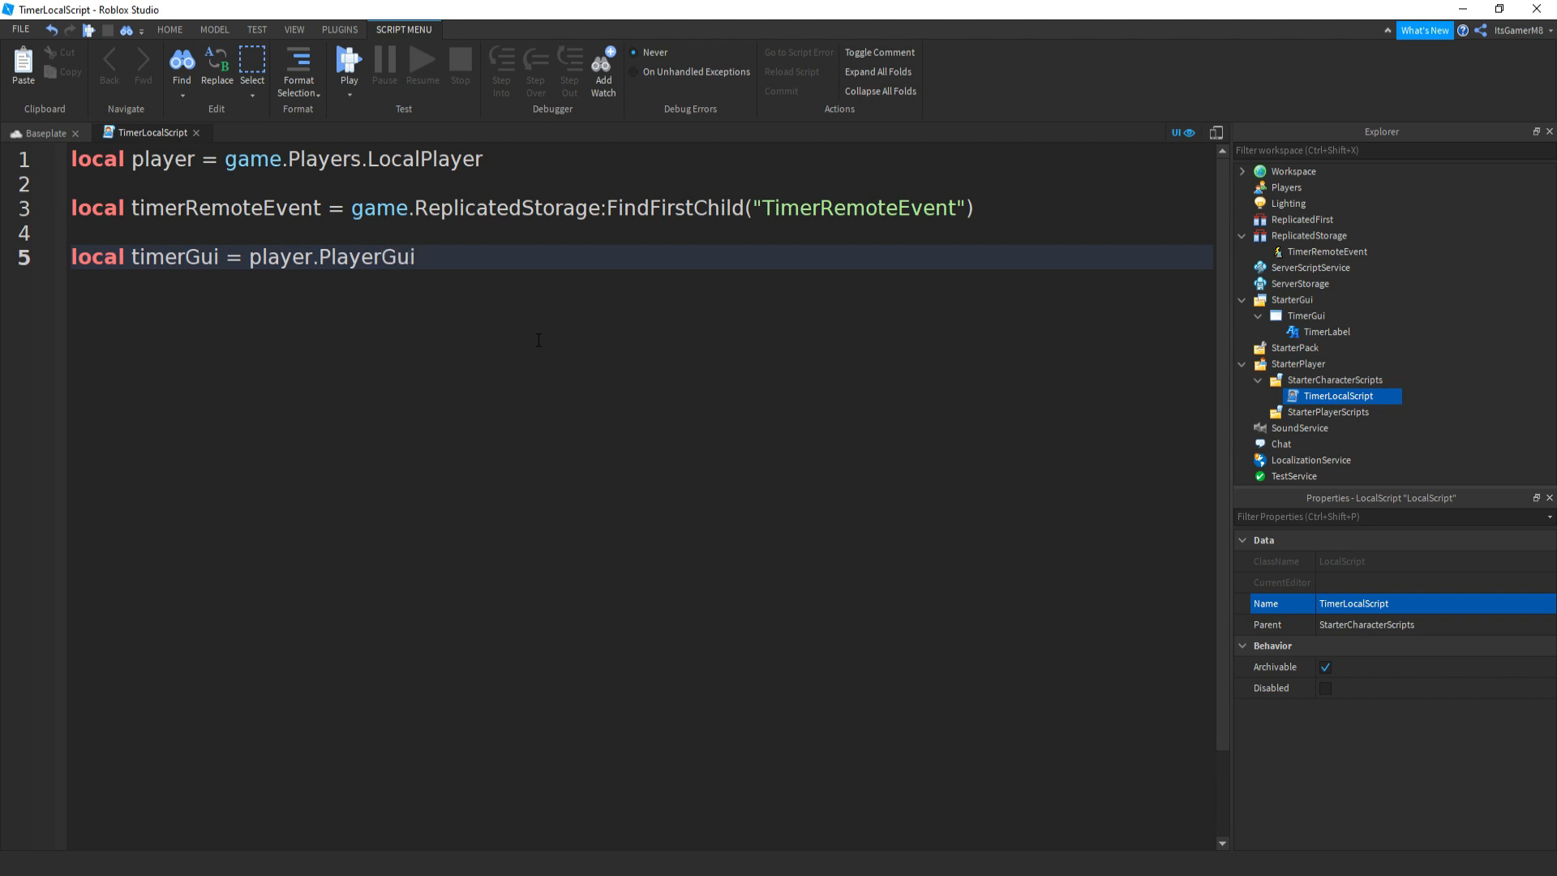
pyautogui.write('.Ti')
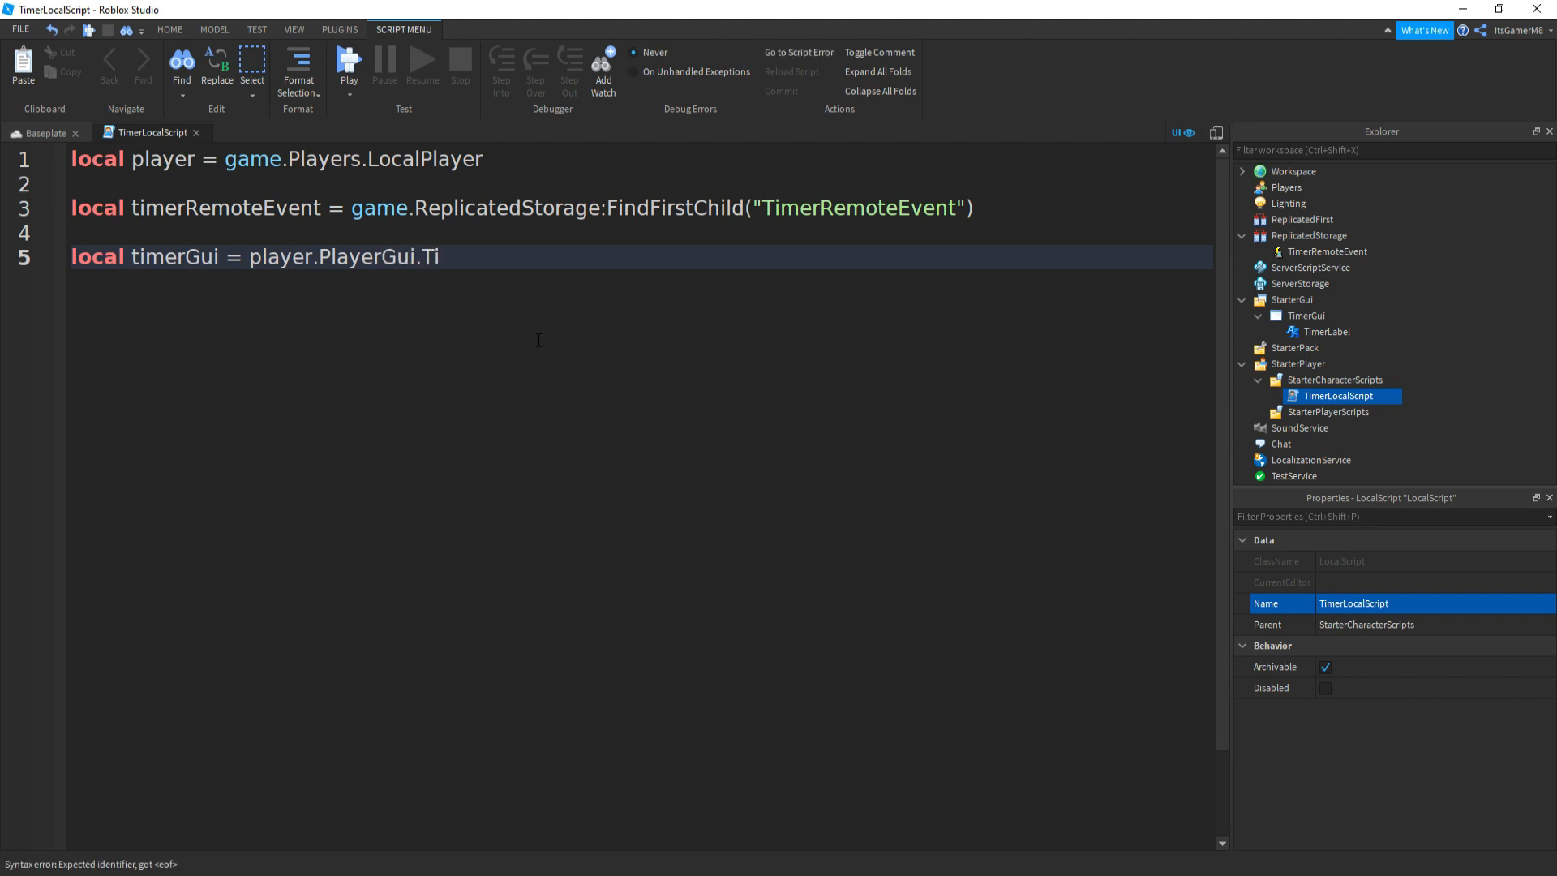
pyautogui.write('merGui')
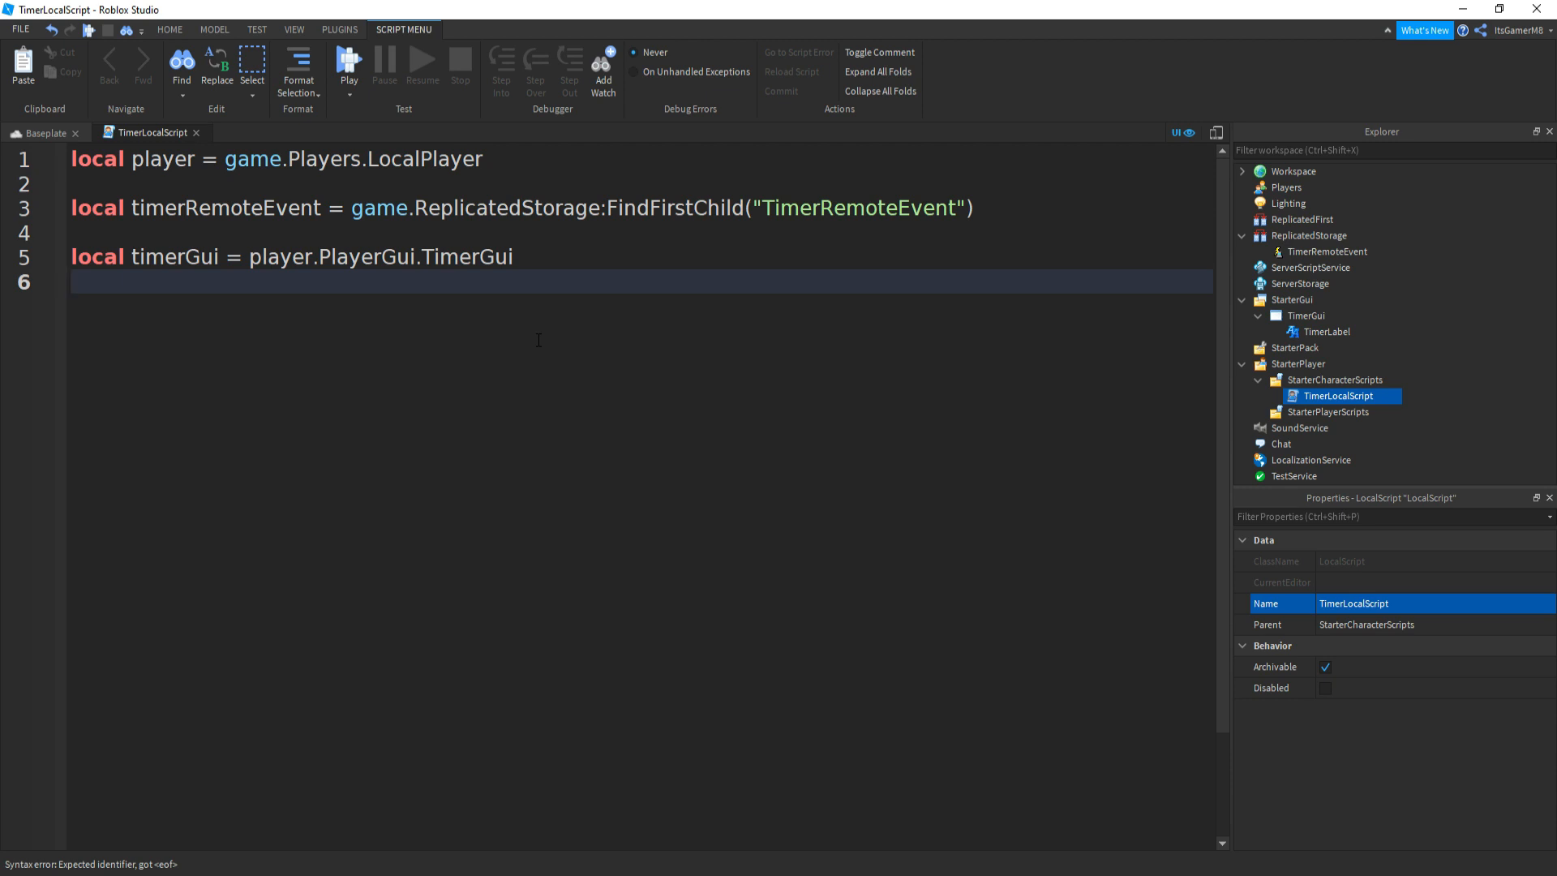
pyautogui.write('local ti')
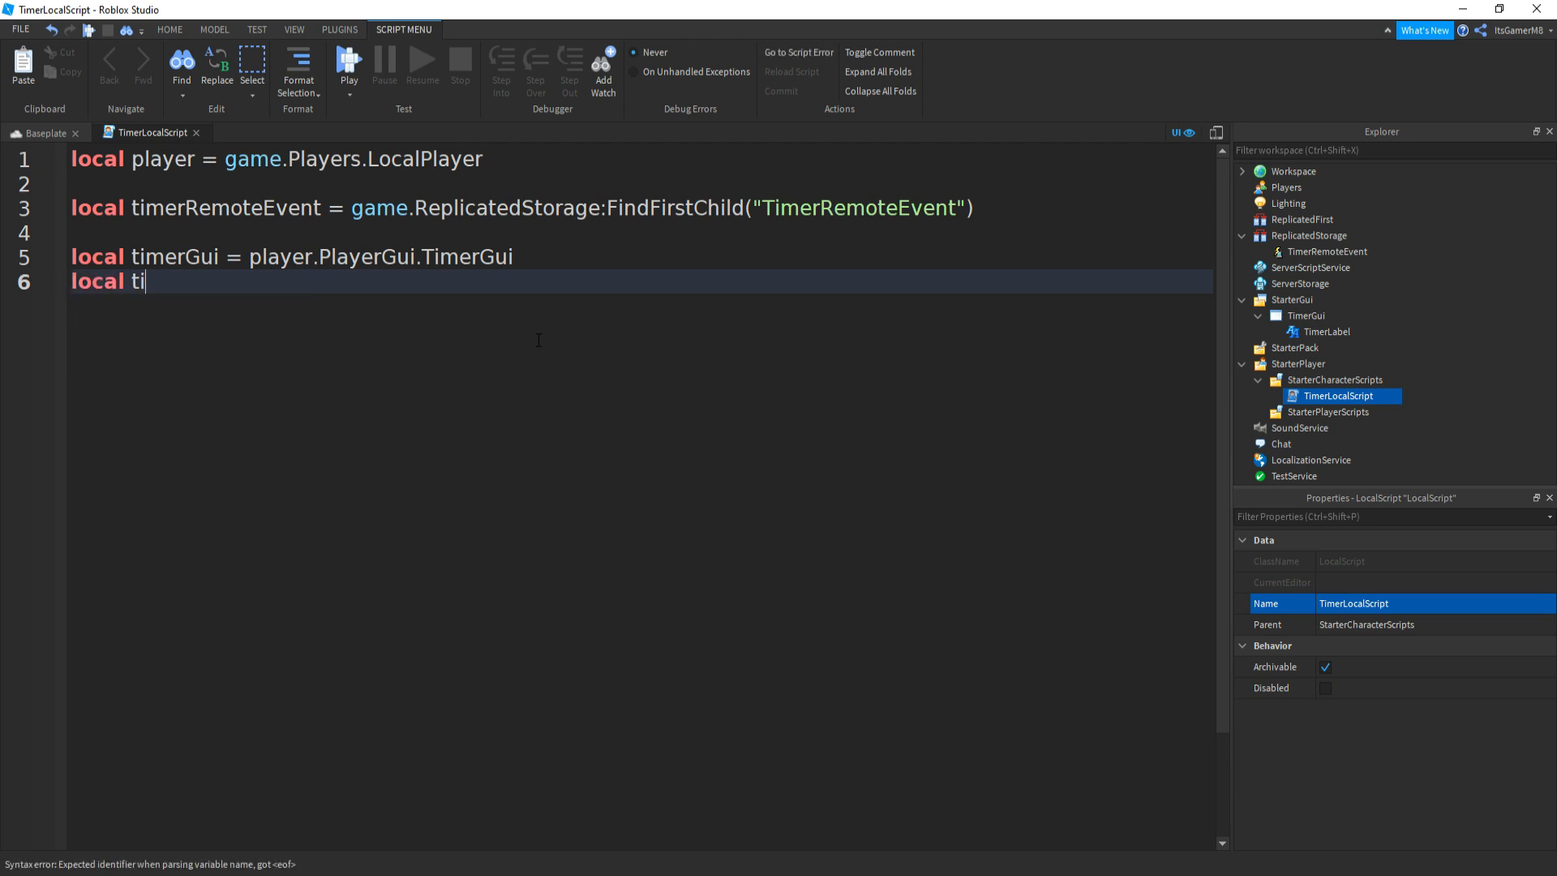
pyautogui.write('merLabel')
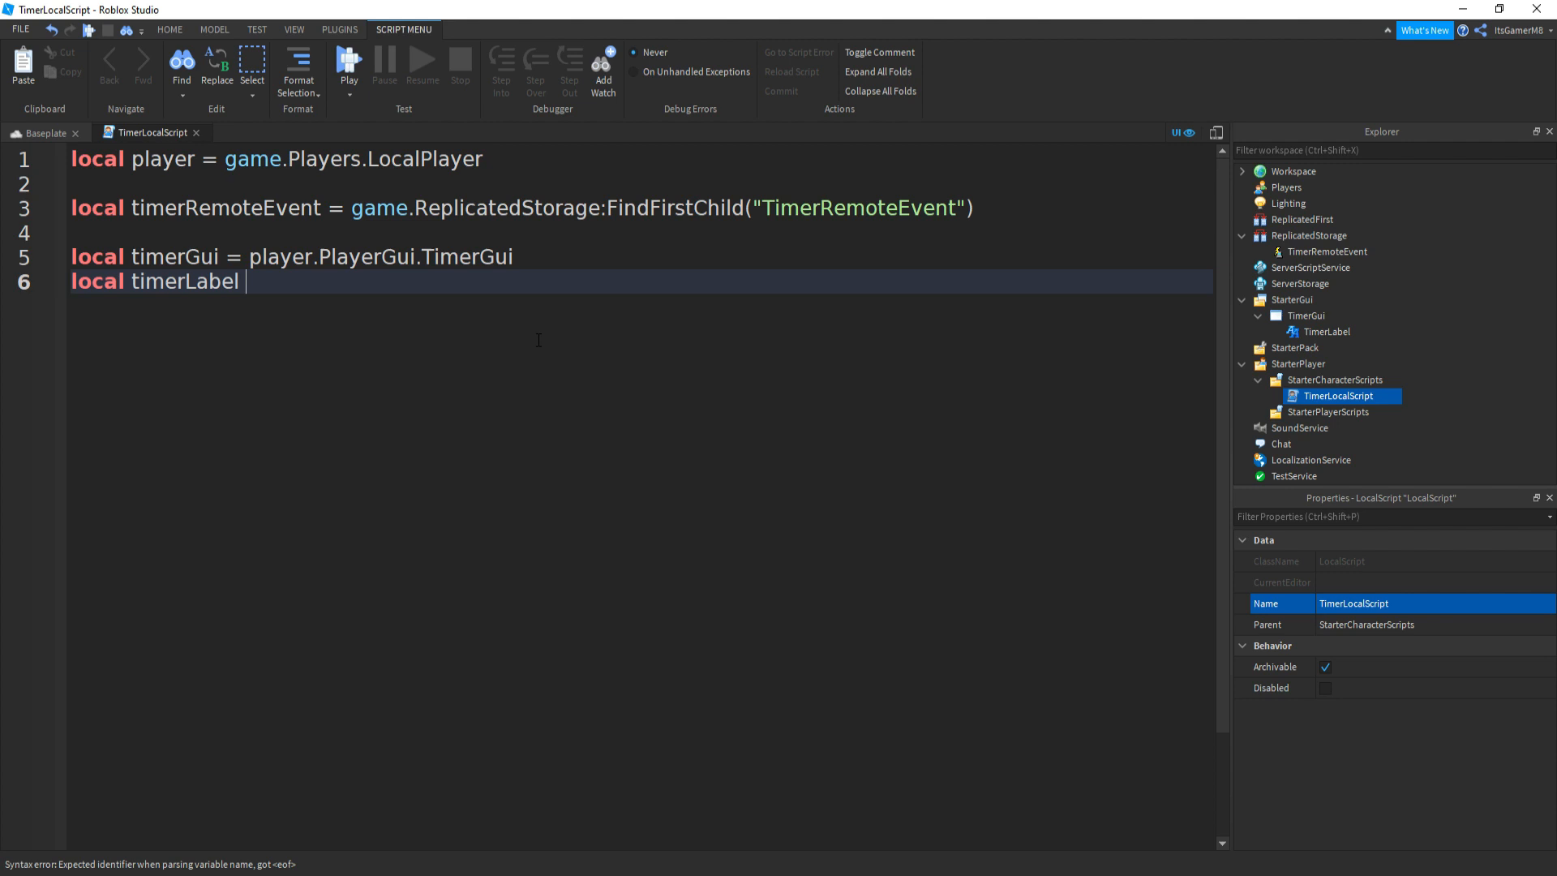
pyautogui.write('= t')
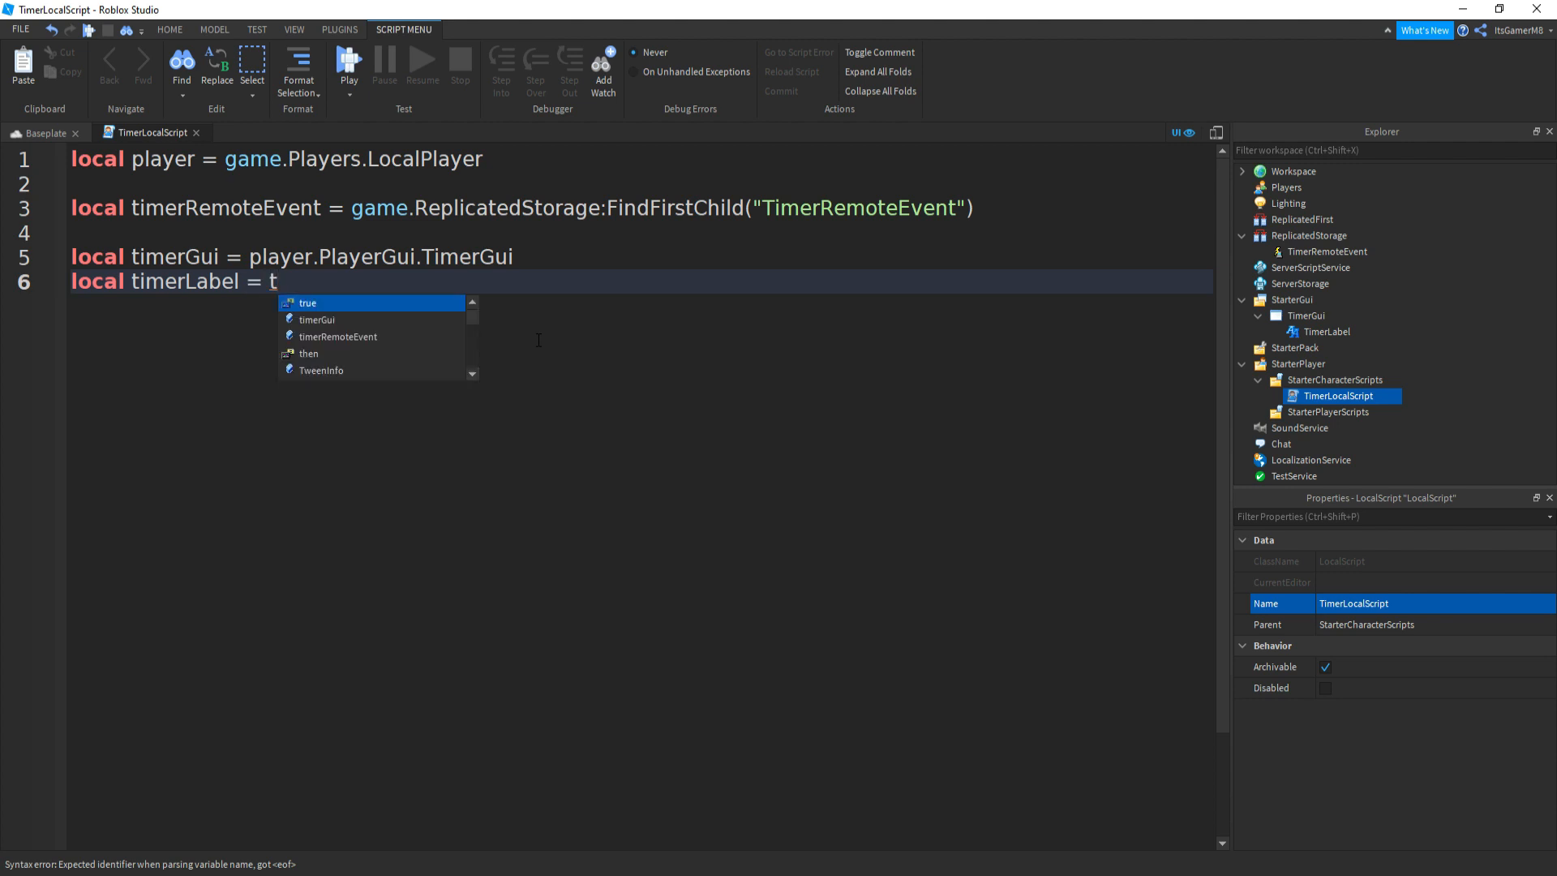
pyautogui.write('imerGui.T')
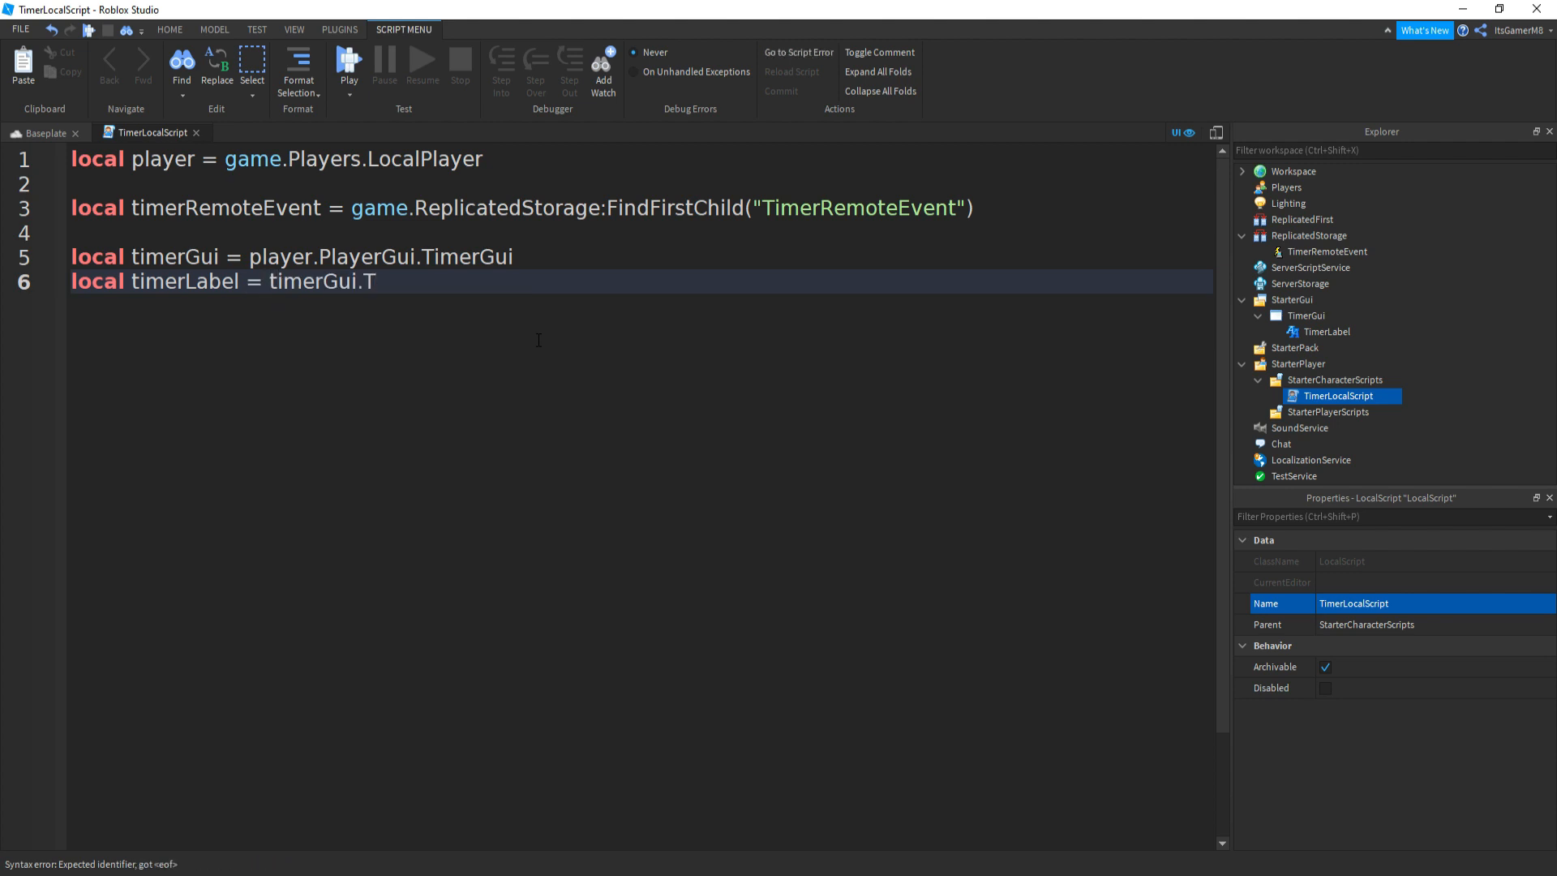
pyautogui.write('imerLabel')
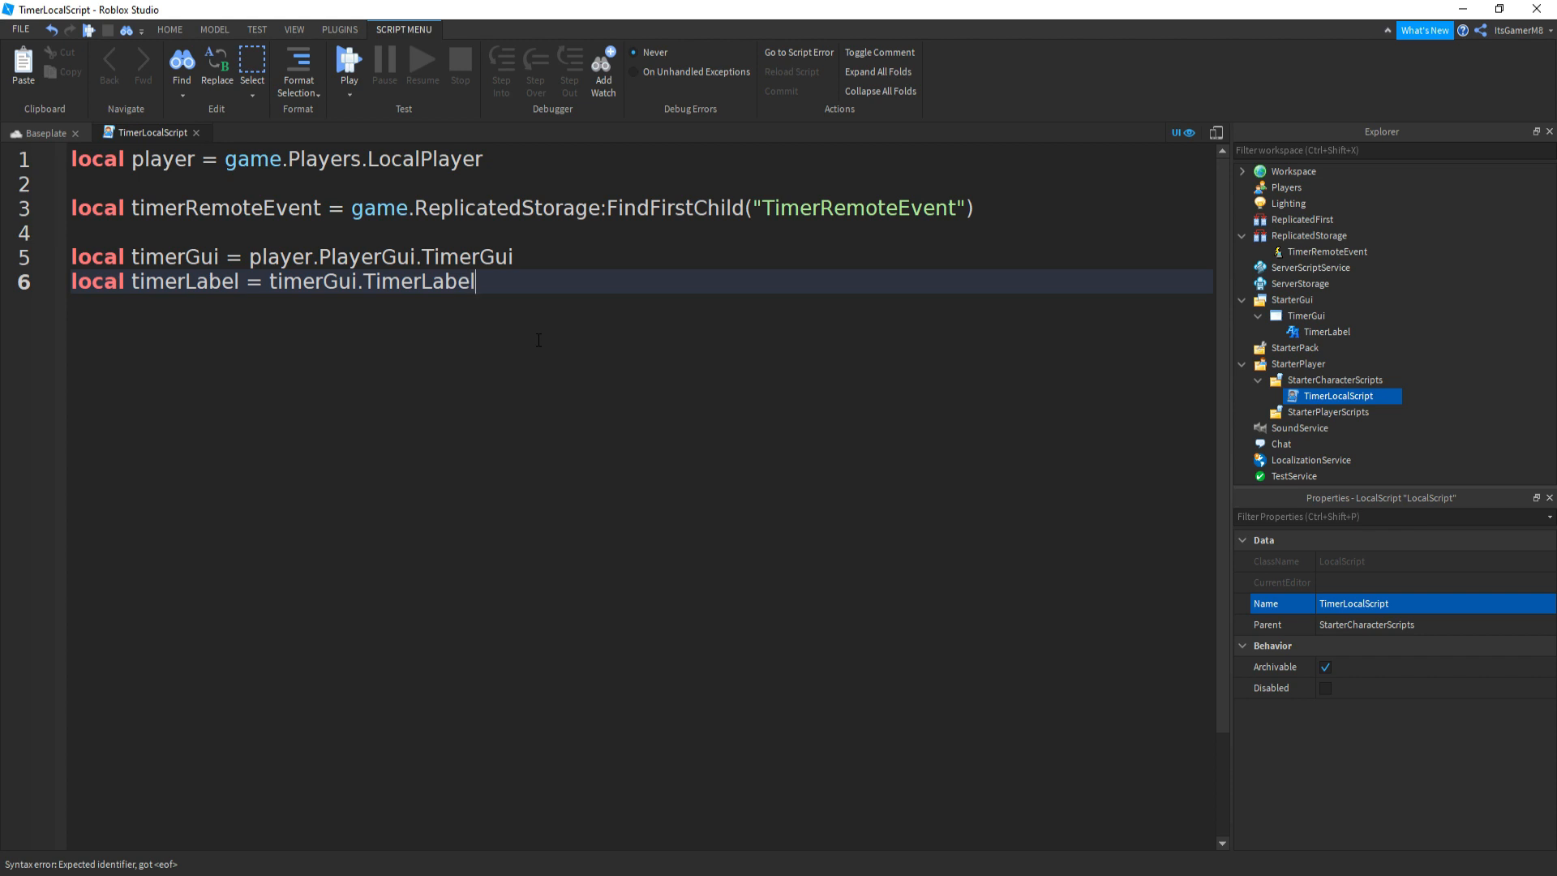
# Write timerRemoteEvent.OnClientEvent:Connect(function(timer) to start the event handler.
pyautogui.press('Enter')
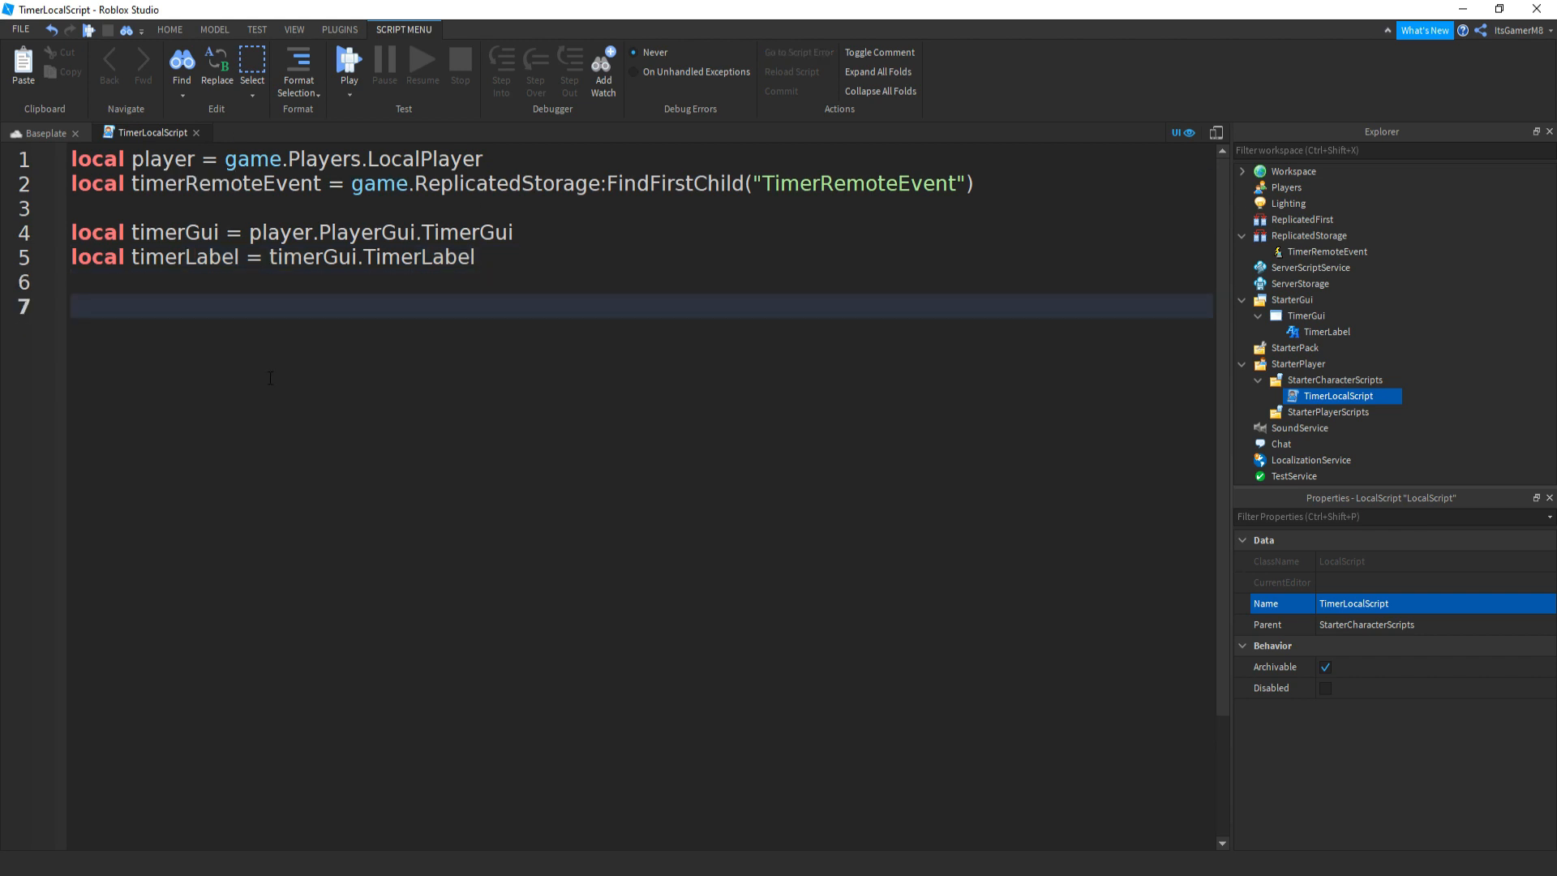
pyautogui.write('timer')
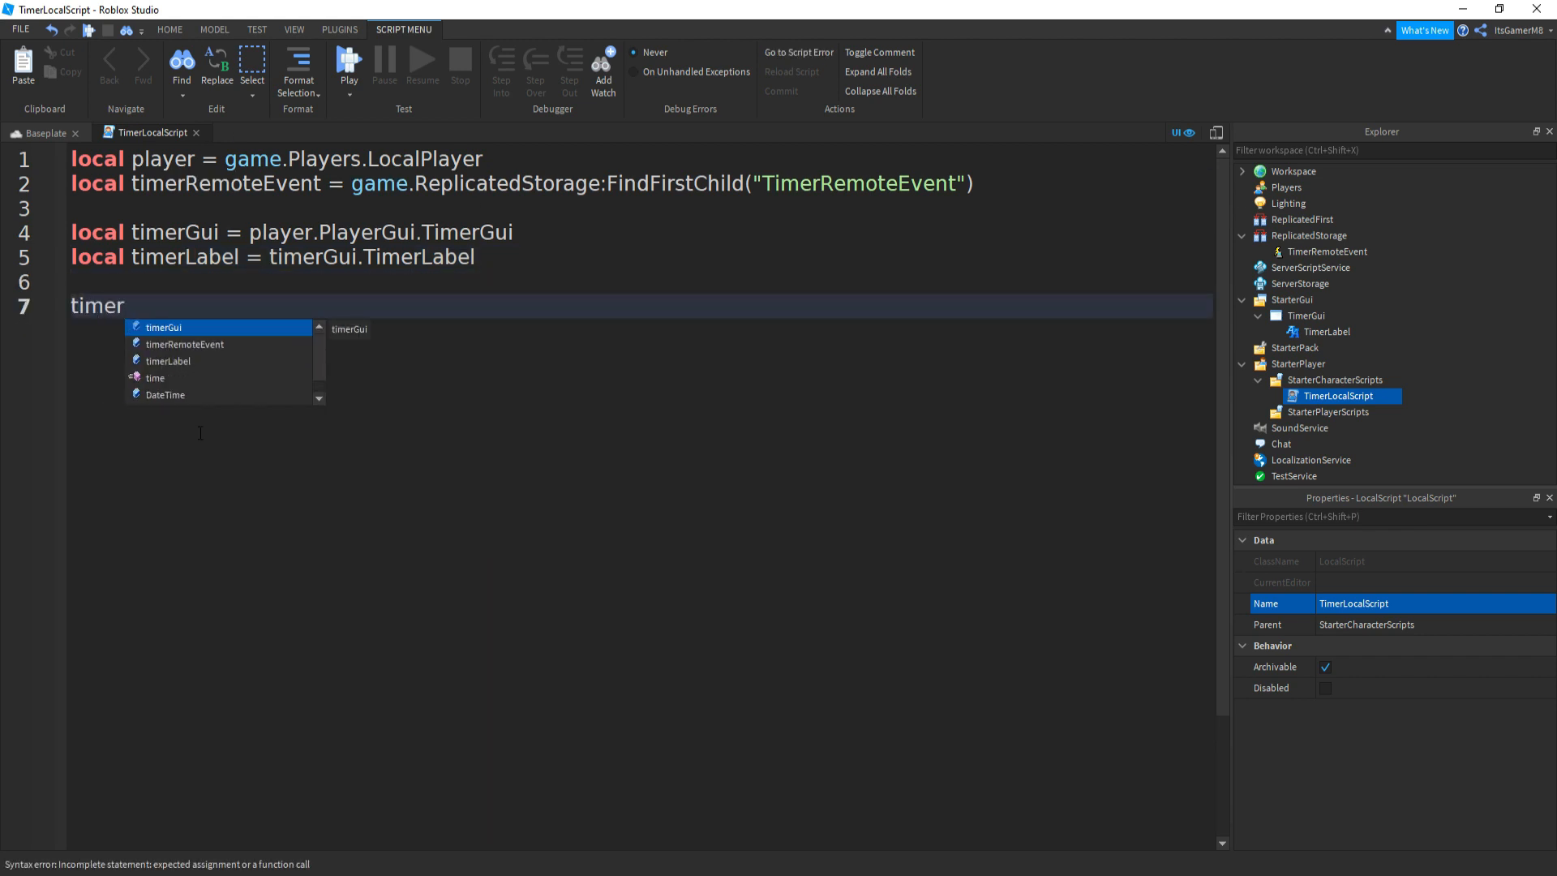
pyautogui.write('RemoteEvent.')
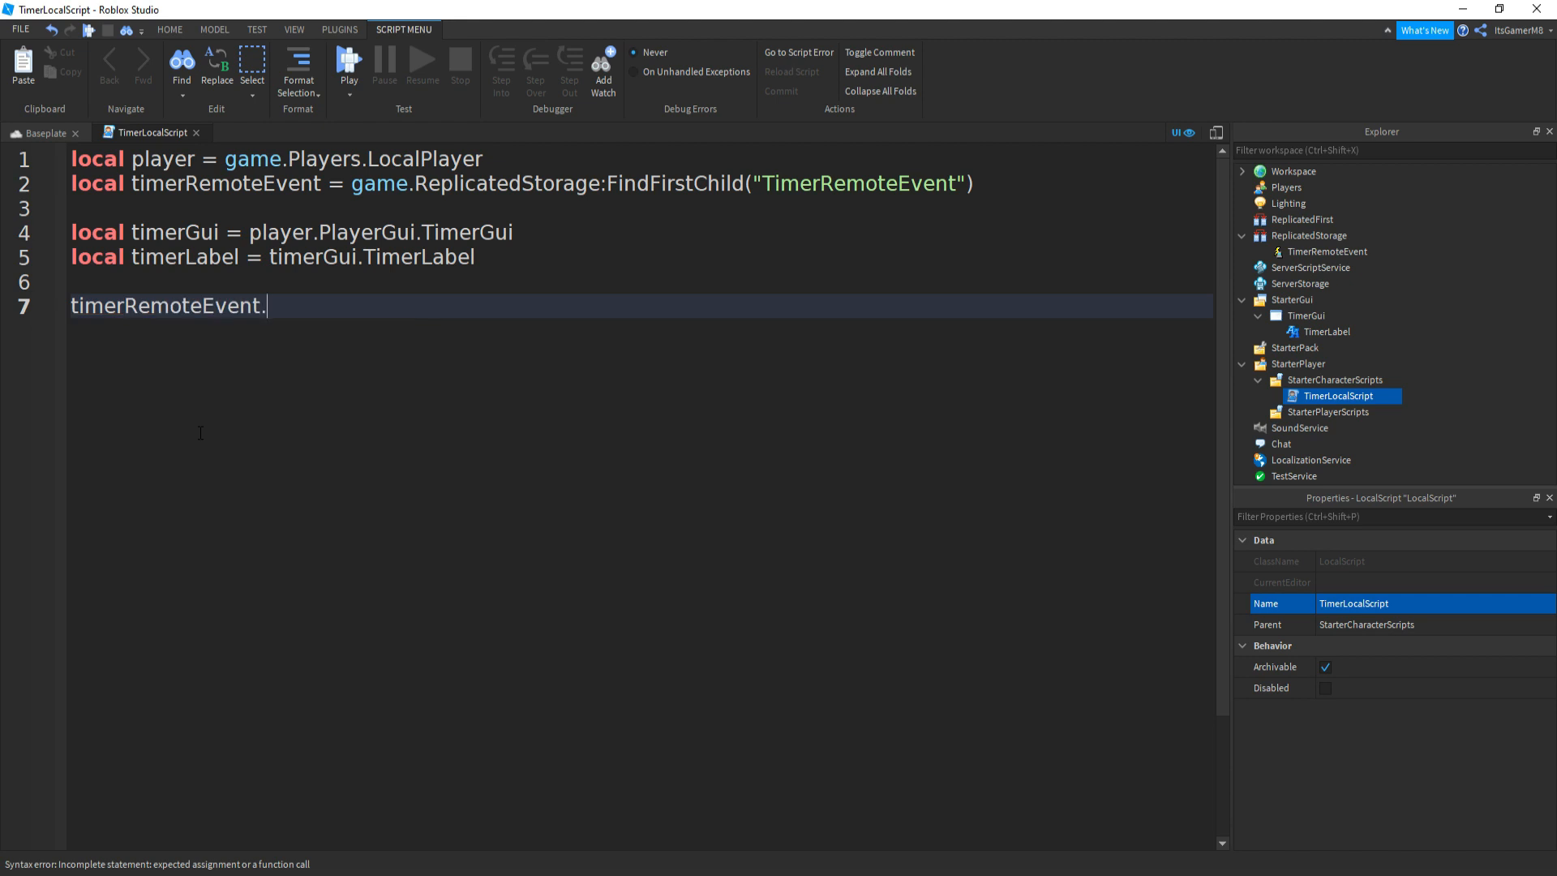
pyautogui.write('OnClientE')
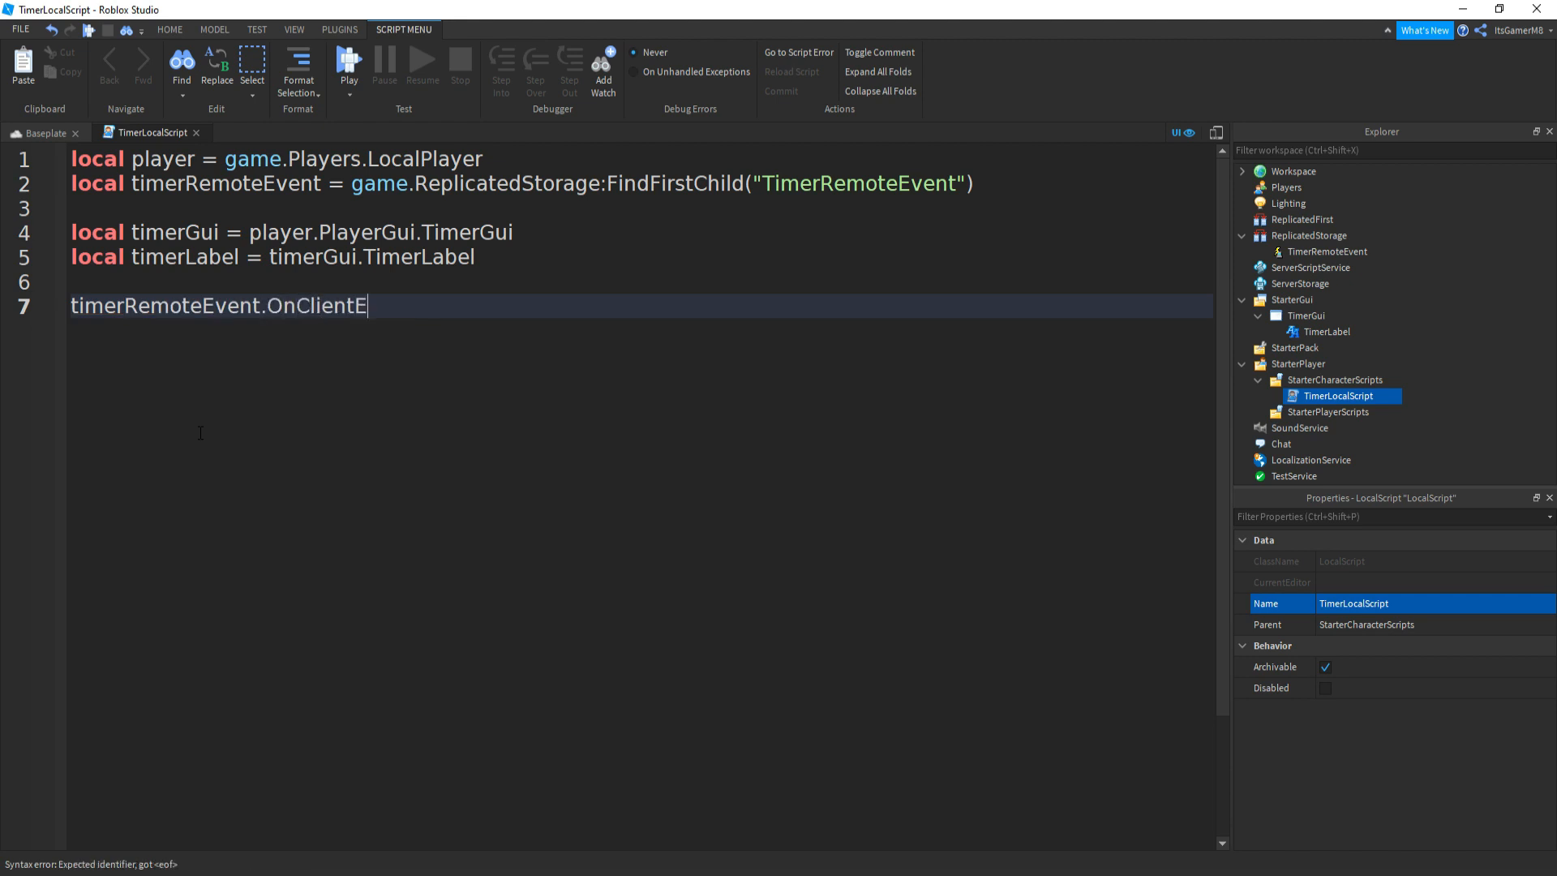
pyautogui.write('vent:')
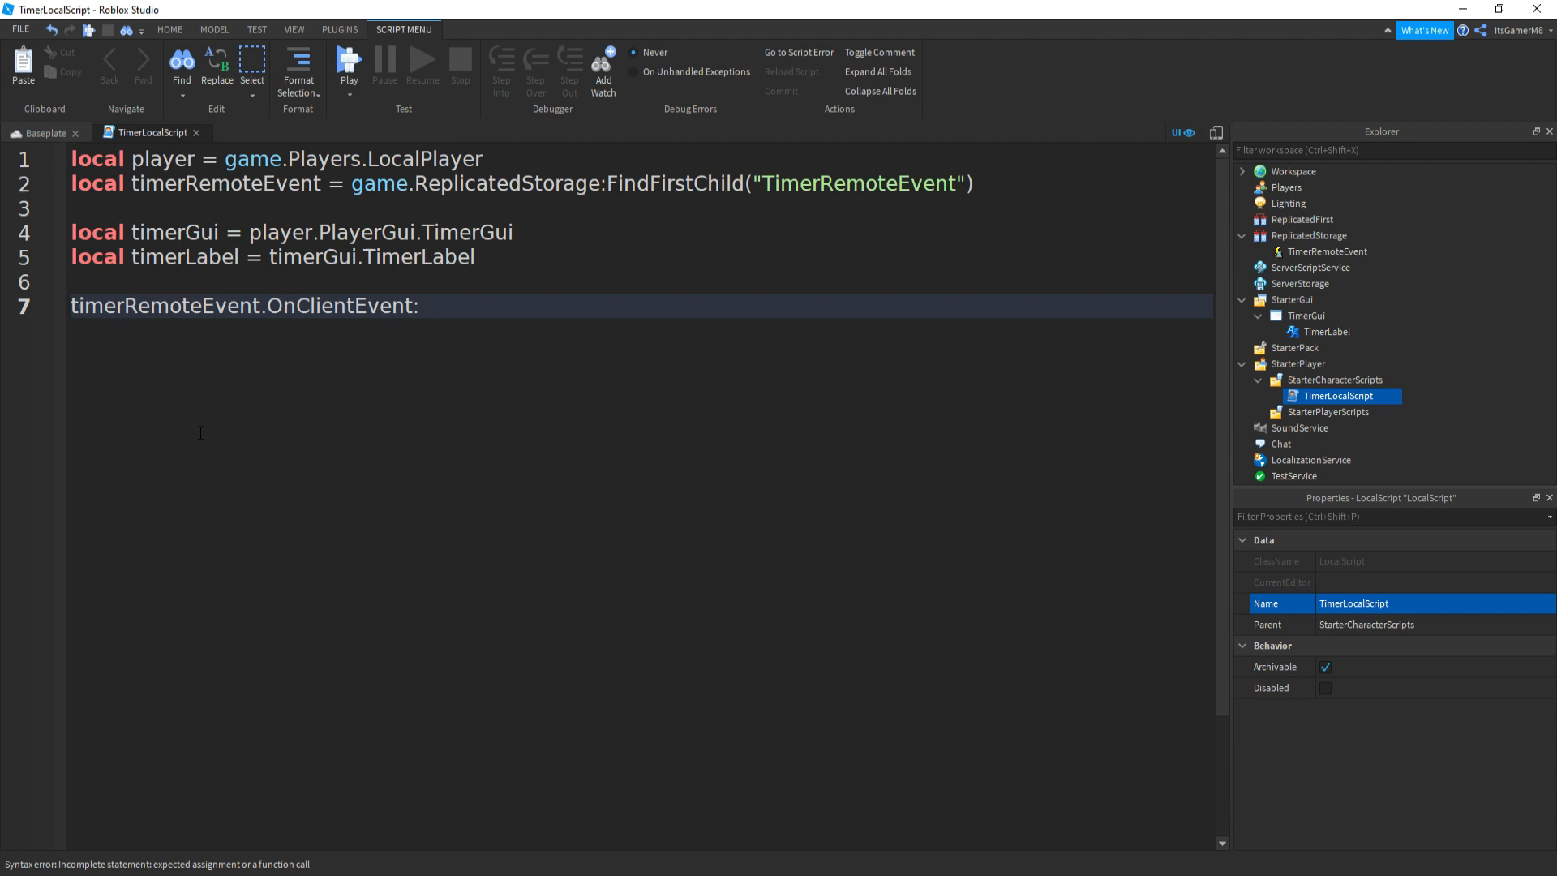
pyautogui.write('Connect')
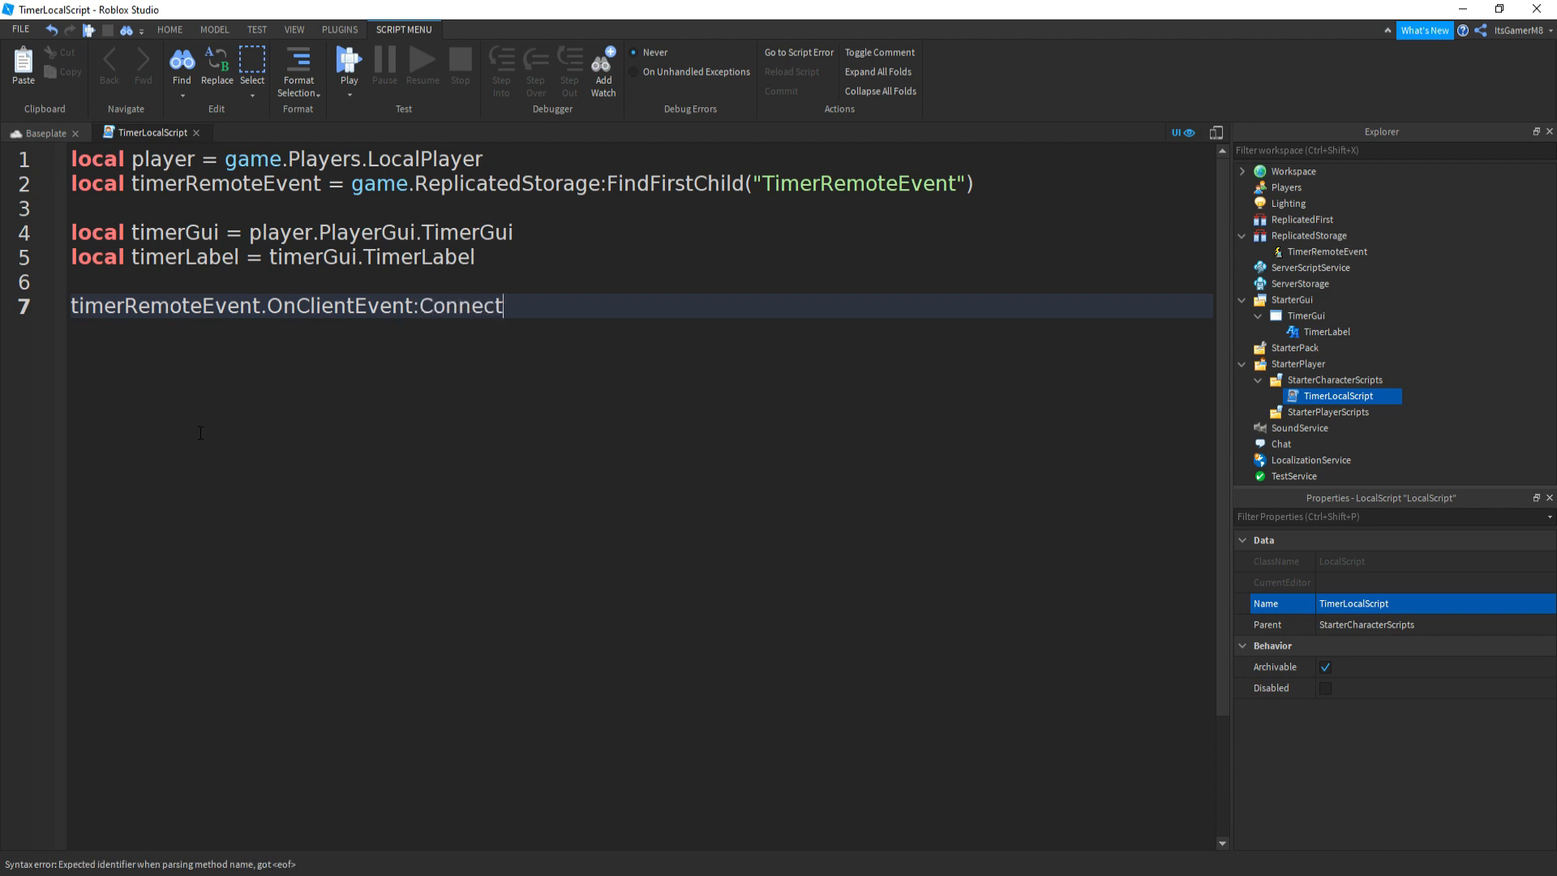
pyautogui.write('(function(')
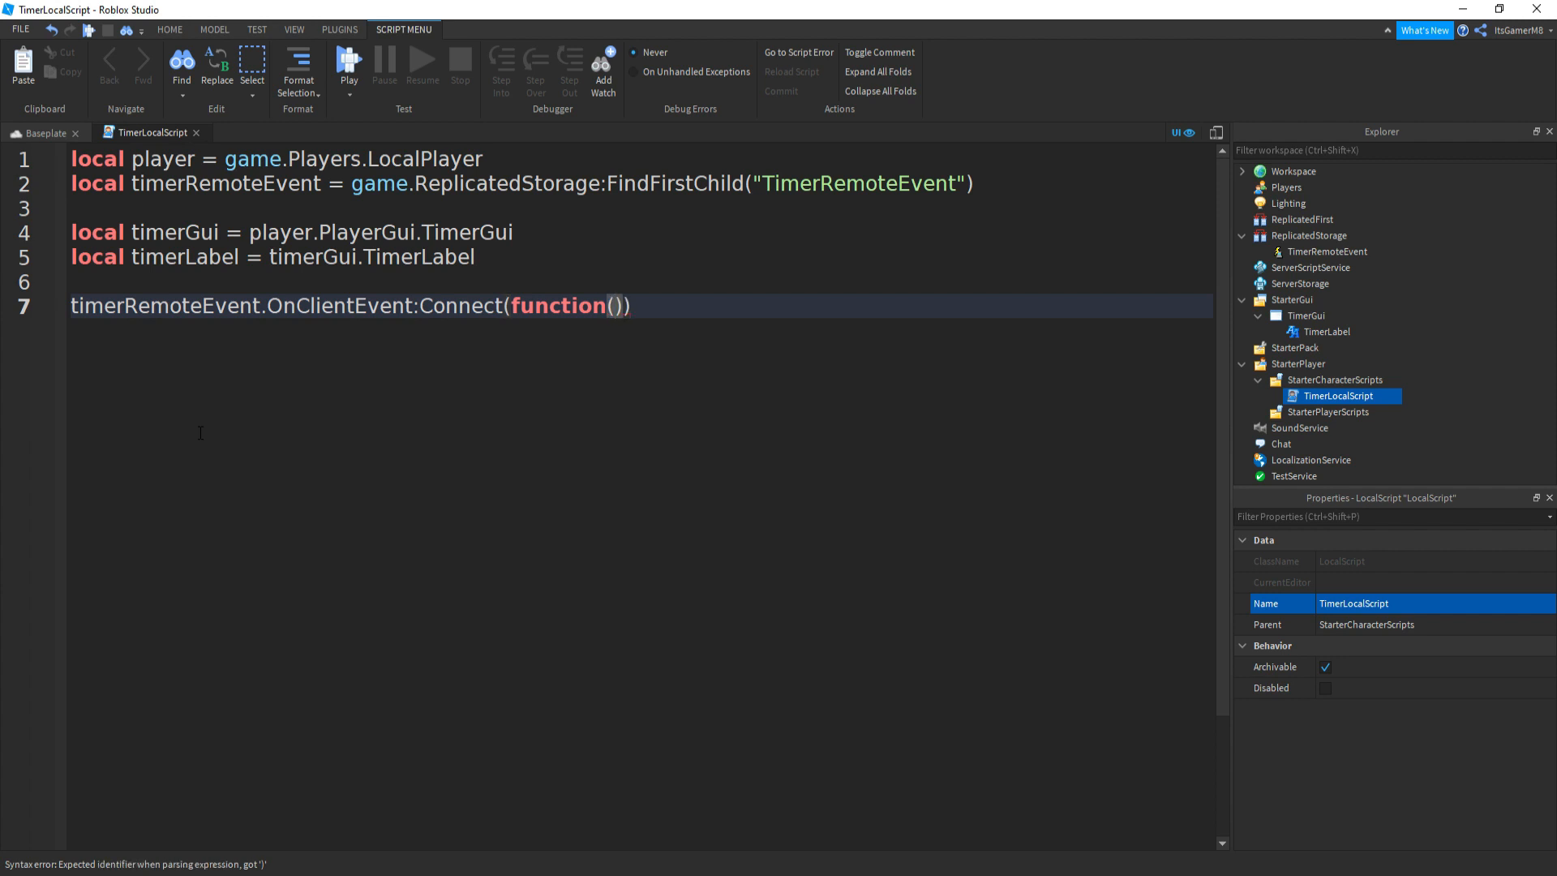
pyautogui.write('timer')
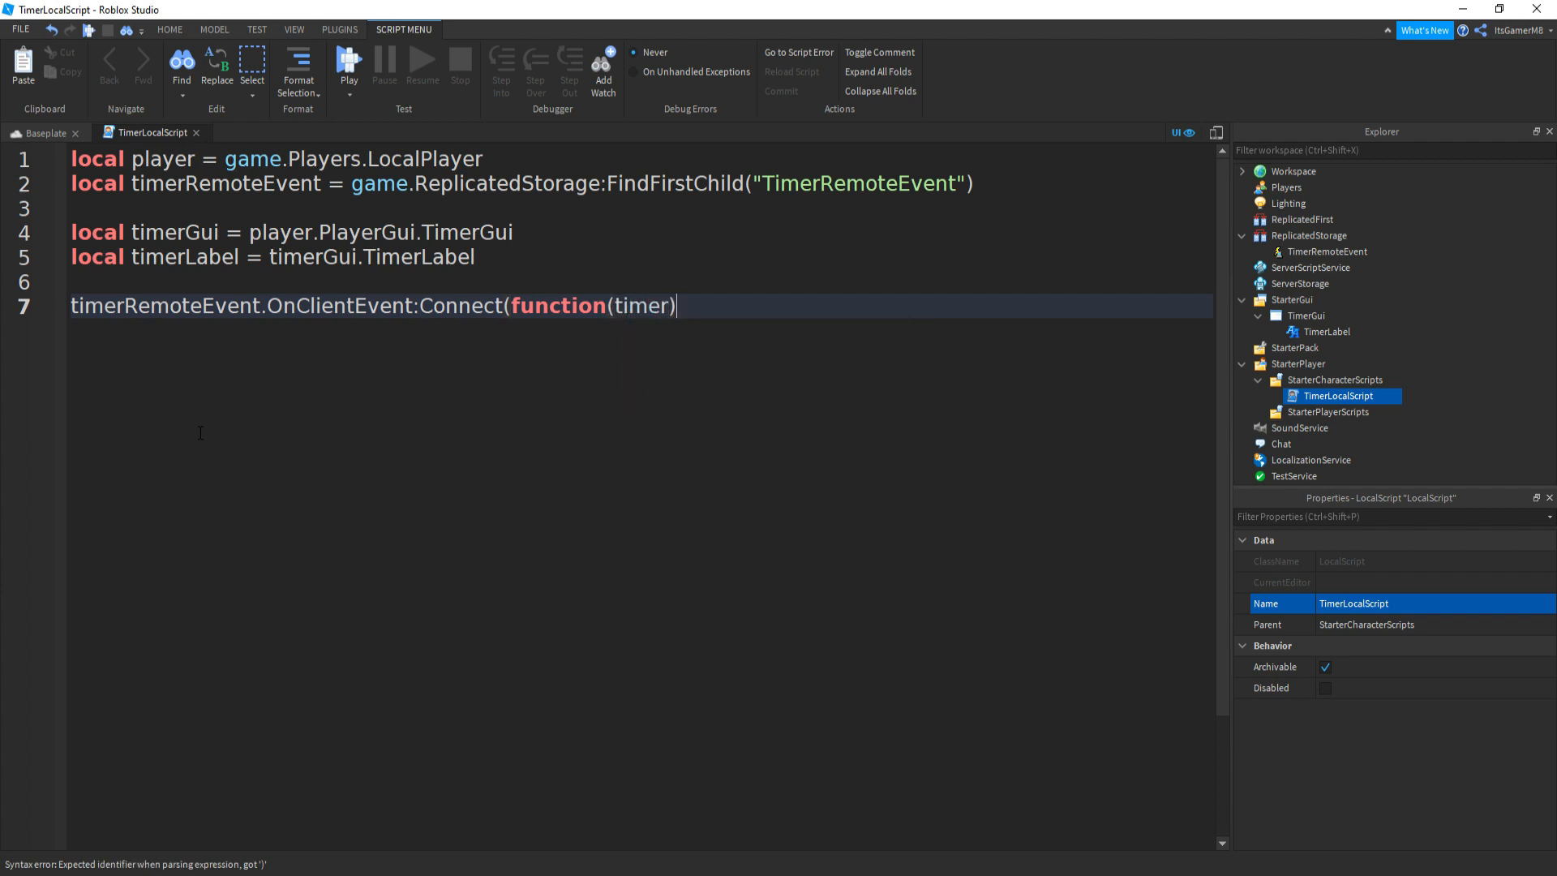
pyautogui.press('enter')
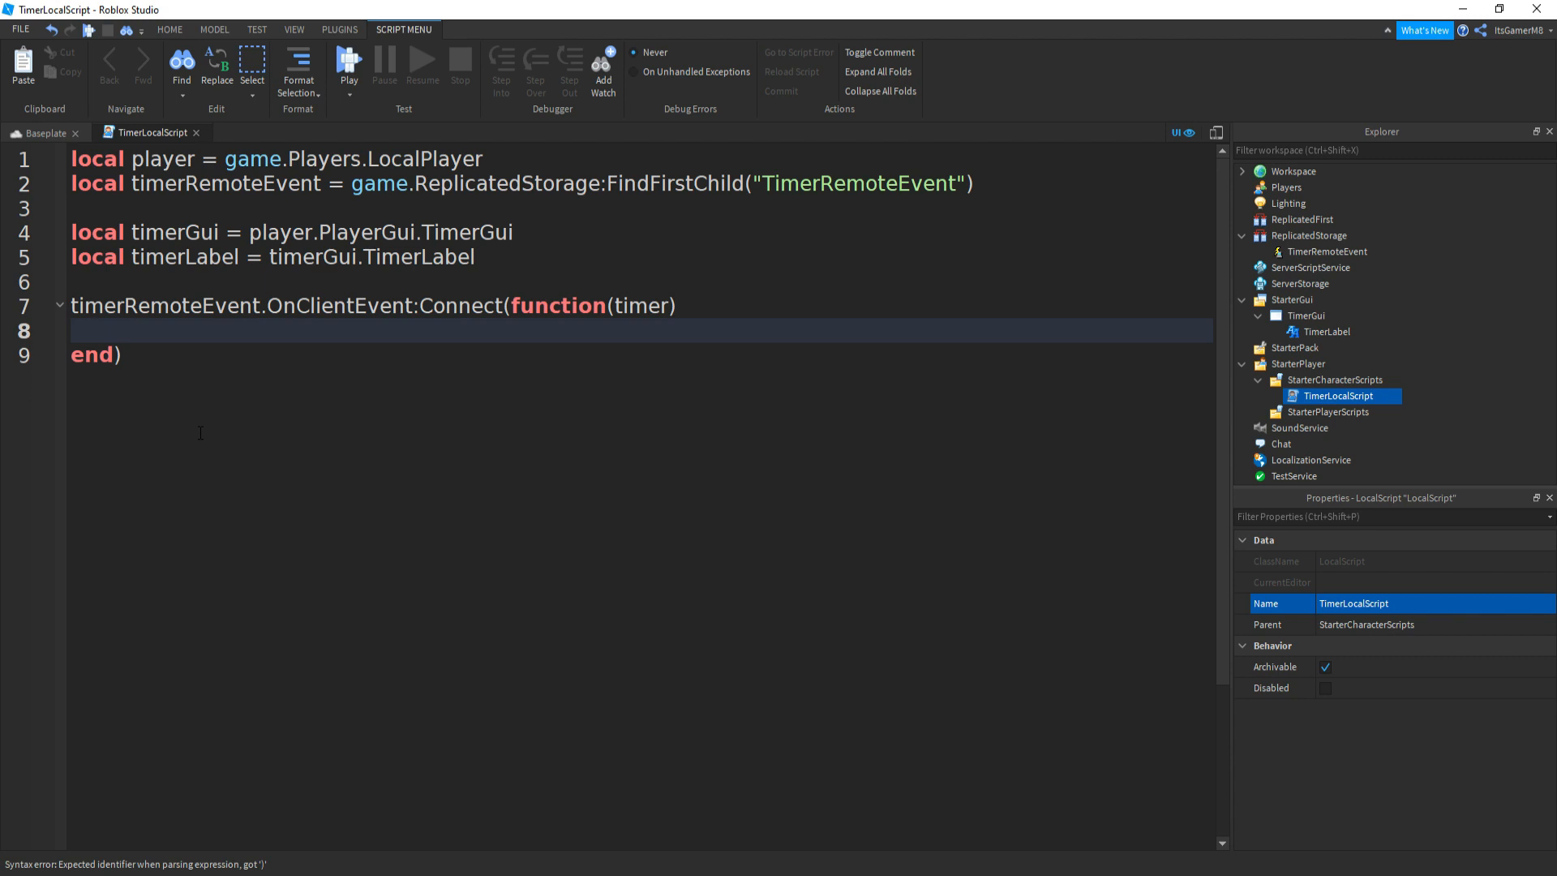
# Set timerLabel.Text to timer, make it visible, wait(1), and begin a repeat loop.
pyautogui.write('timerLabel.Text =')
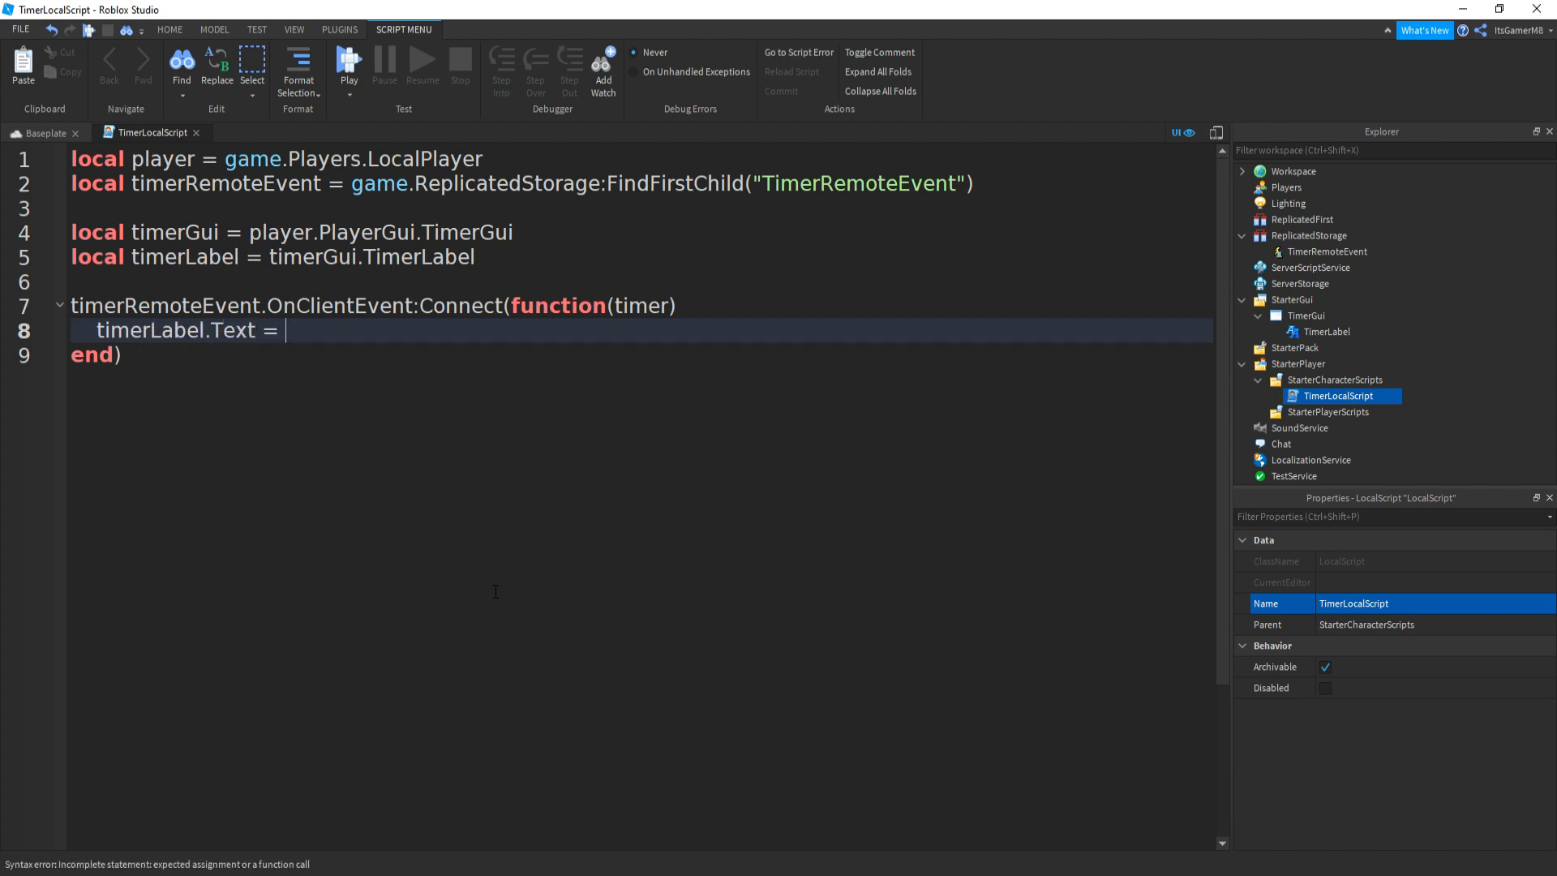
pyautogui.write('""')
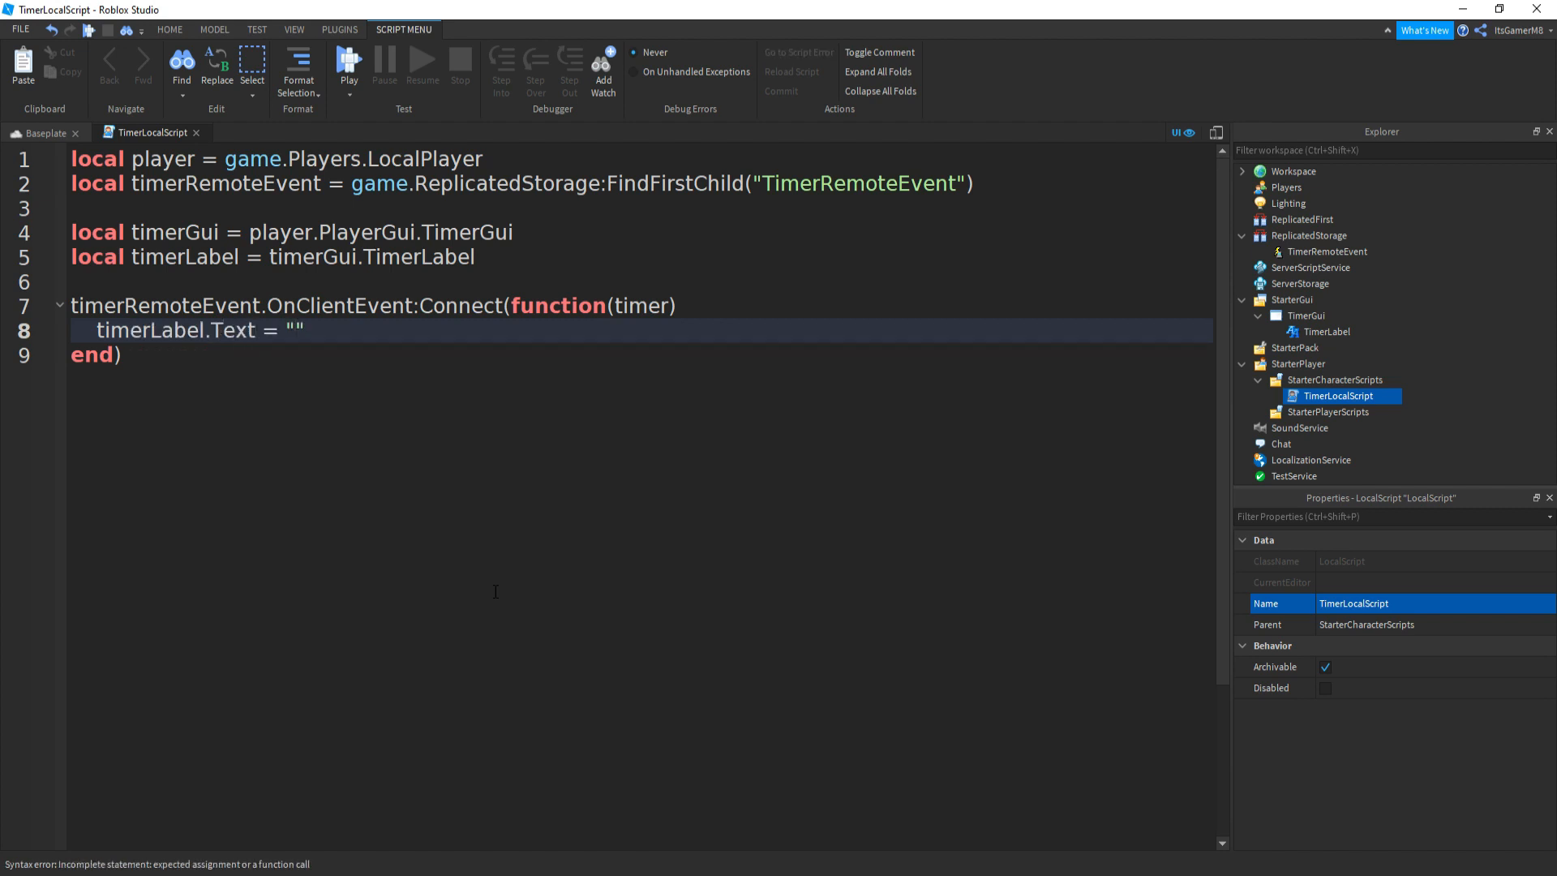
pyautogui.write('timer')
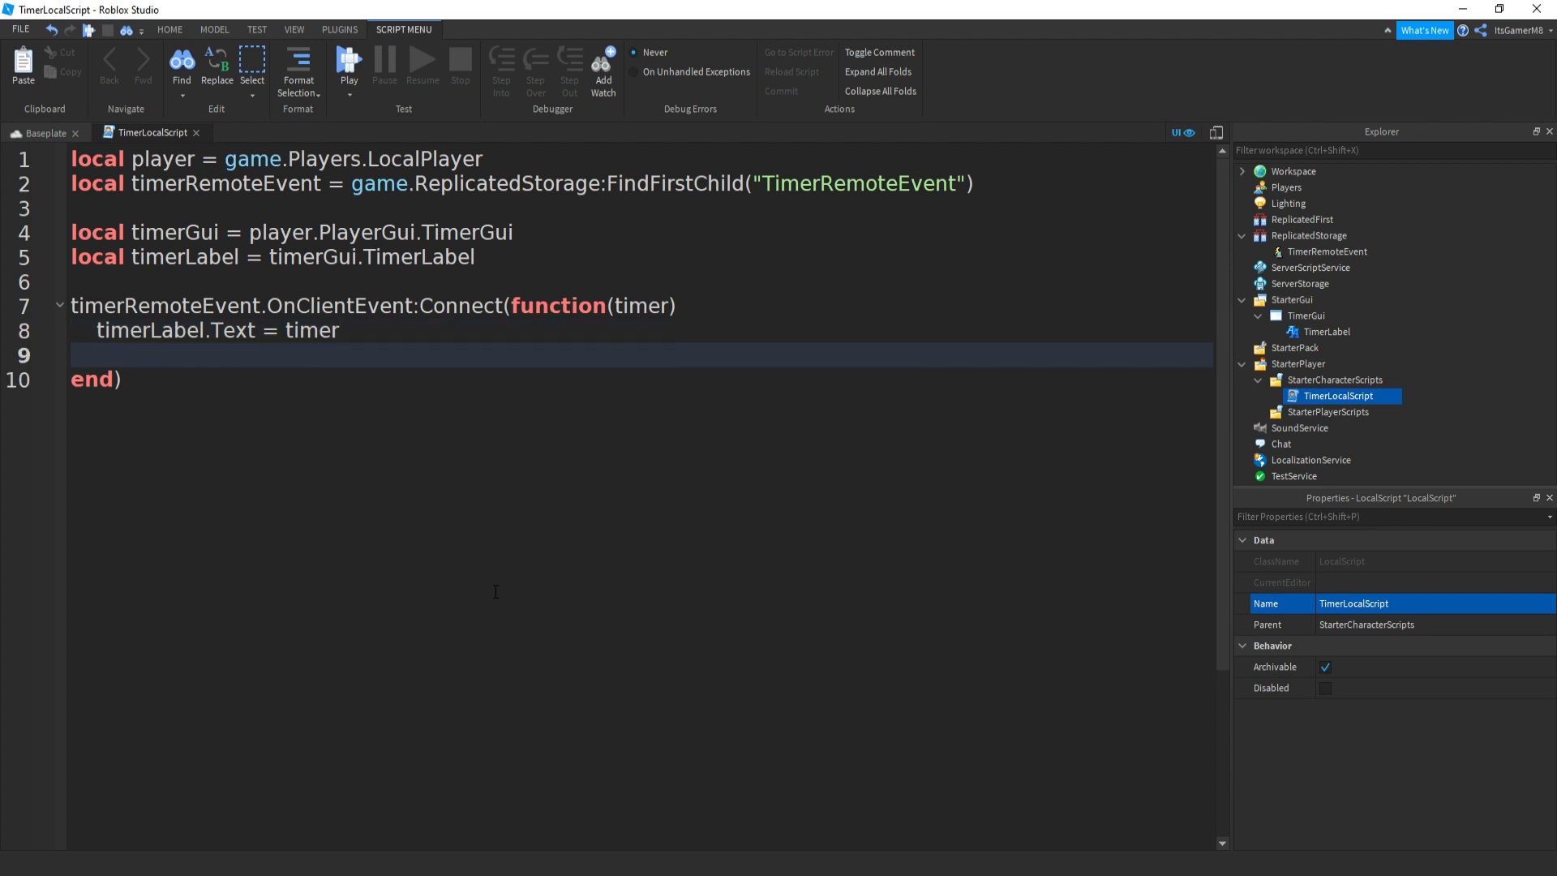
pyautogui.write('timerLabel')
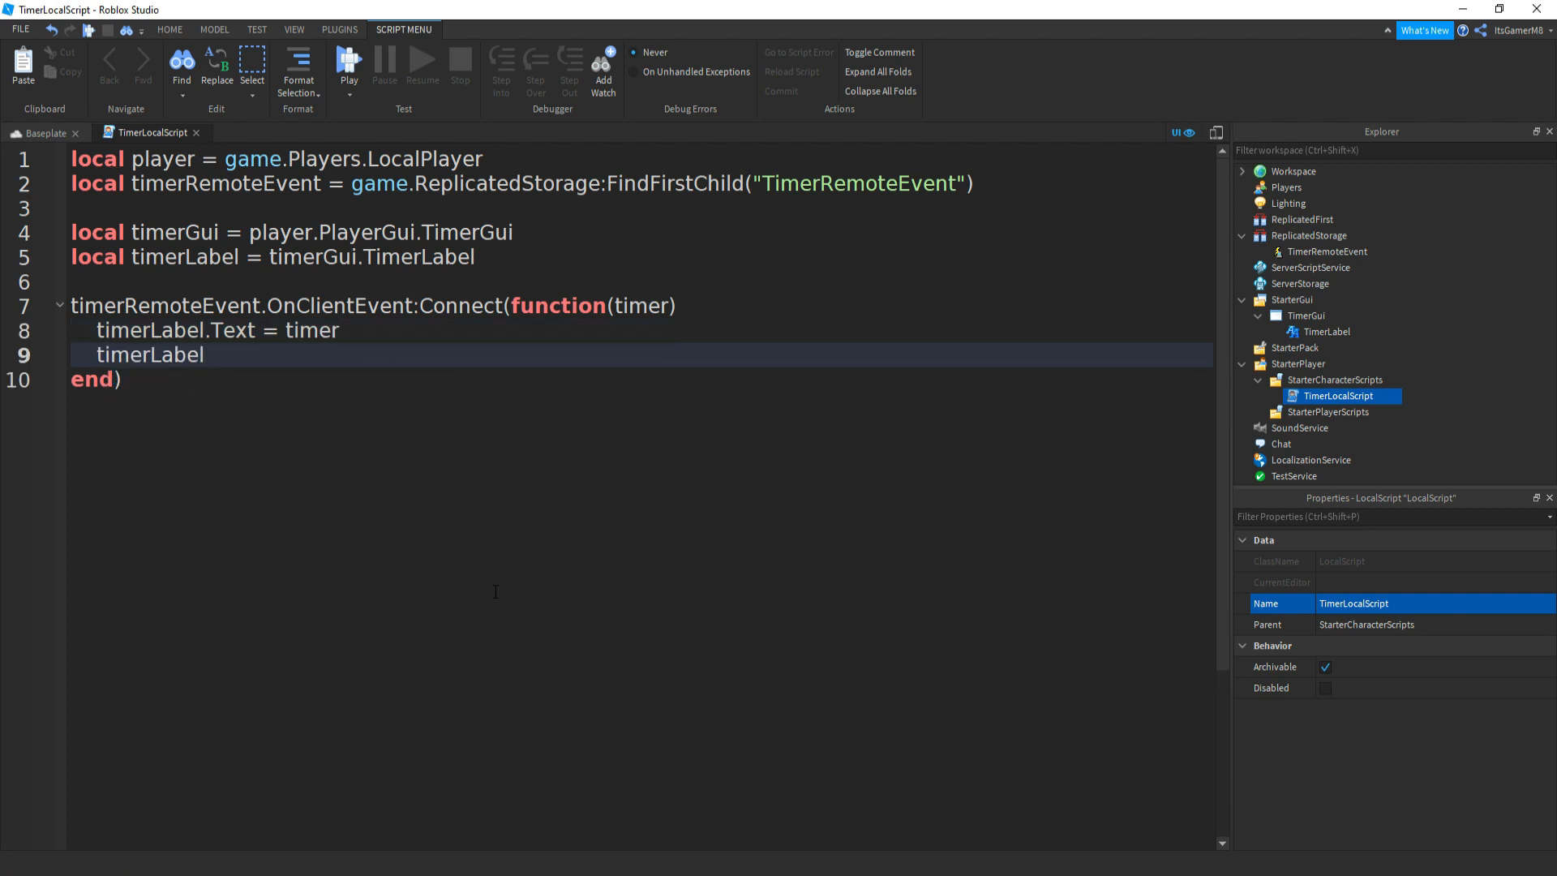
pyautogui.write('.Visible =')
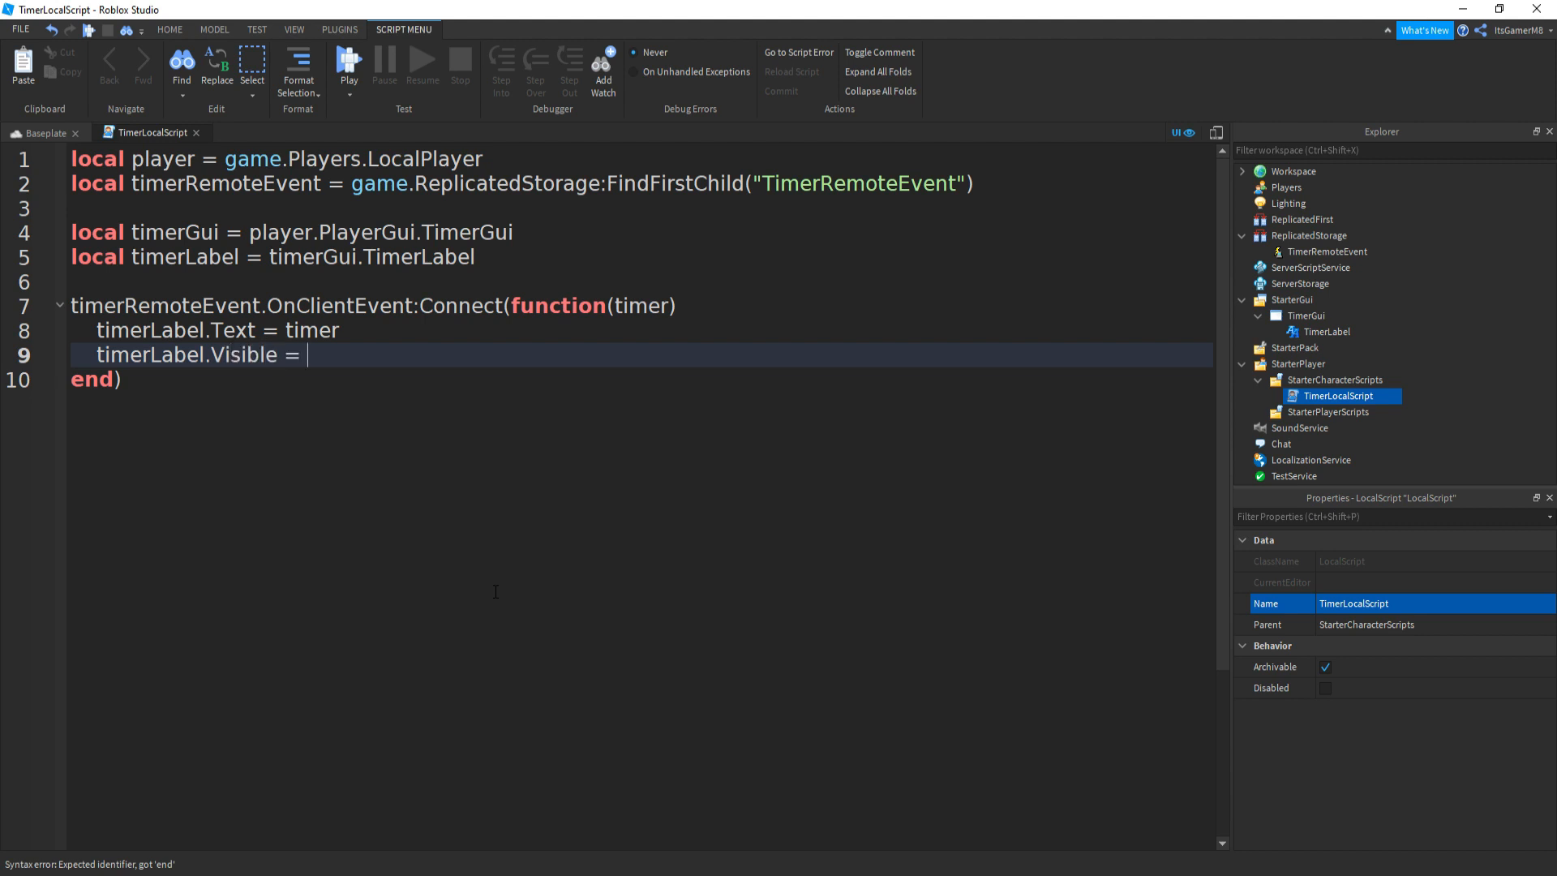
pyautogui.write('true')
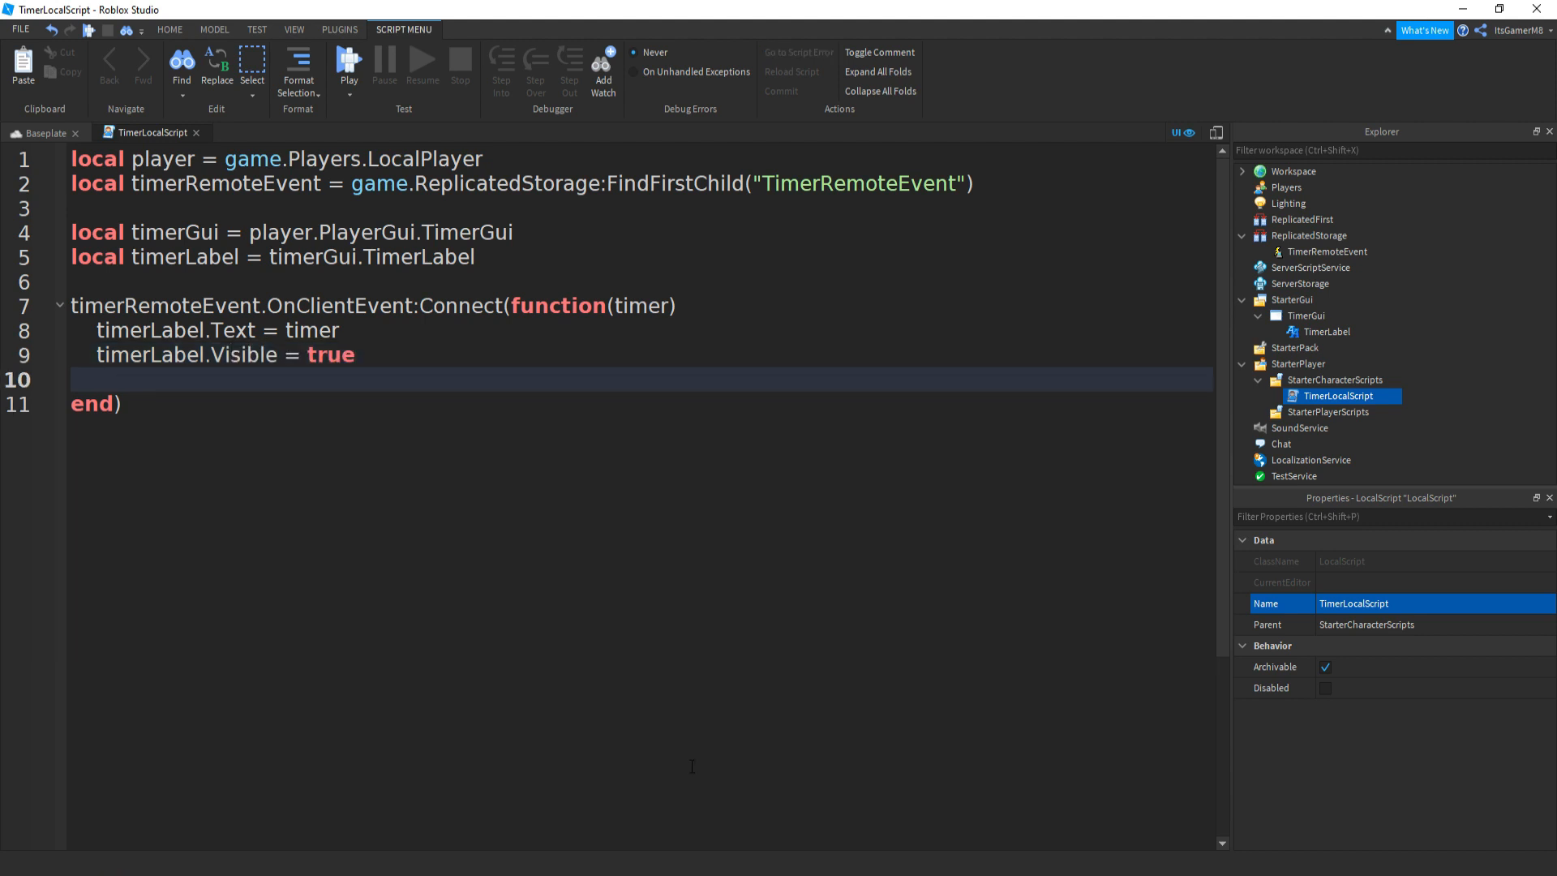
pyautogui.write('wait(1)')
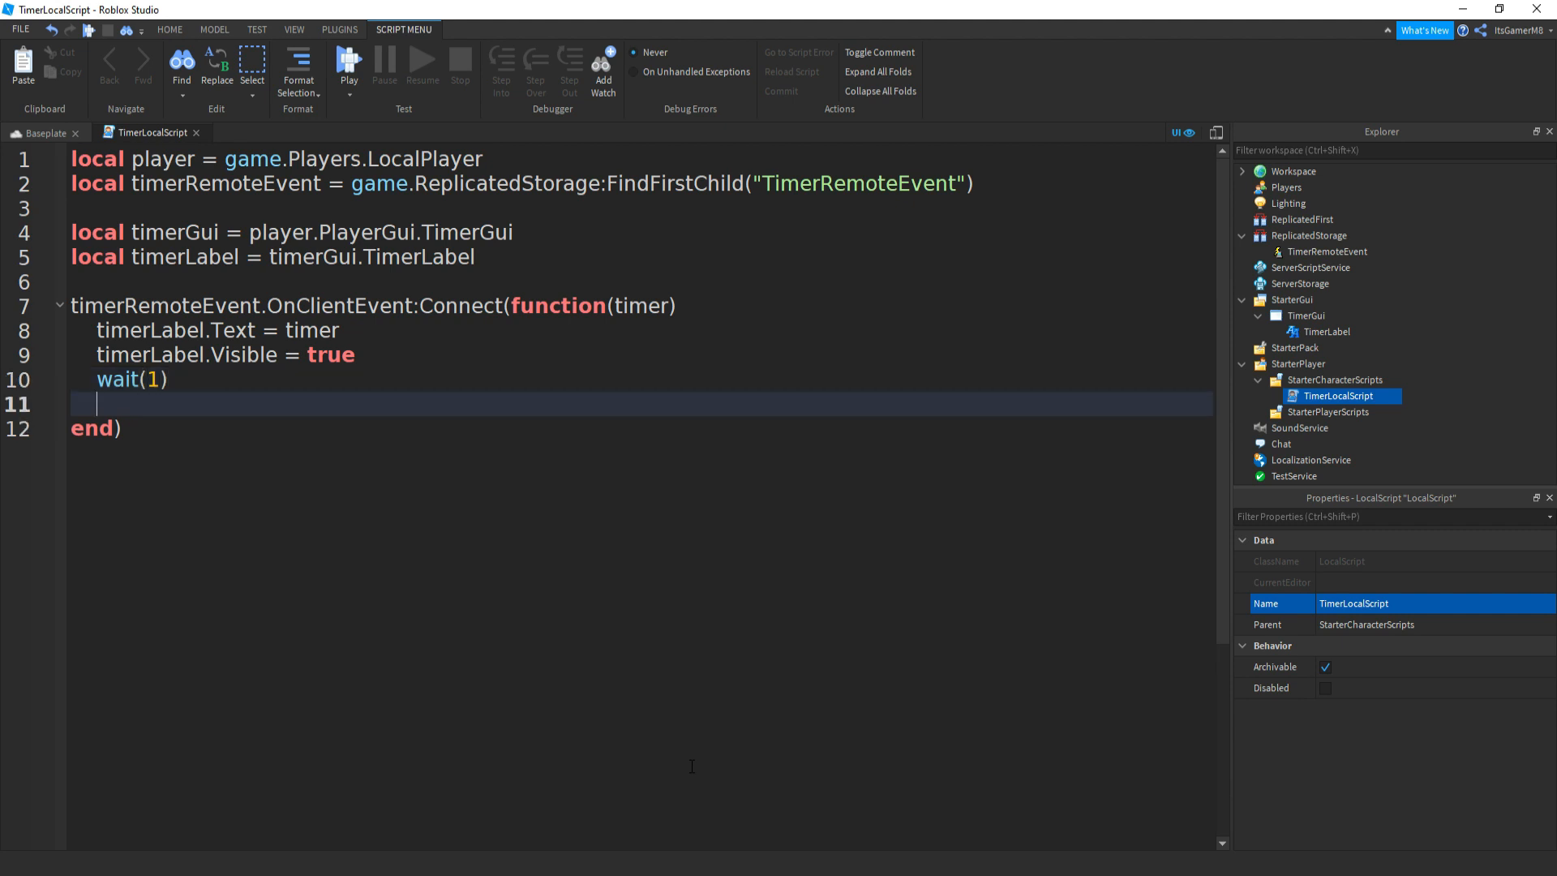
pyautogui.write('repea')
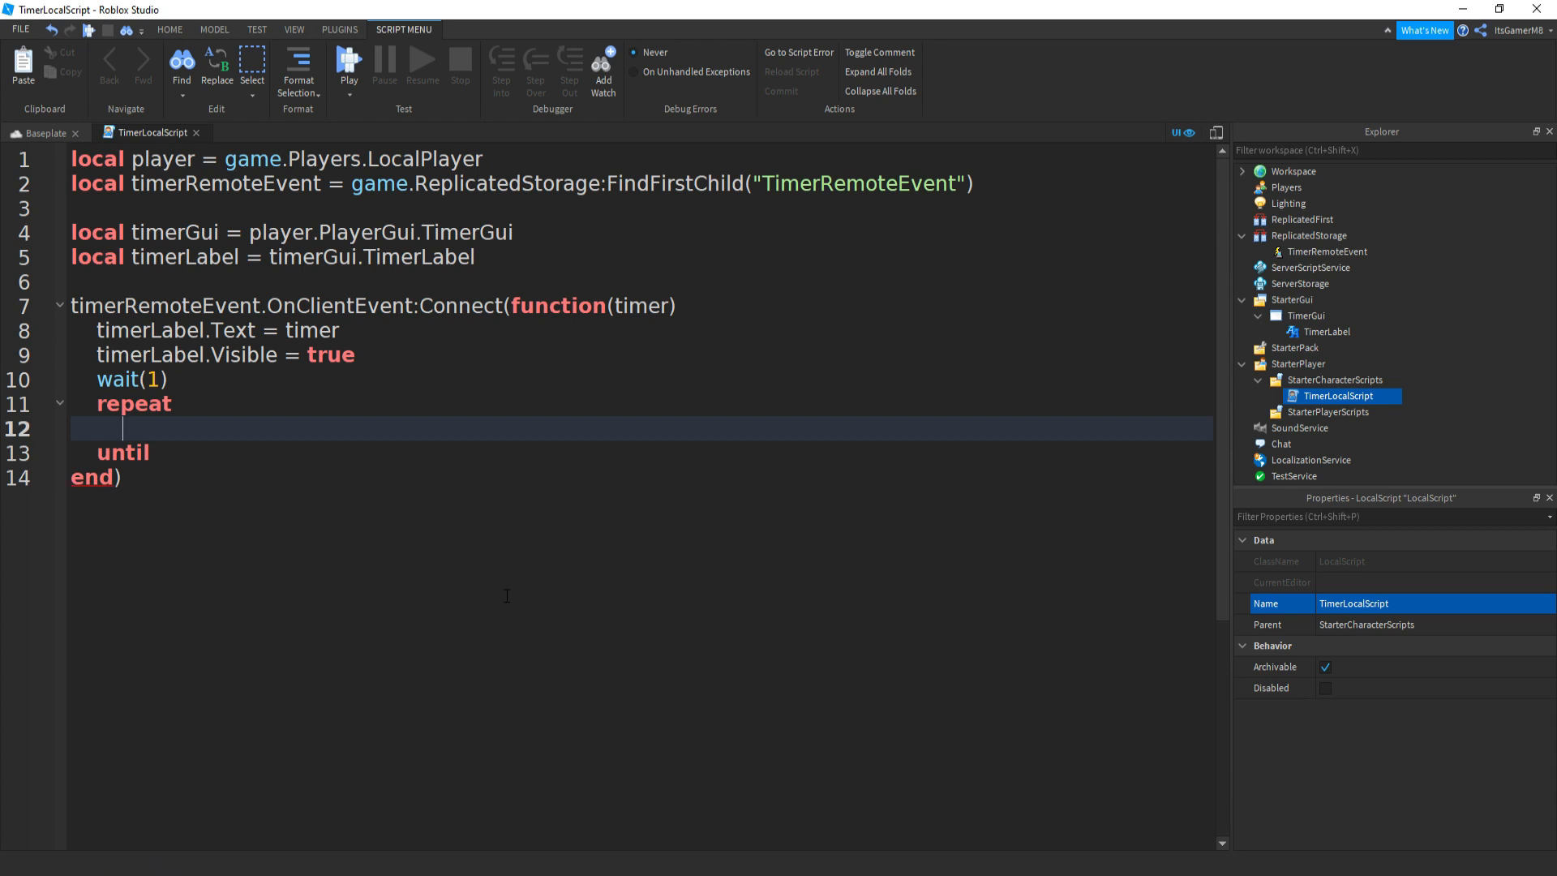
# Loop body decrements timer by 1, updates timerLabel.Text, until timer <= 0.
pyautogui.write('timer')
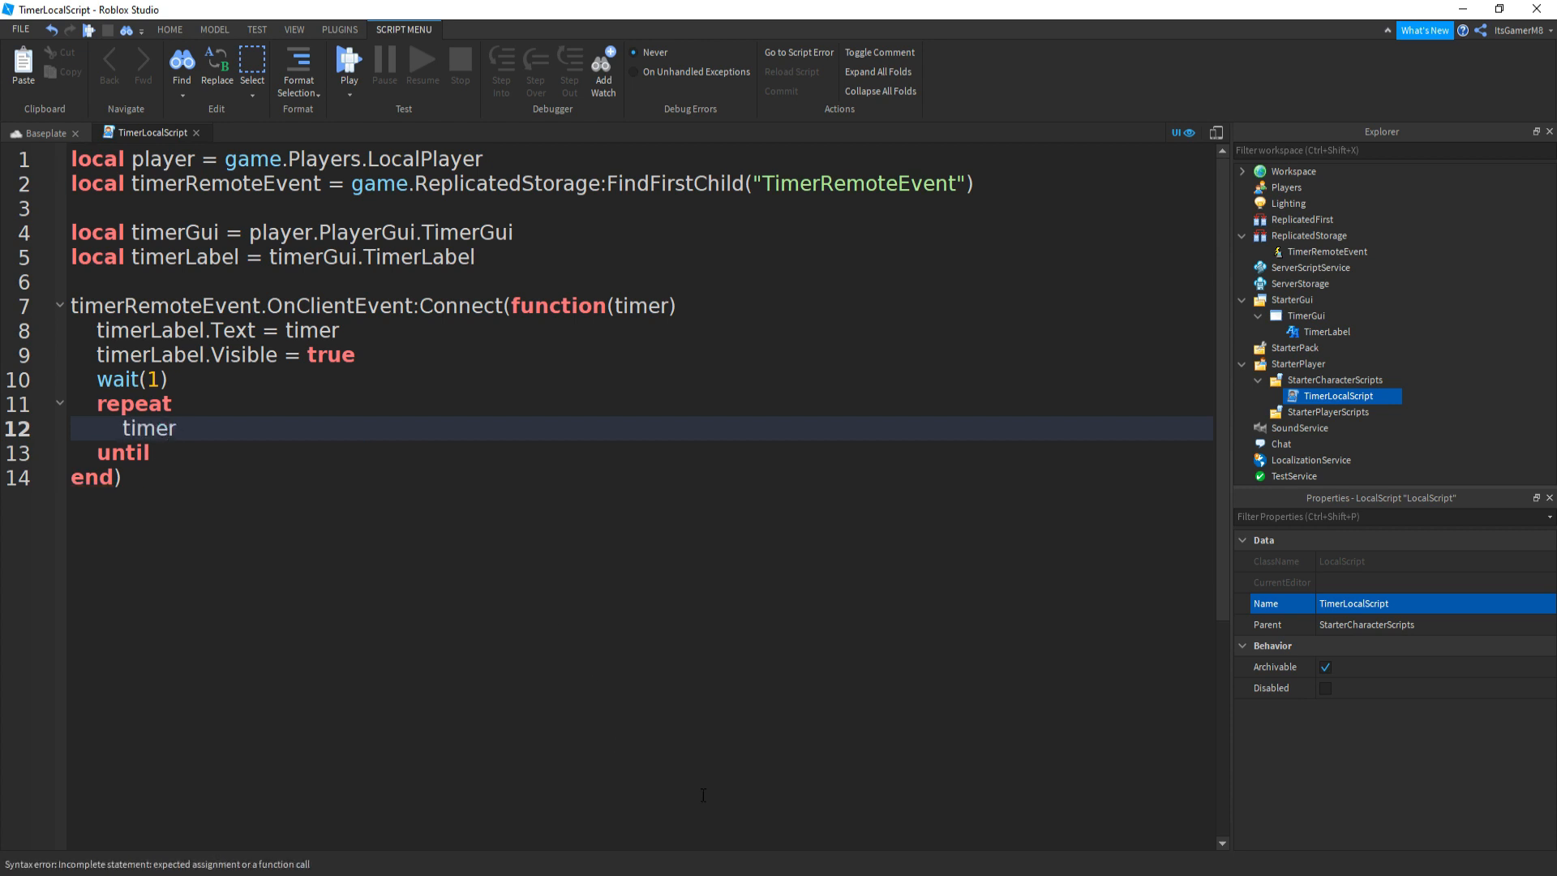
pyautogui.write('-+')
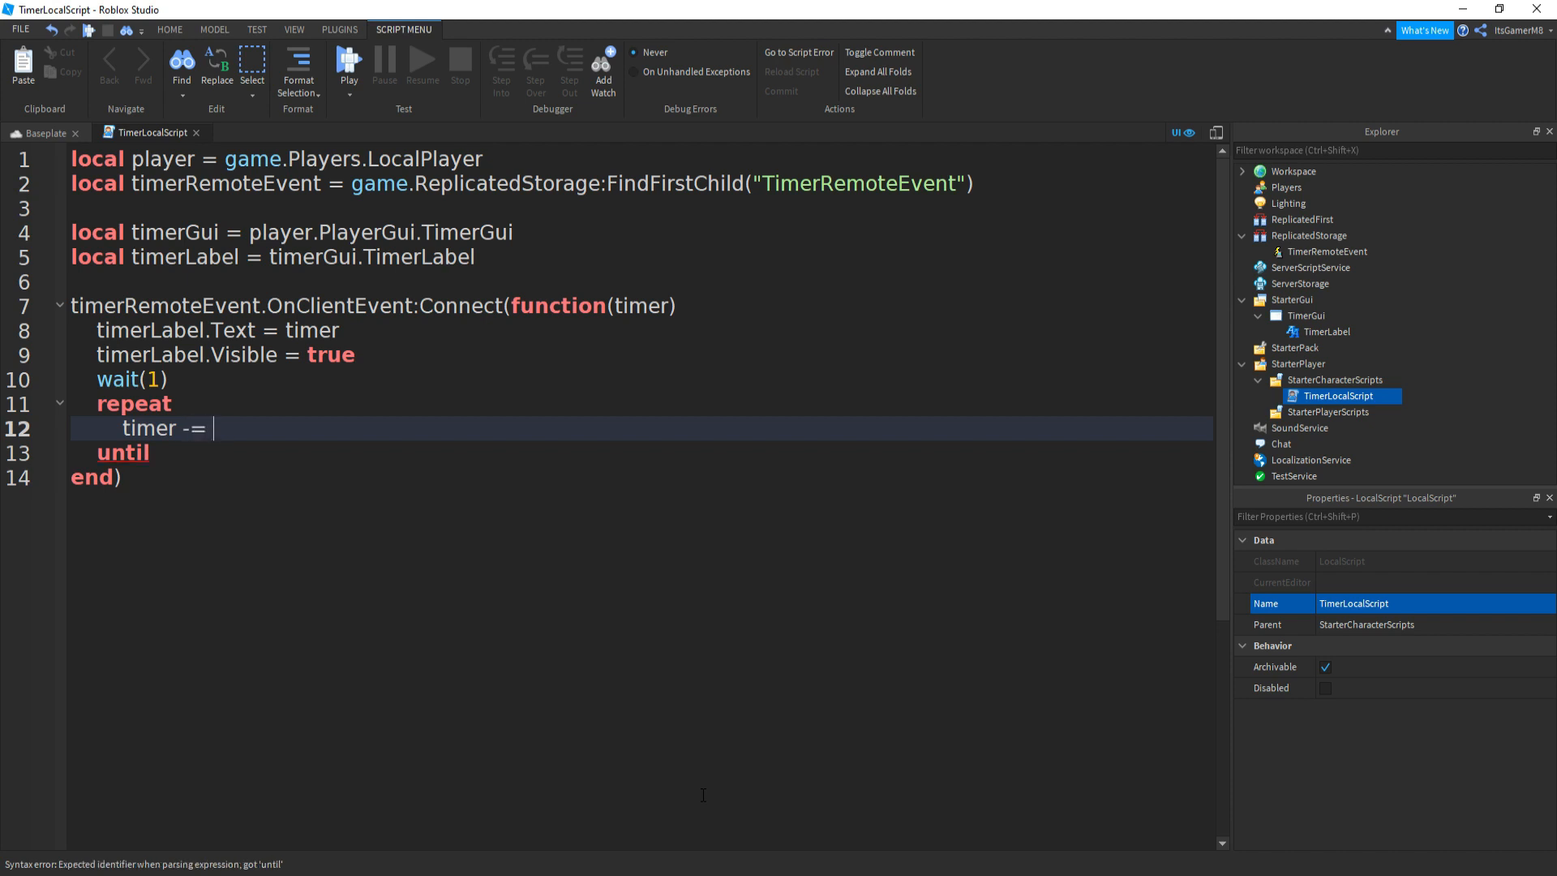
pyautogui.write('1')
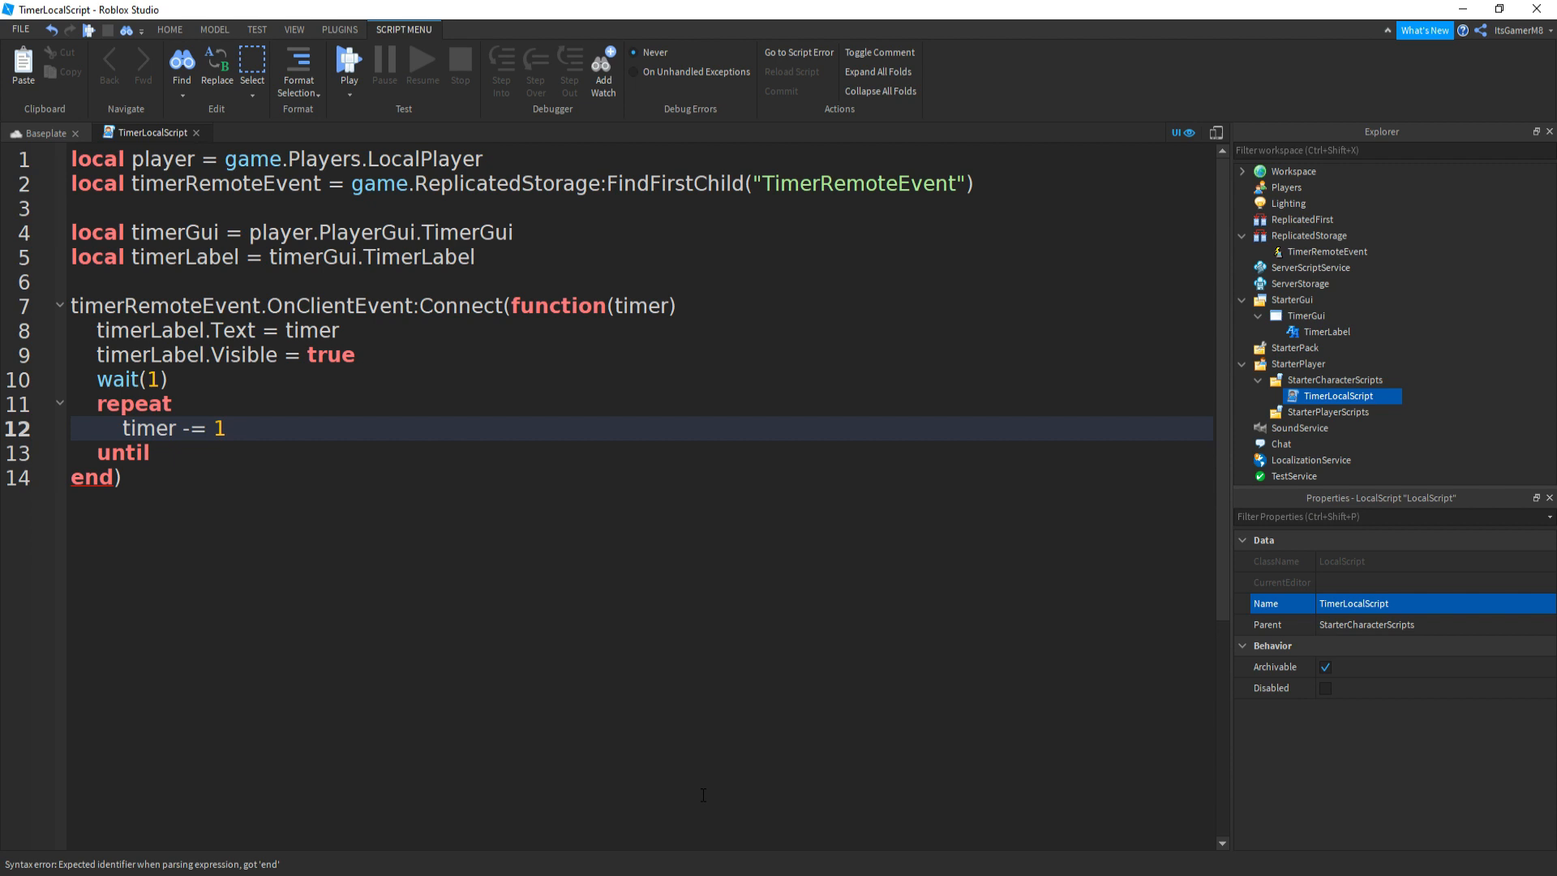
pyautogui.write('timerLabel.Text')
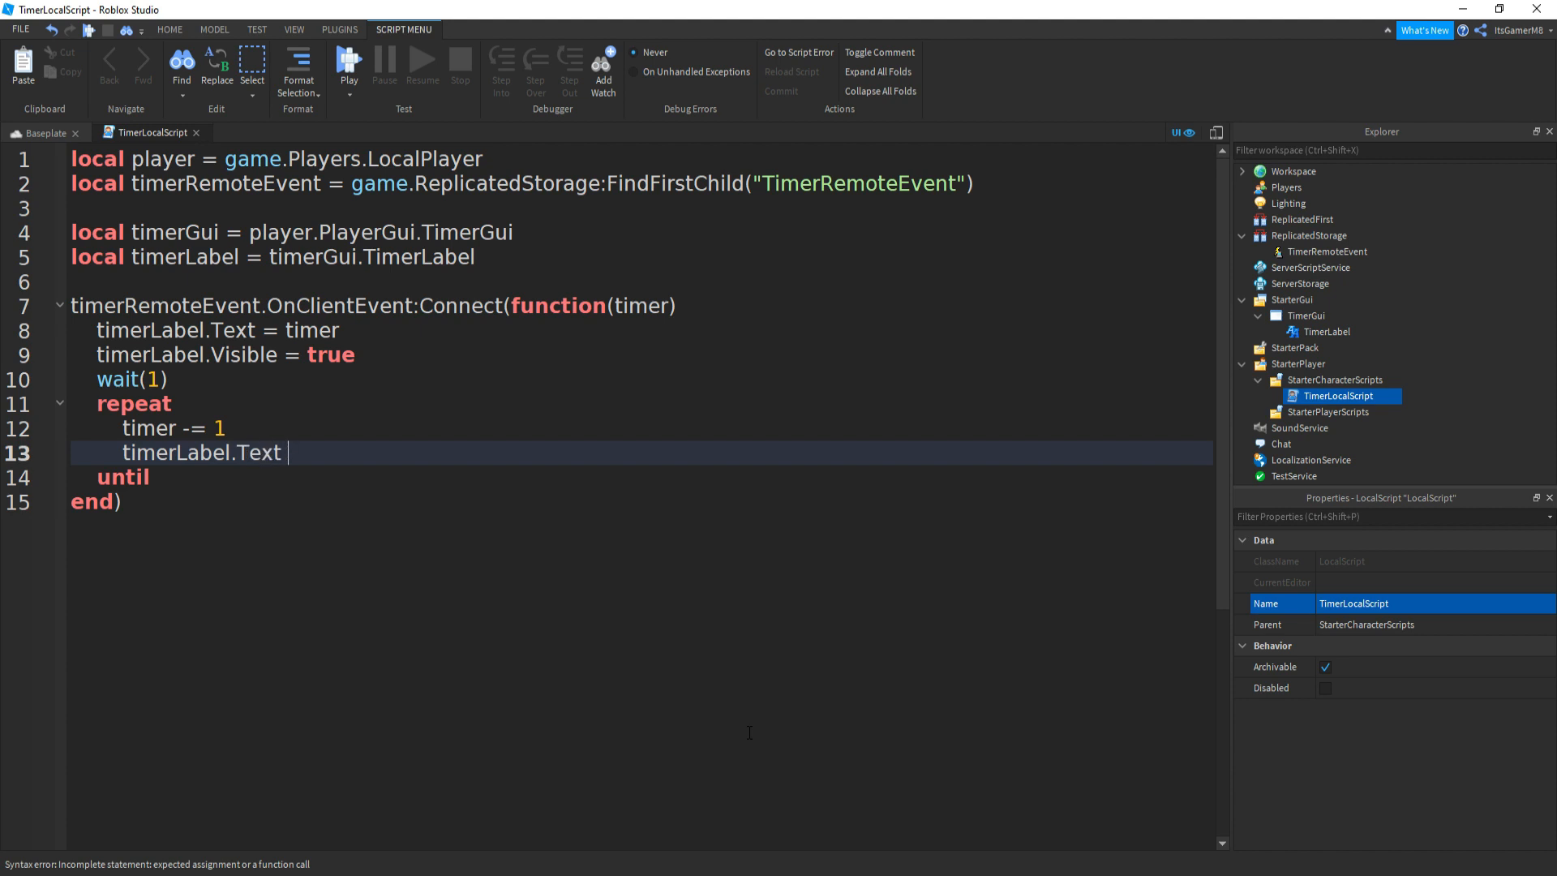
pyautogui.write('= timer')
pyautogui.write('wait(1')
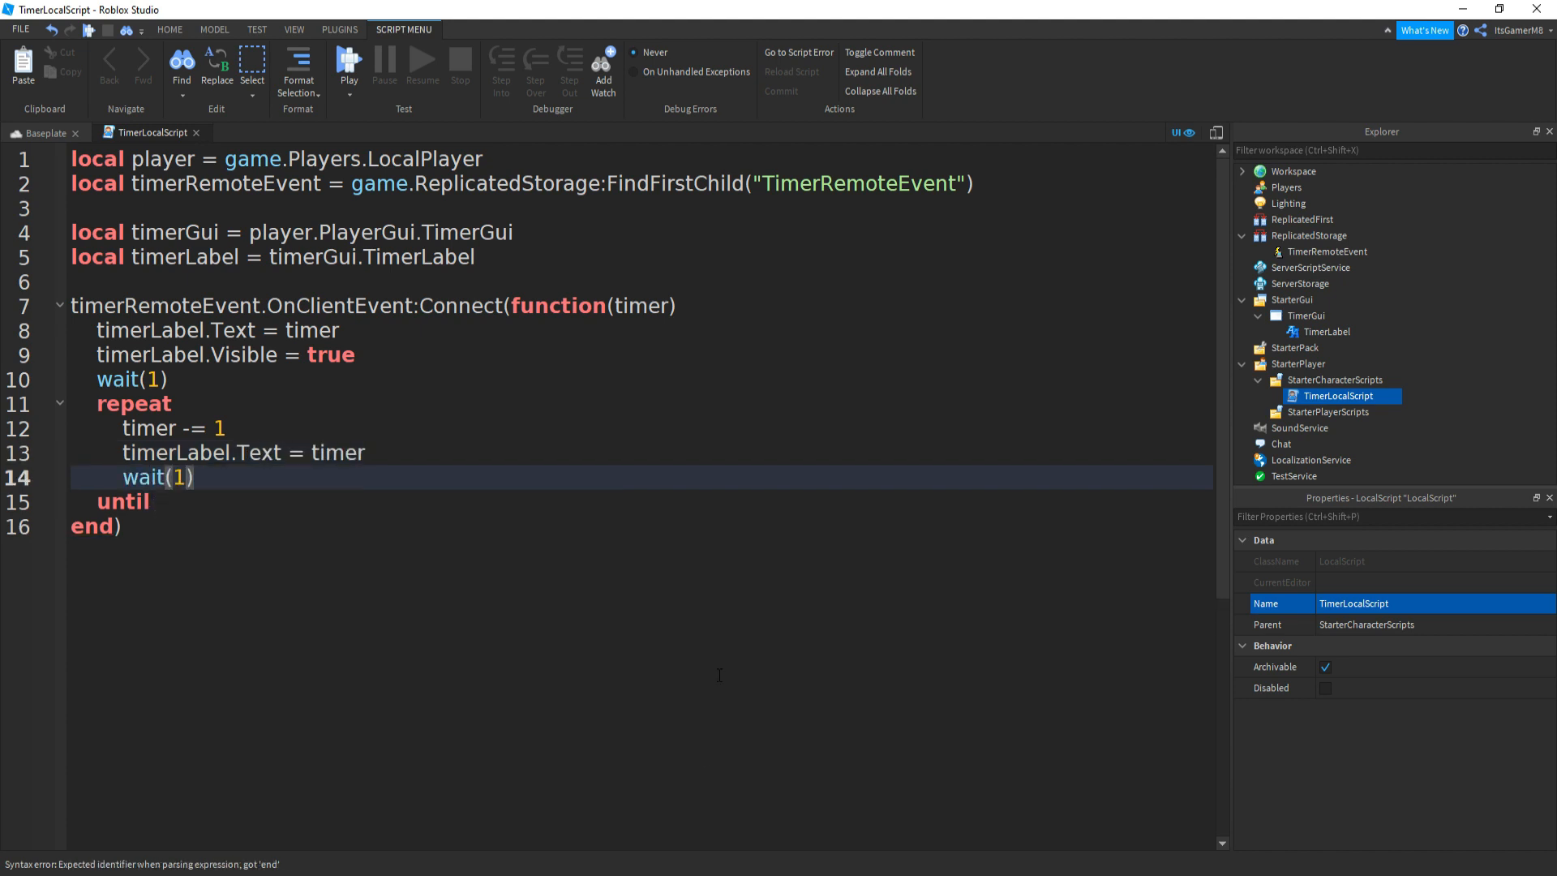
pyautogui.write('#')
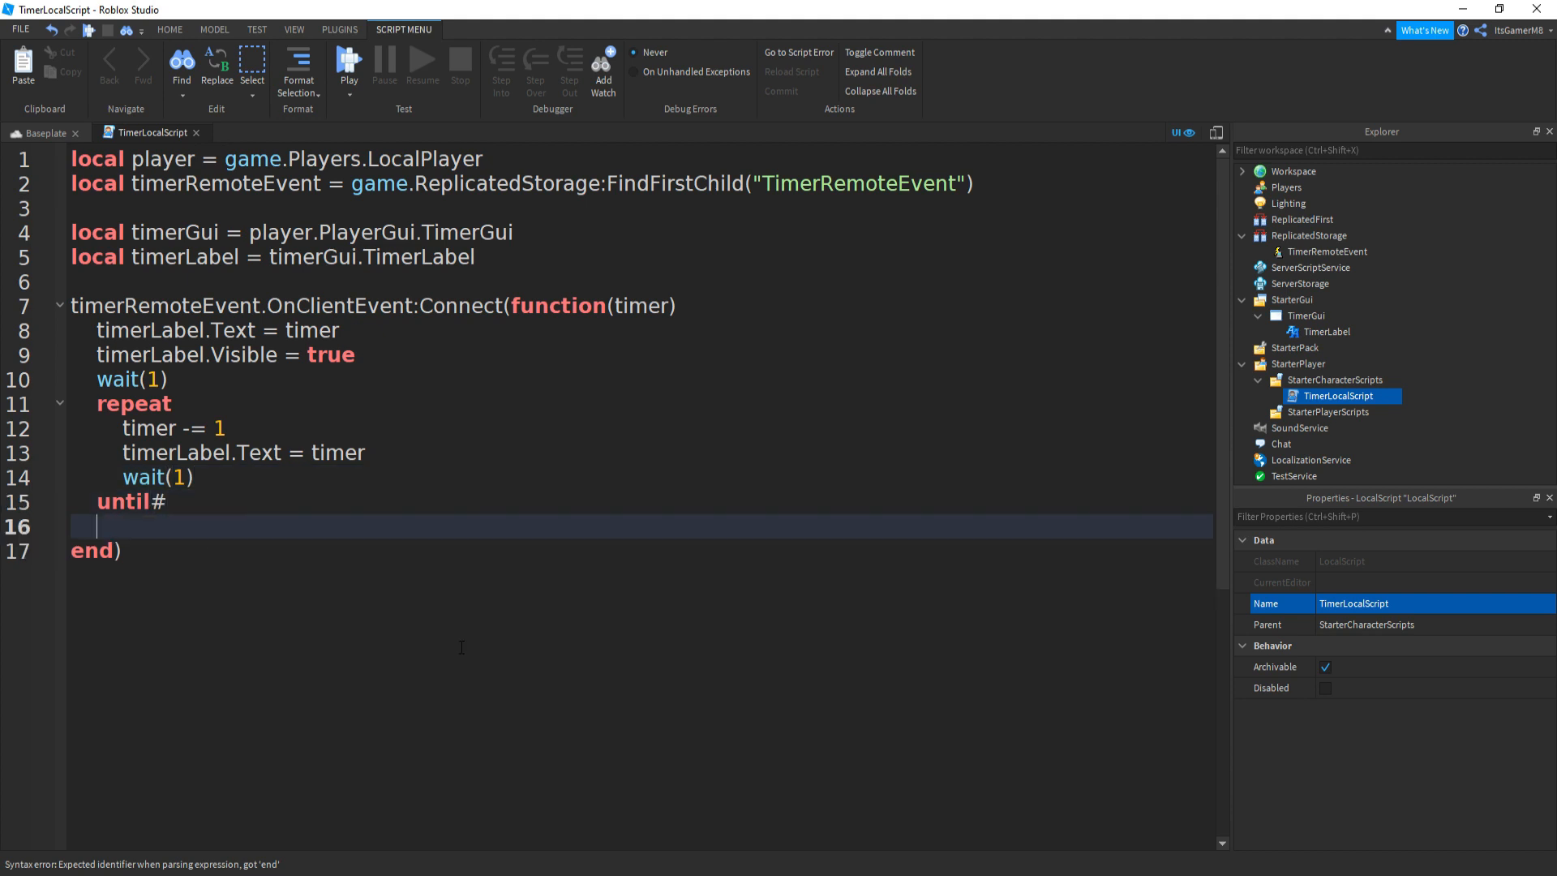
pyautogui.press('Backspace')
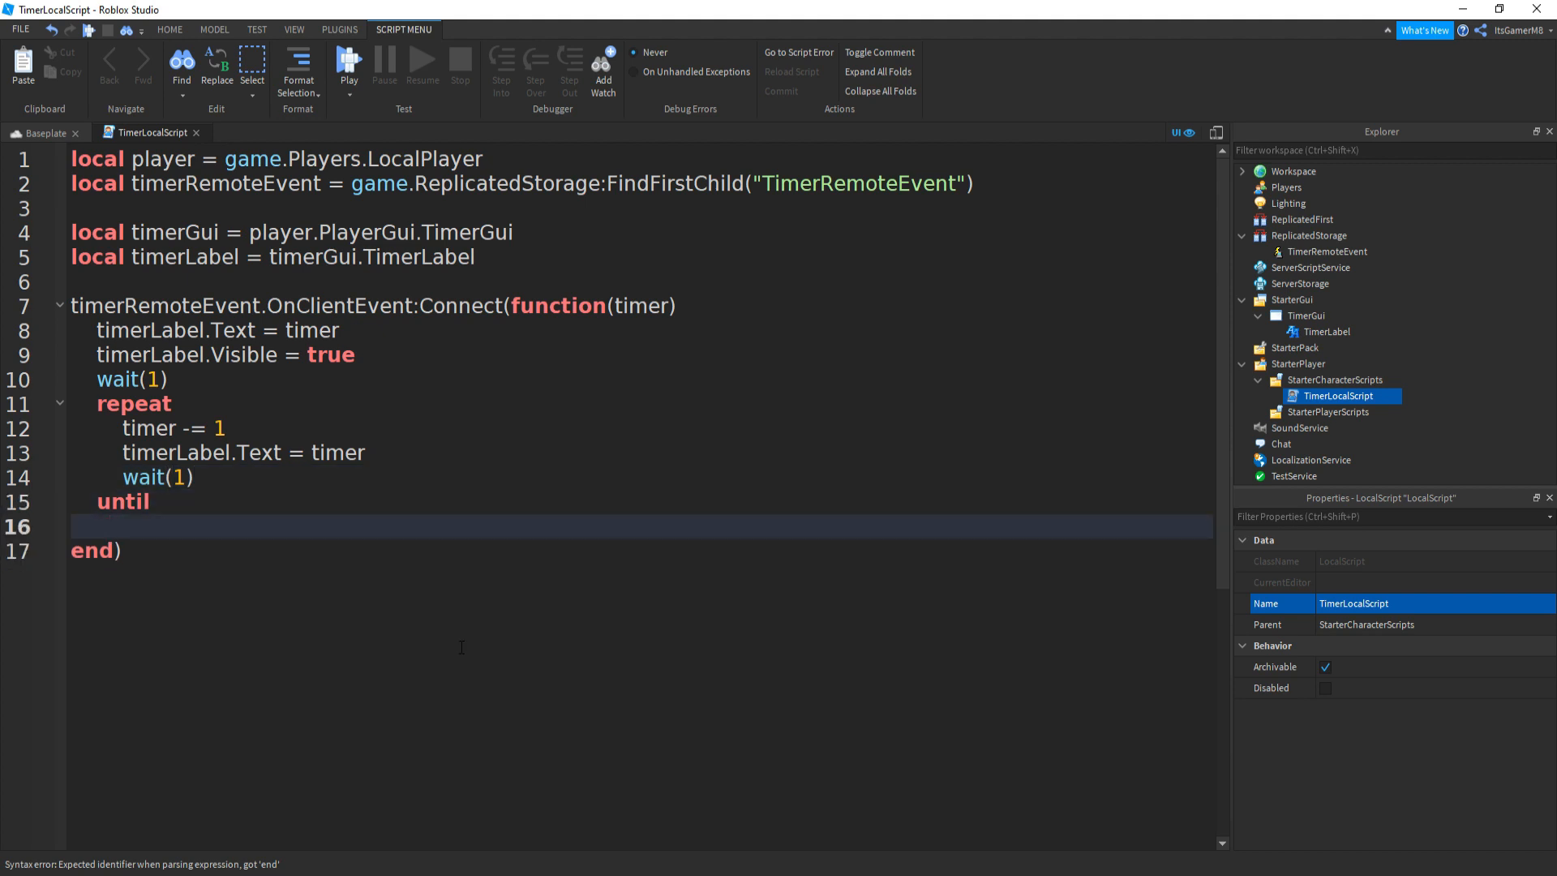
pyautogui.write('timer')
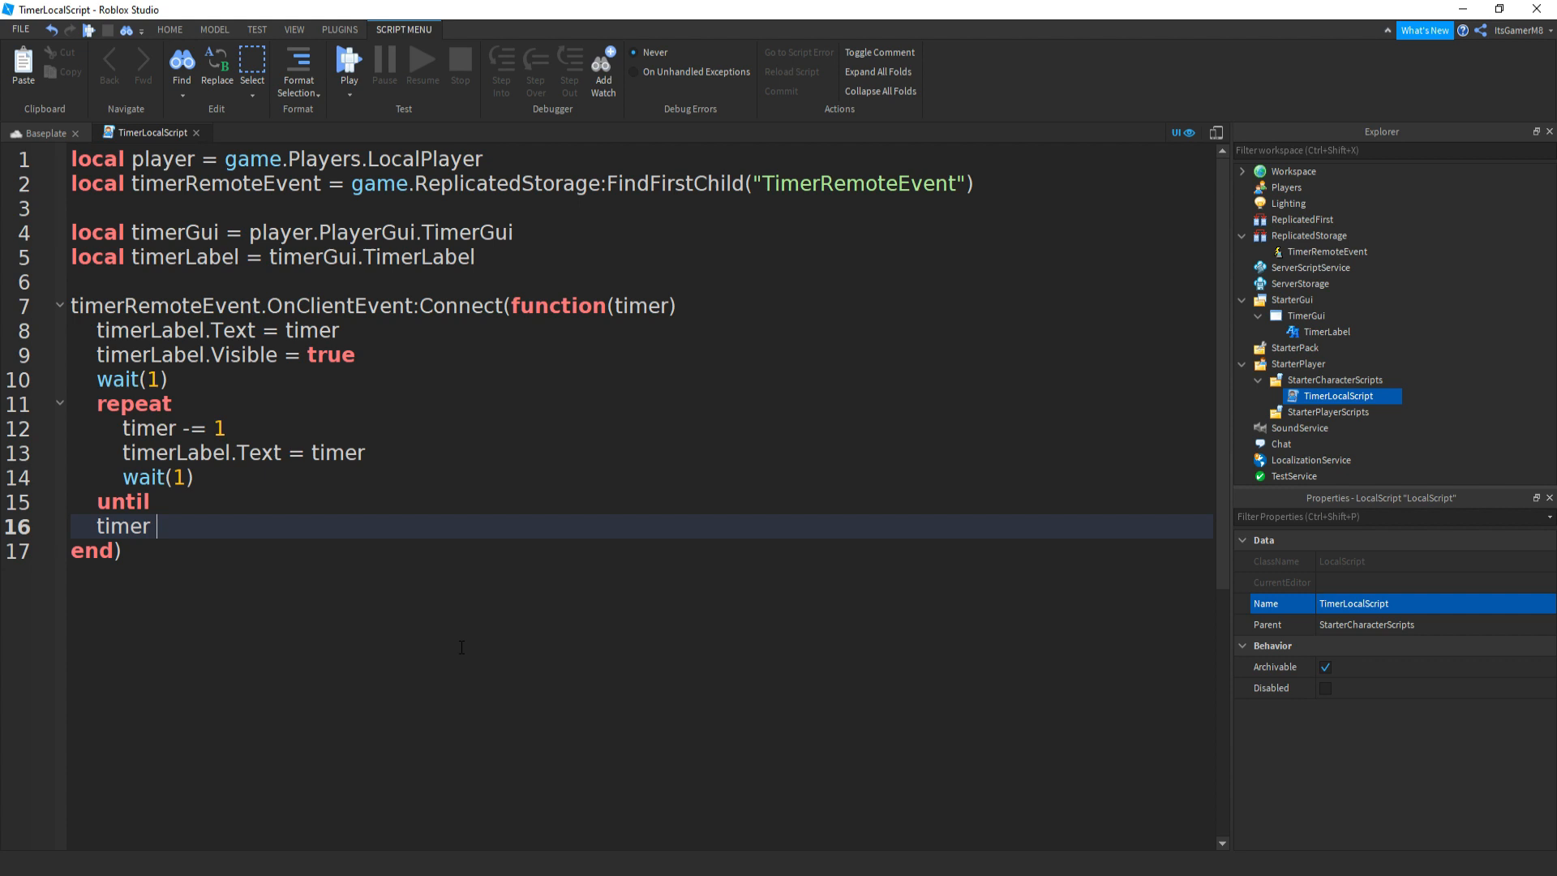
pyautogui.write('<=')
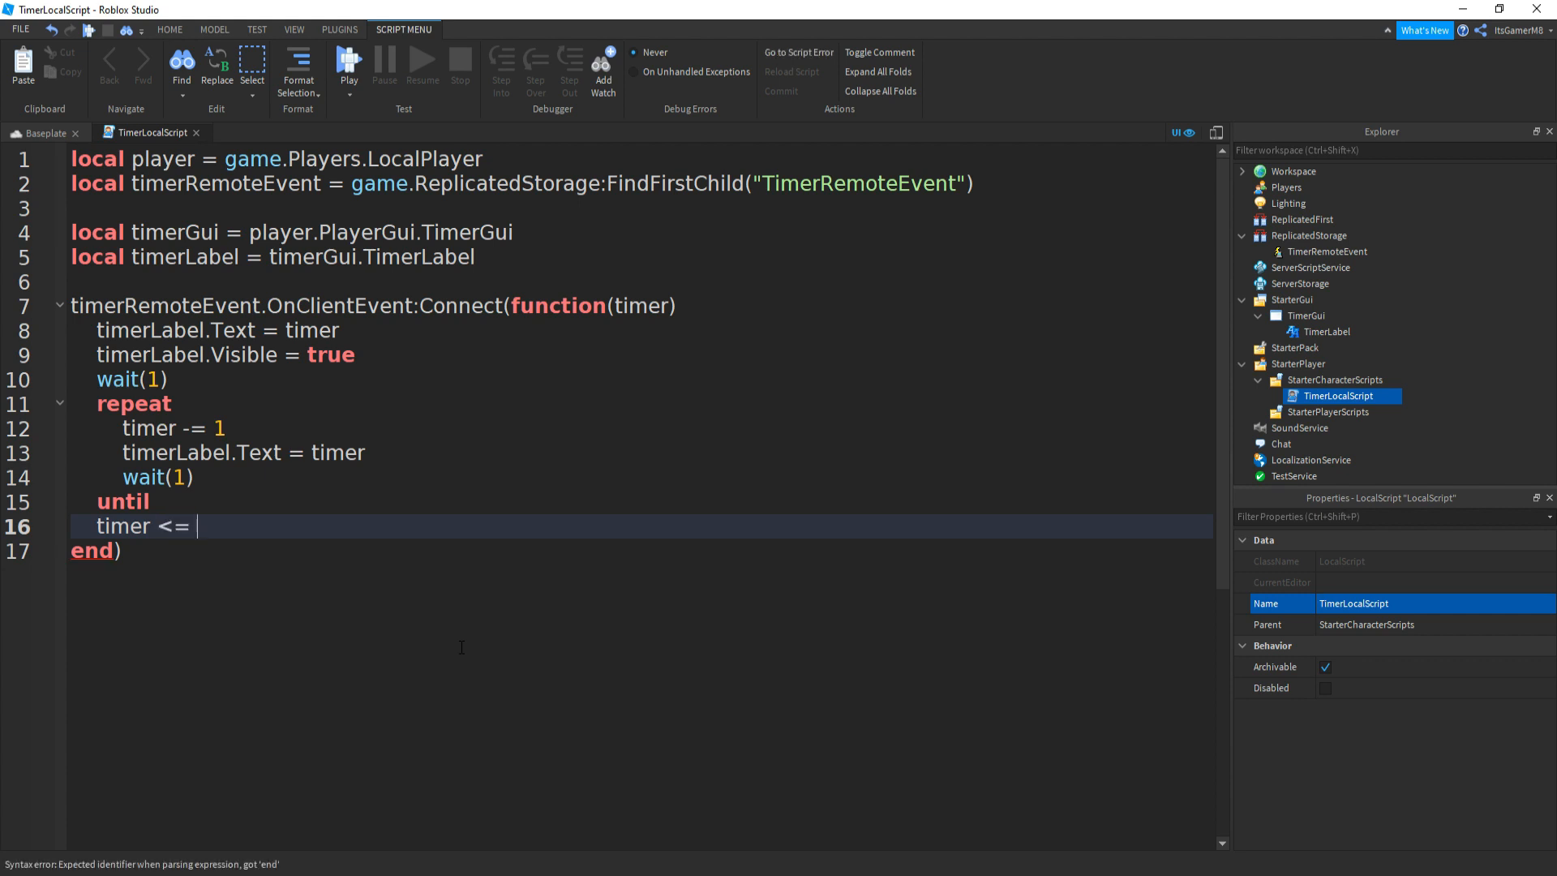
pyautogui.write('0')
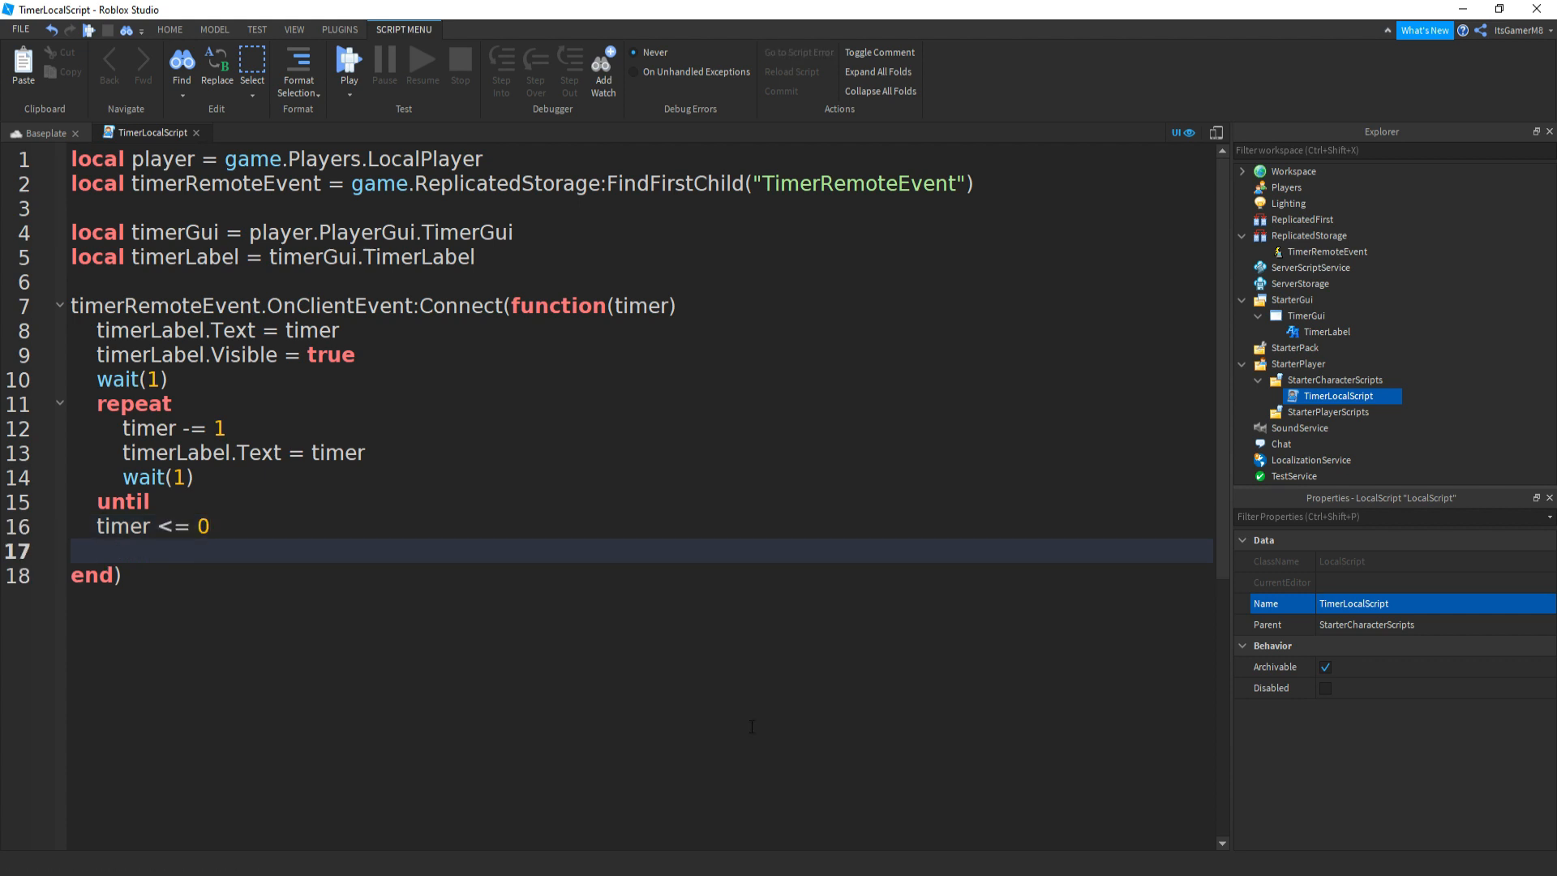
# Add timerLabel.Visible = false after the loop and close the finished script.
pyautogui.write('timer')
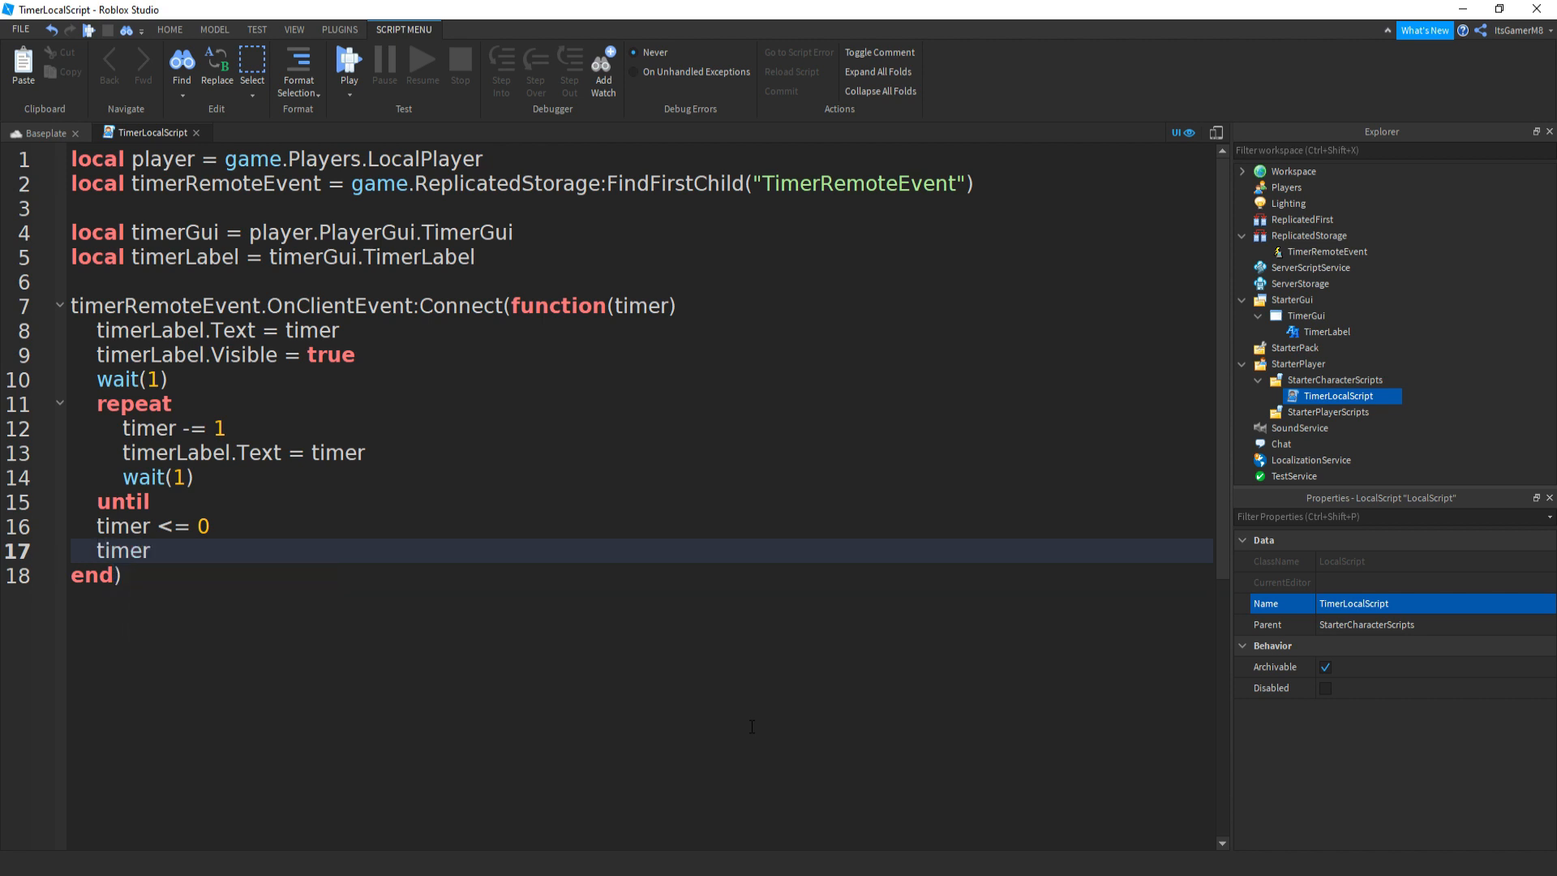
pyautogui.write('Label')
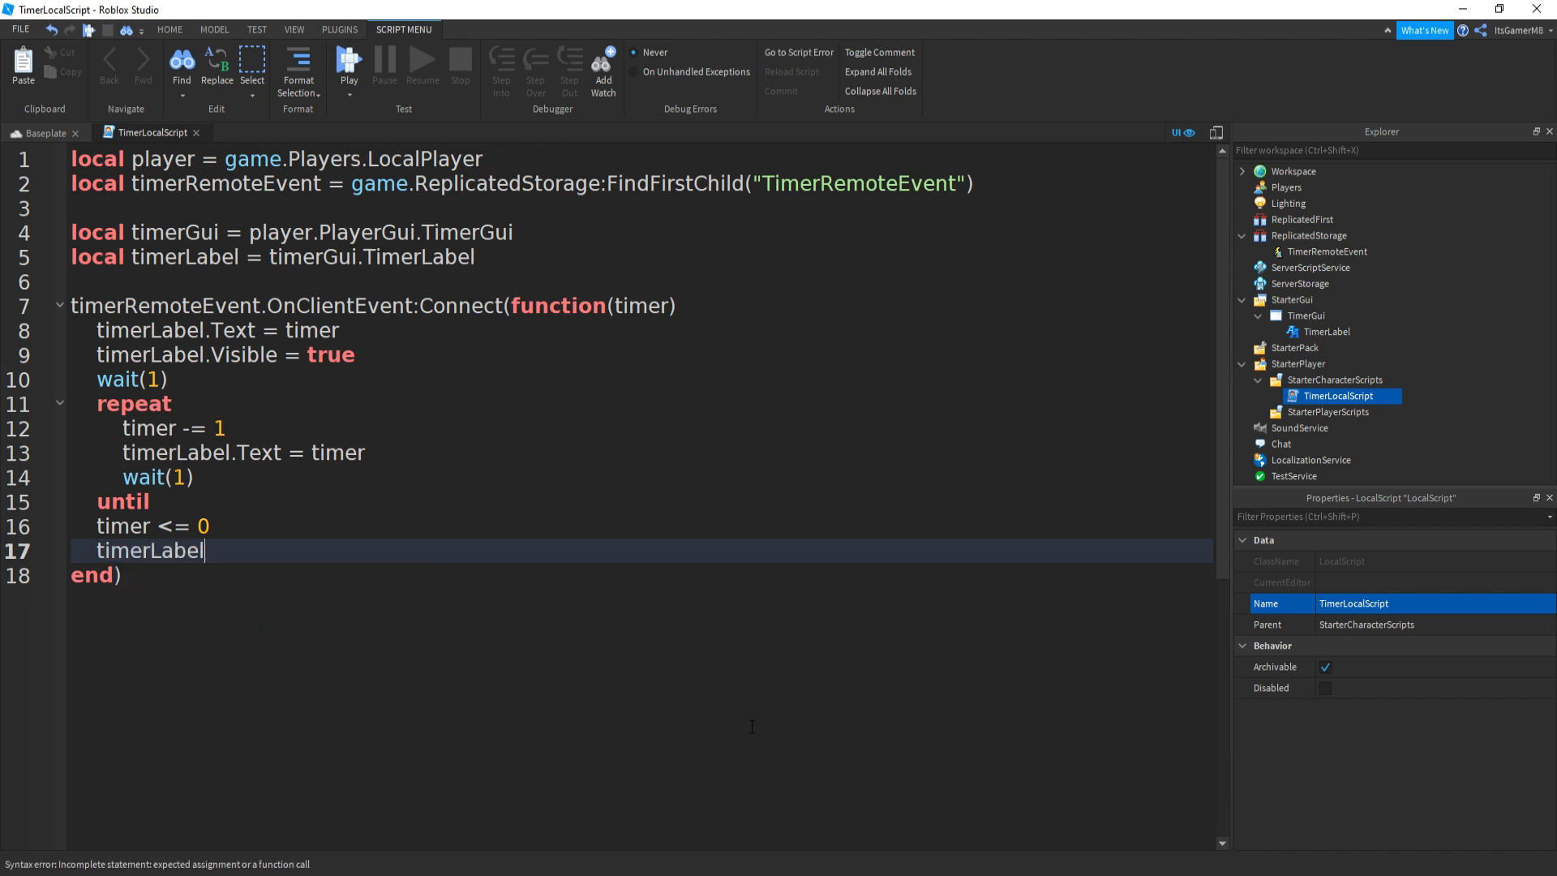
pyautogui.write('.Visible')
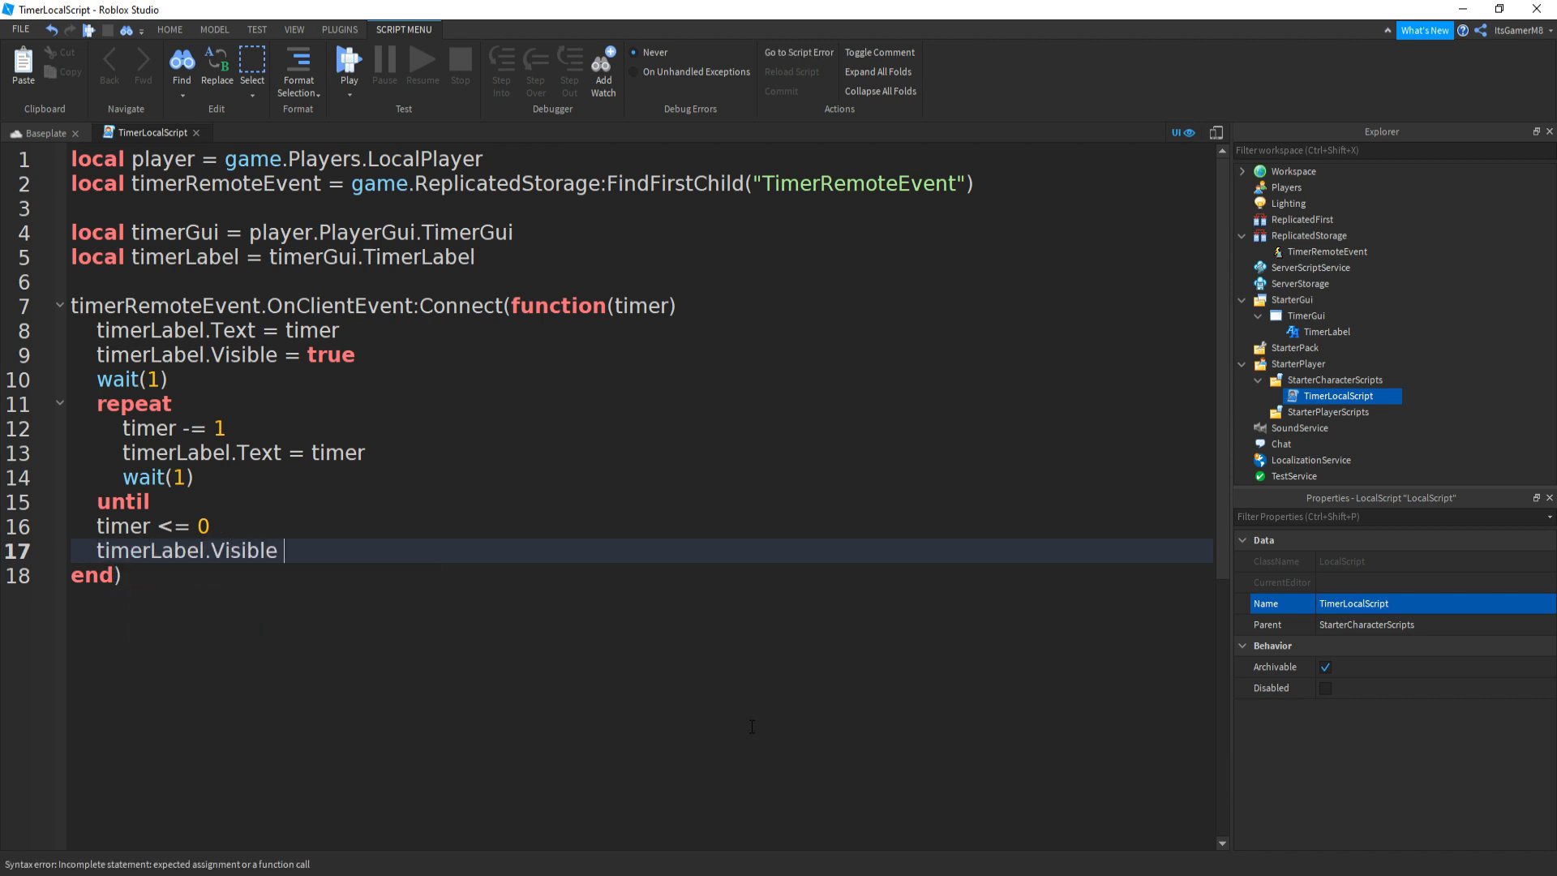
pyautogui.write('= false')
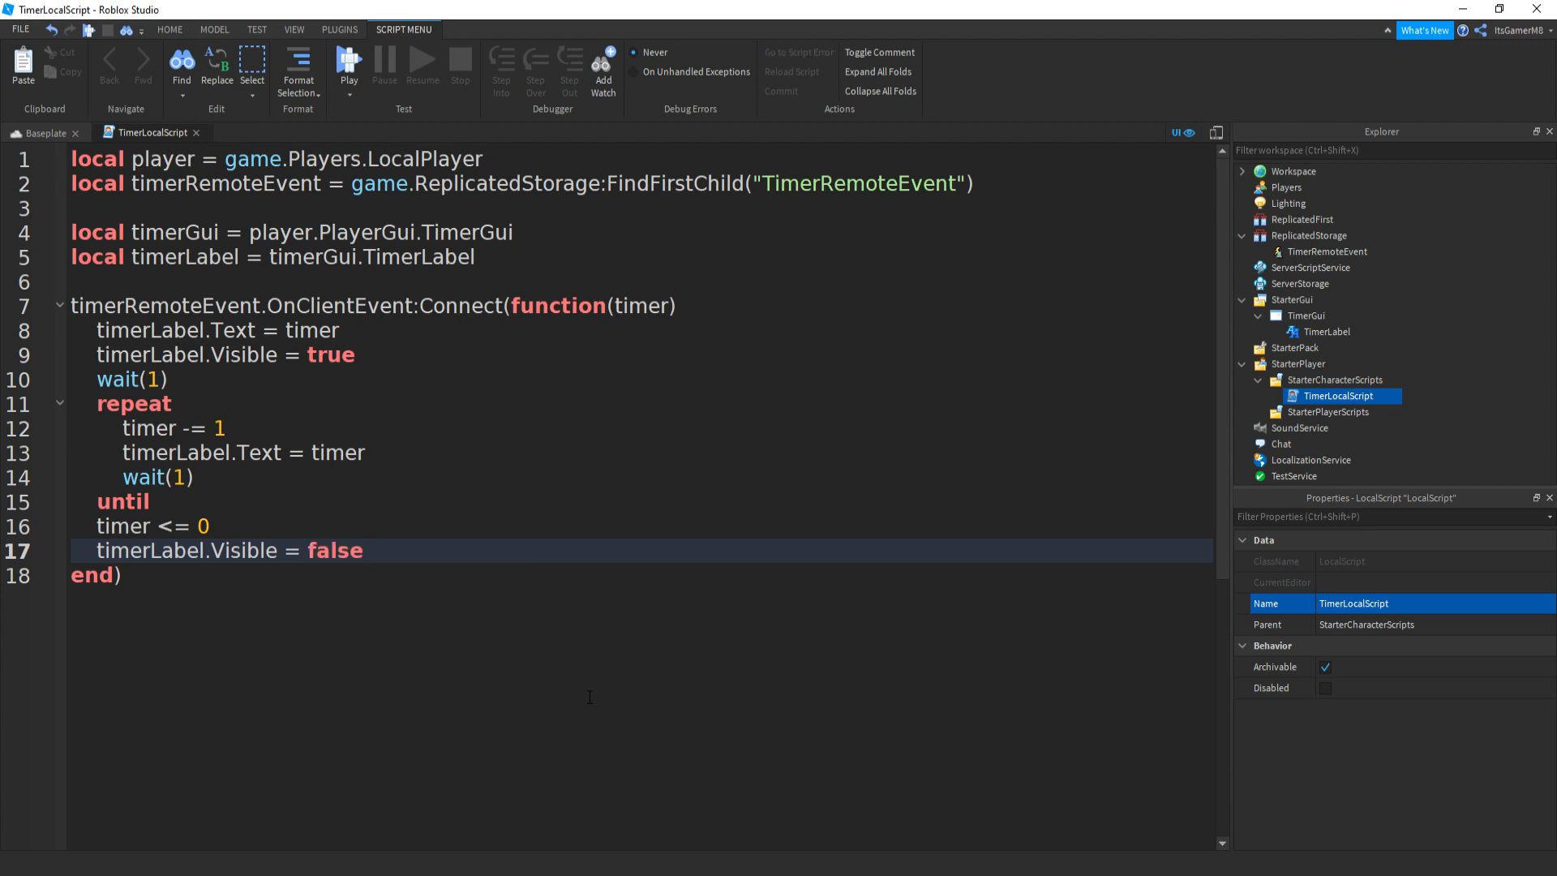
pyautogui.click(365, 550)
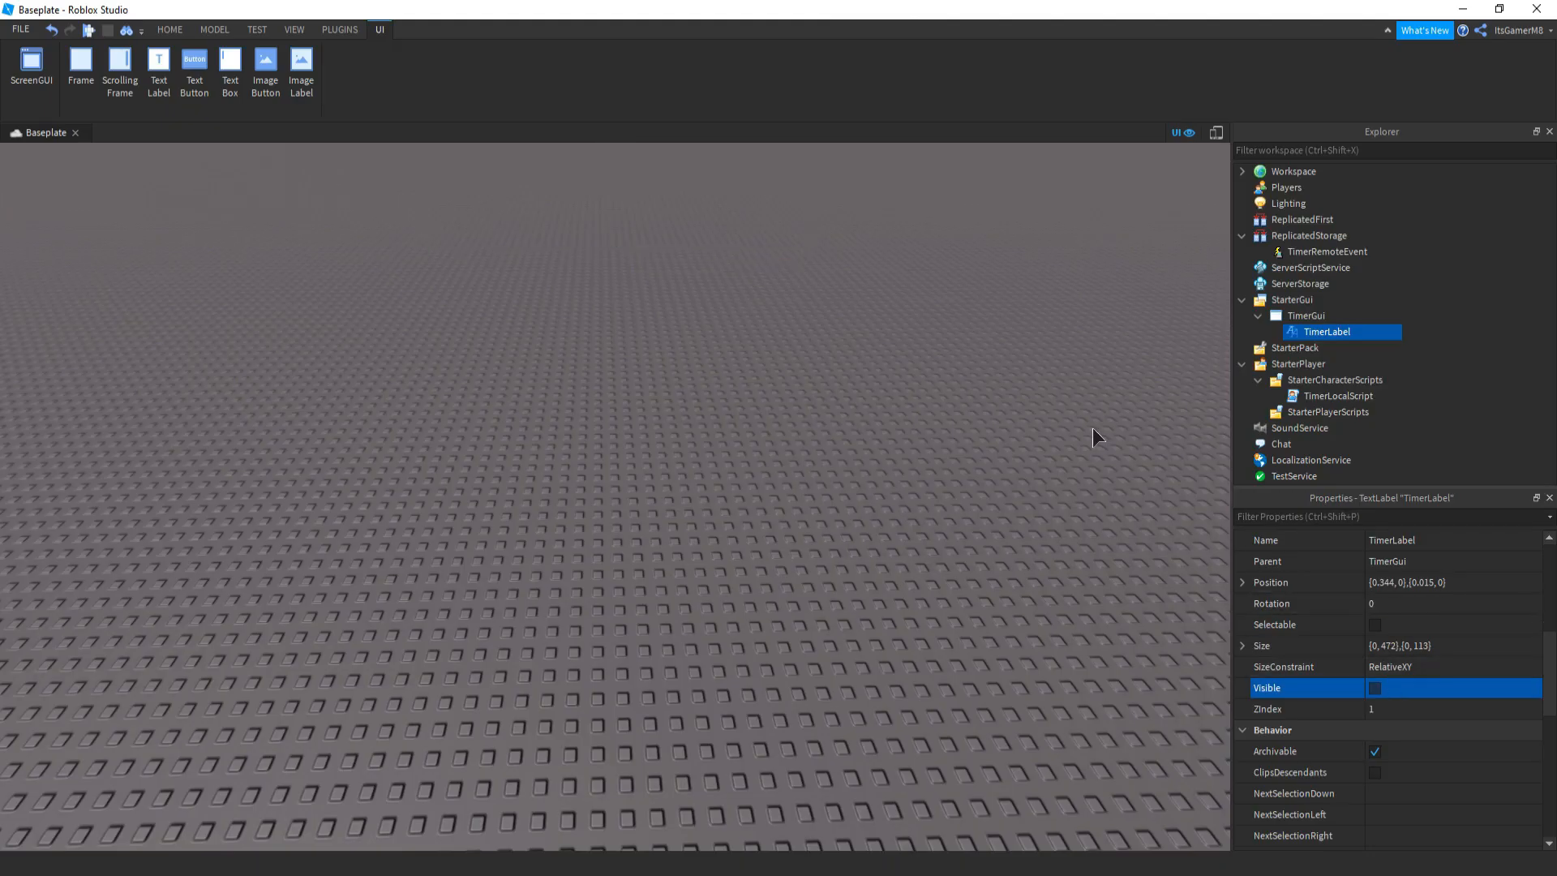
# Return to the Baseplate and add a new Script under ServerScriptService.
pyautogui.click(169, 29)
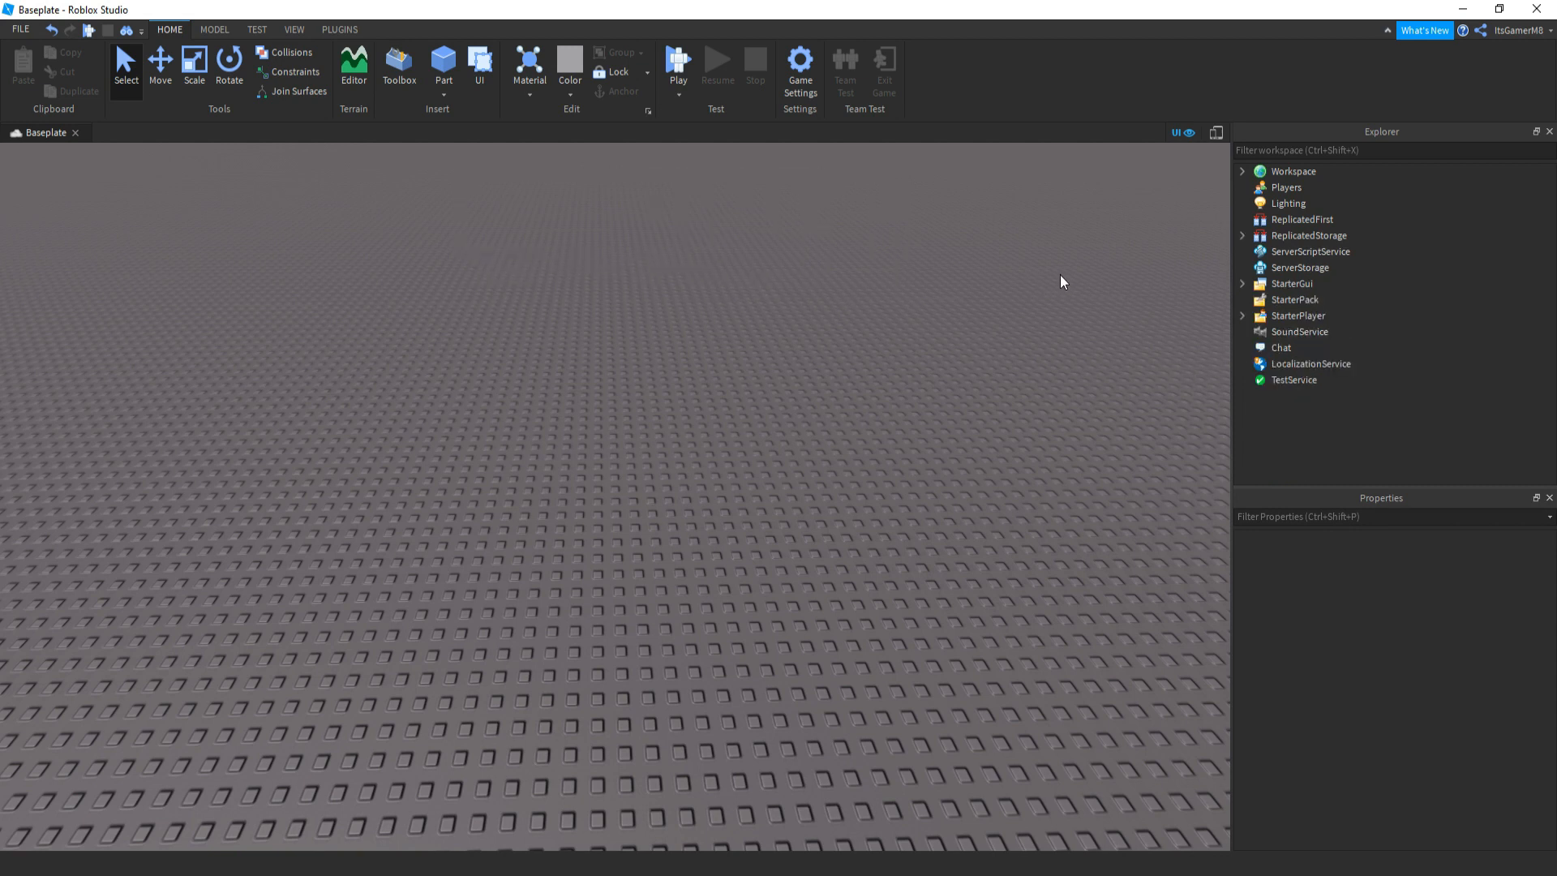
pyautogui.click(1308, 251)
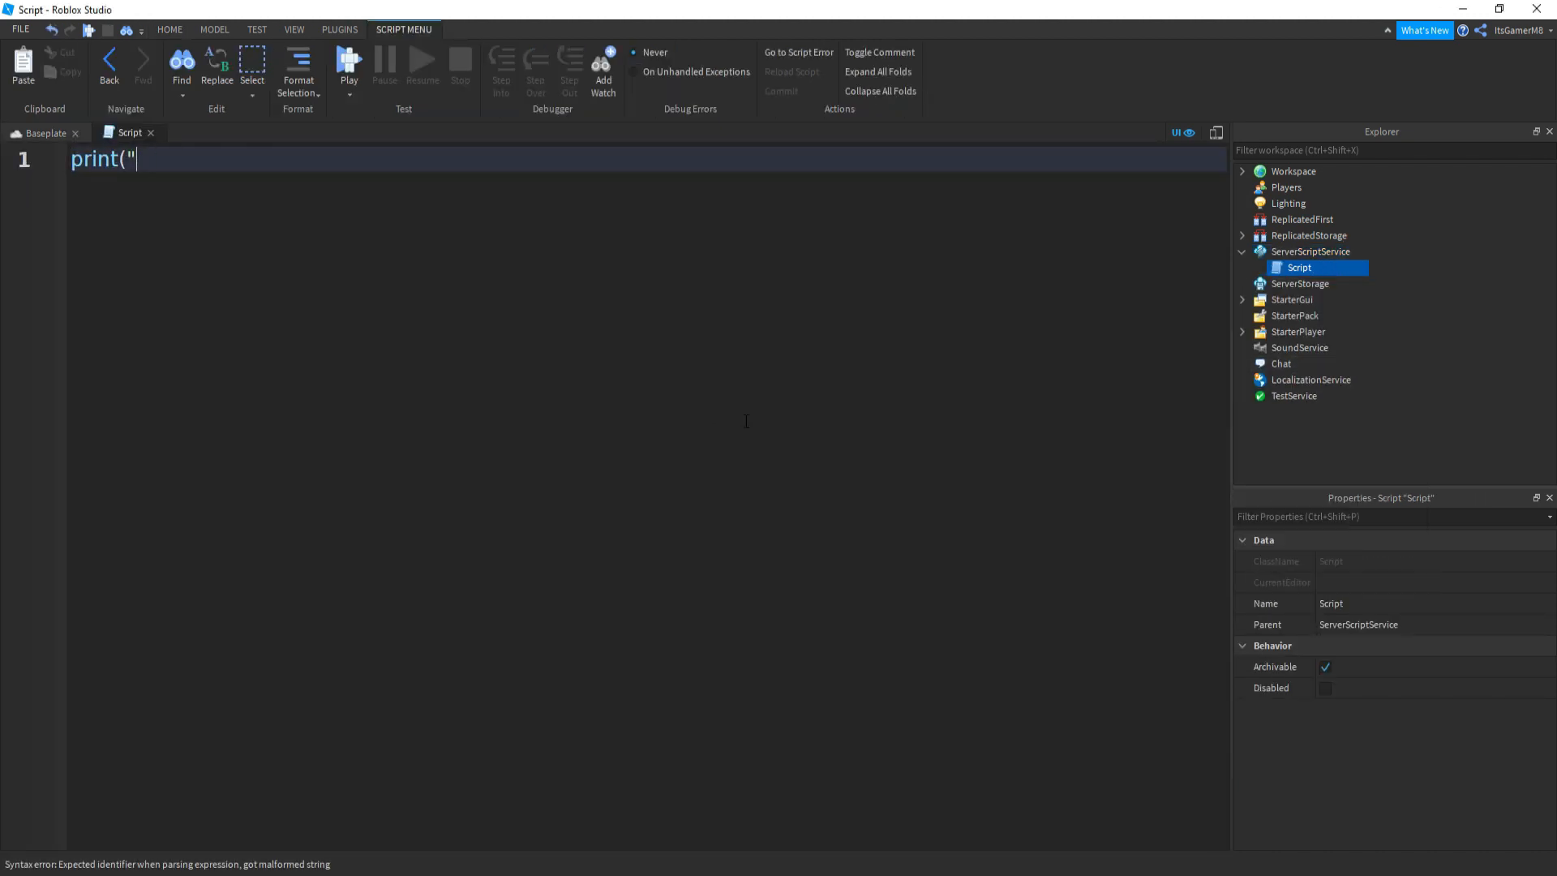
# Declare local TimerRemoteEvent = game.ReplicatedStorage:FindFirstChild("TimerRemoteEvent") in the server script.
pyautogui.write('local')
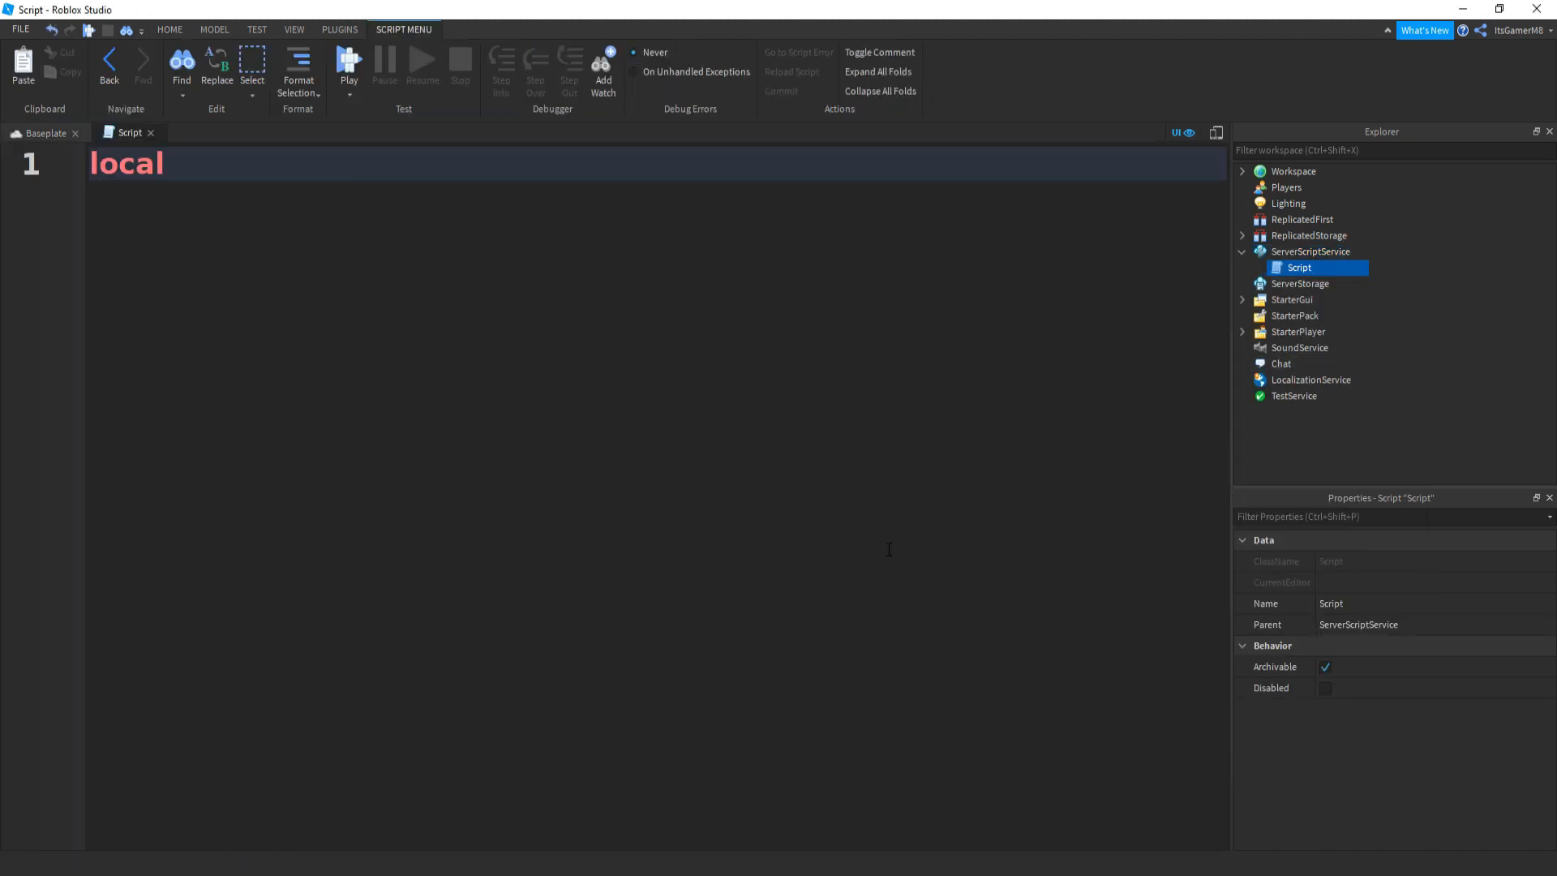
pyautogui.write('TimerRemote')
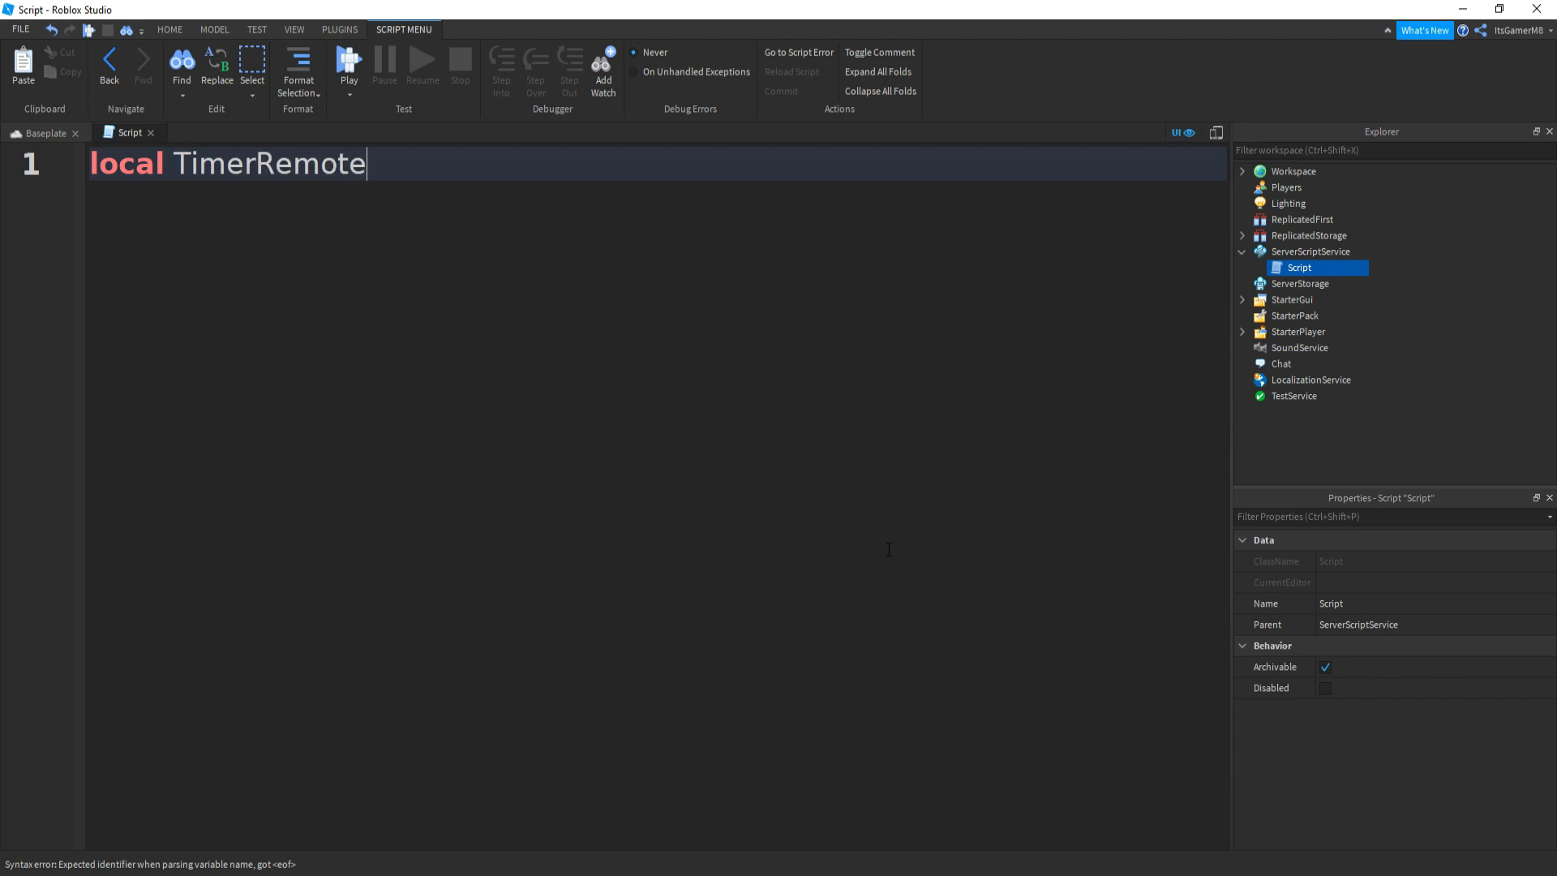
pyautogui.write('Event = g')
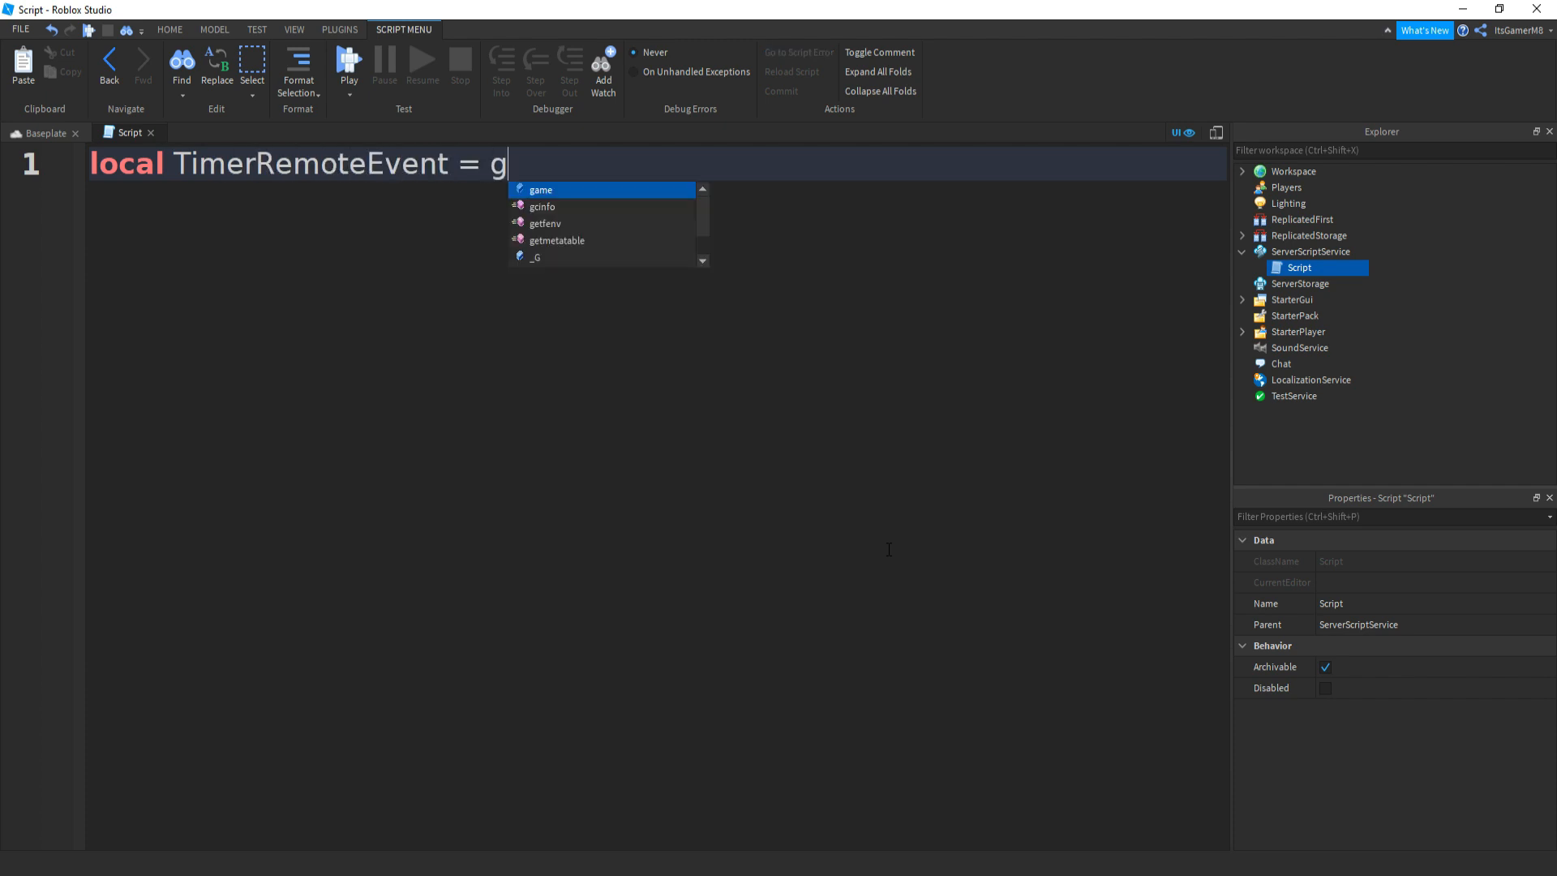
pyautogui.write('ame.ReplicatedStorage')
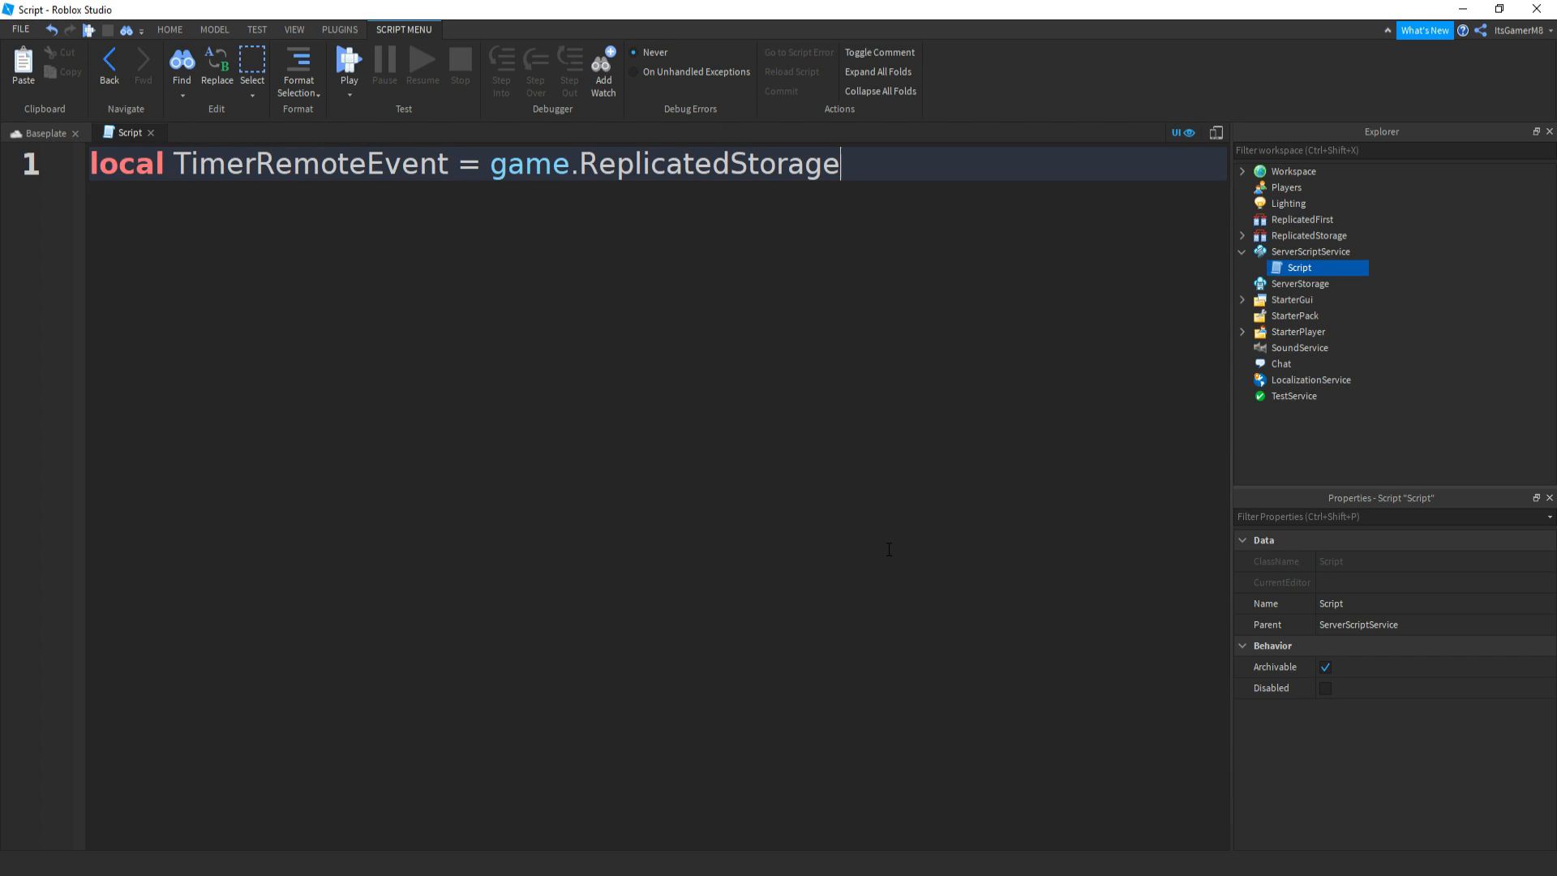
pyautogui.write(':FindFirstChild()')
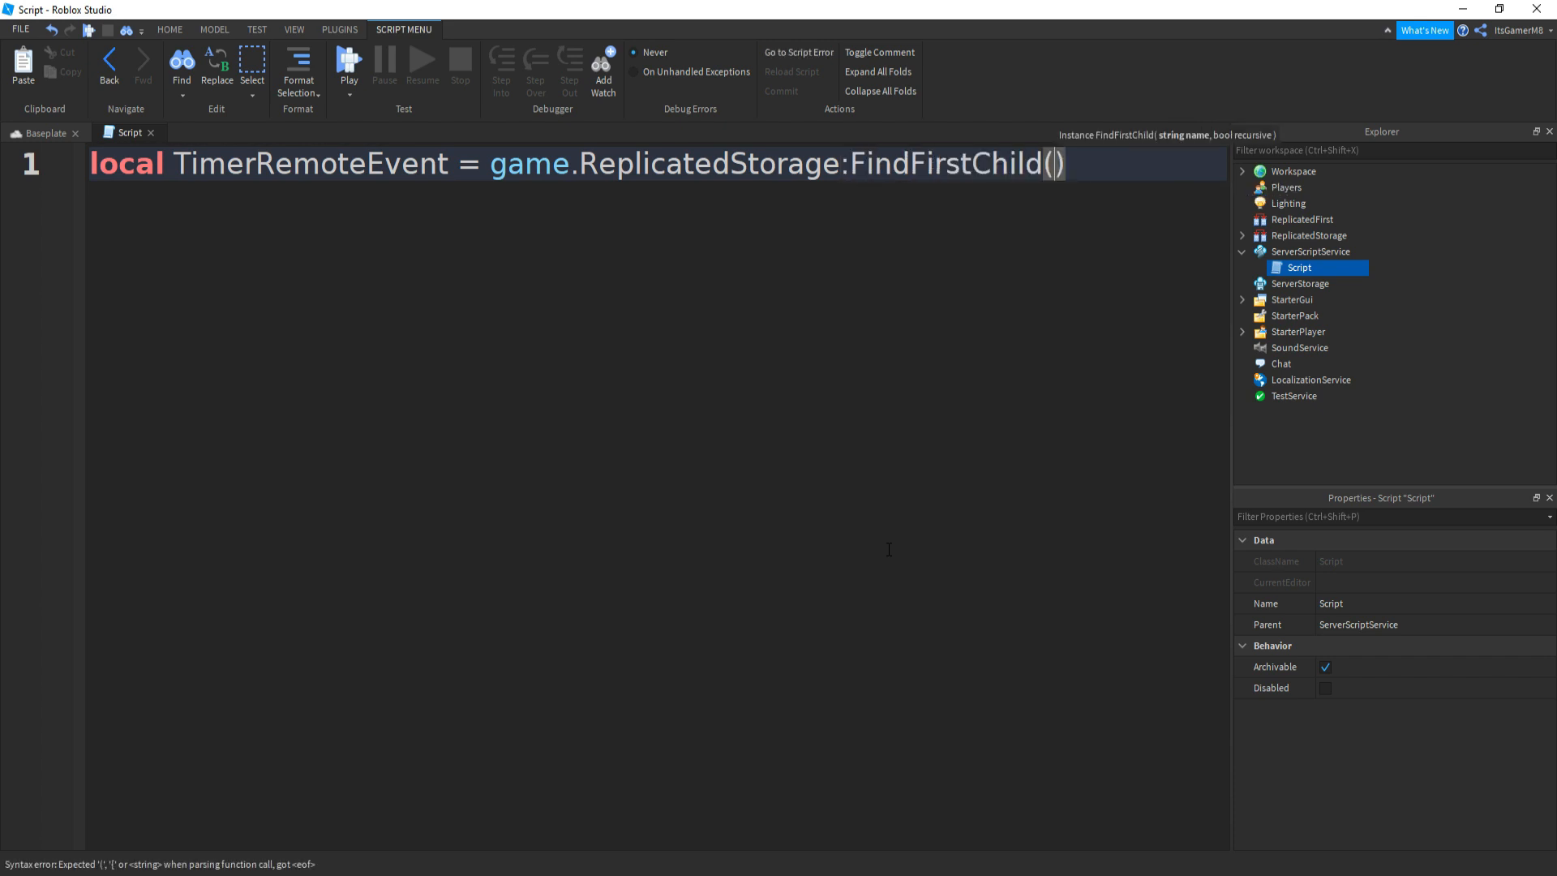
pyautogui.write('""')
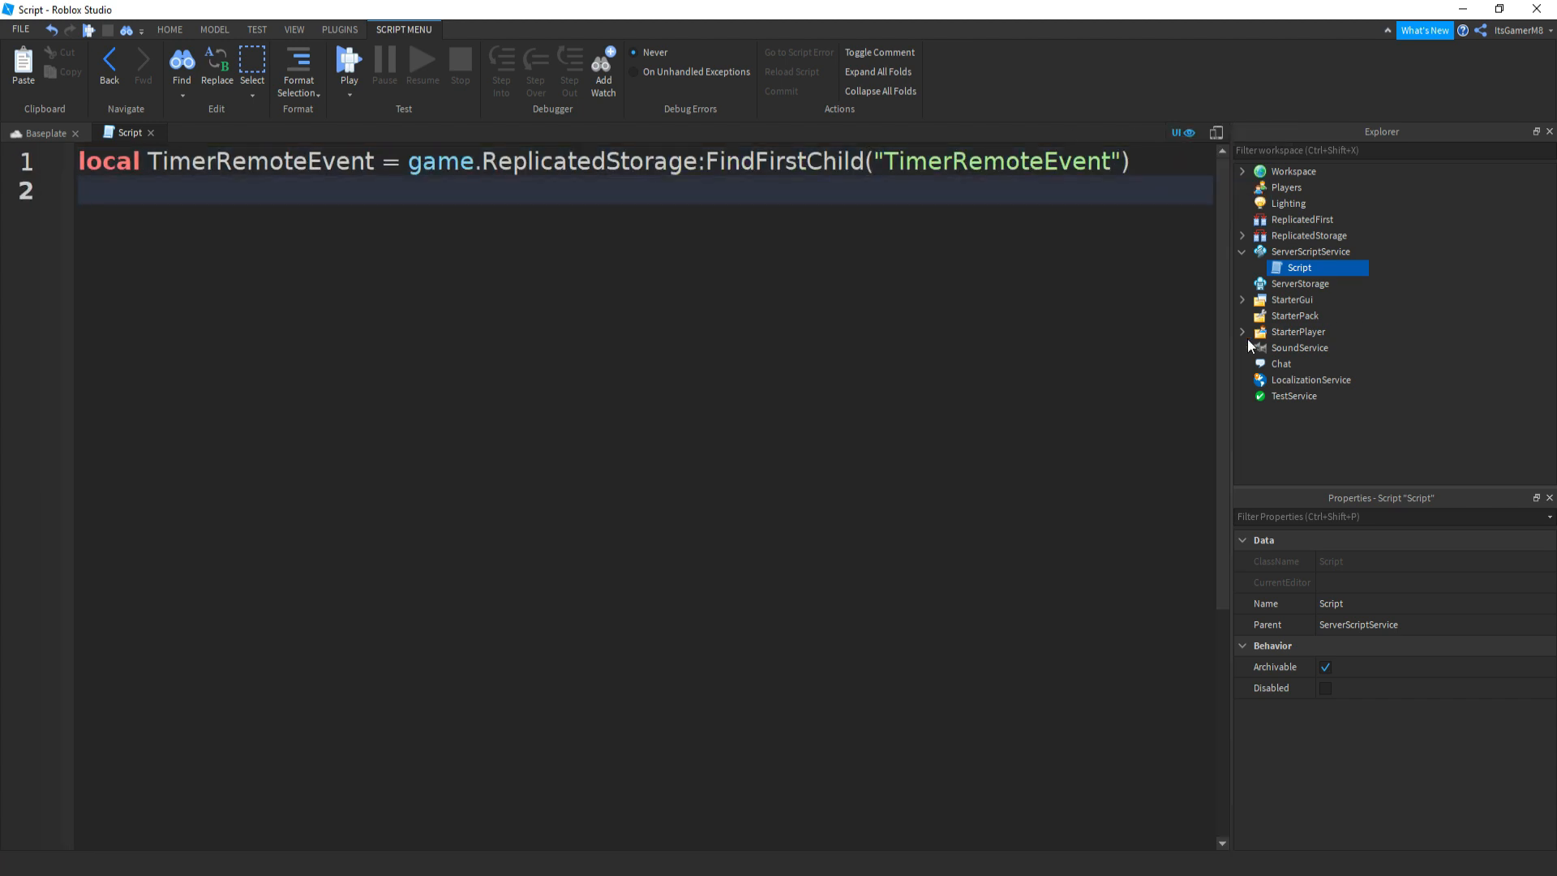
# Add wait(8), TimerRemoteEvent:FireAllClients(5) and wait(5) to the server script.
pyautogui.write('wait()')
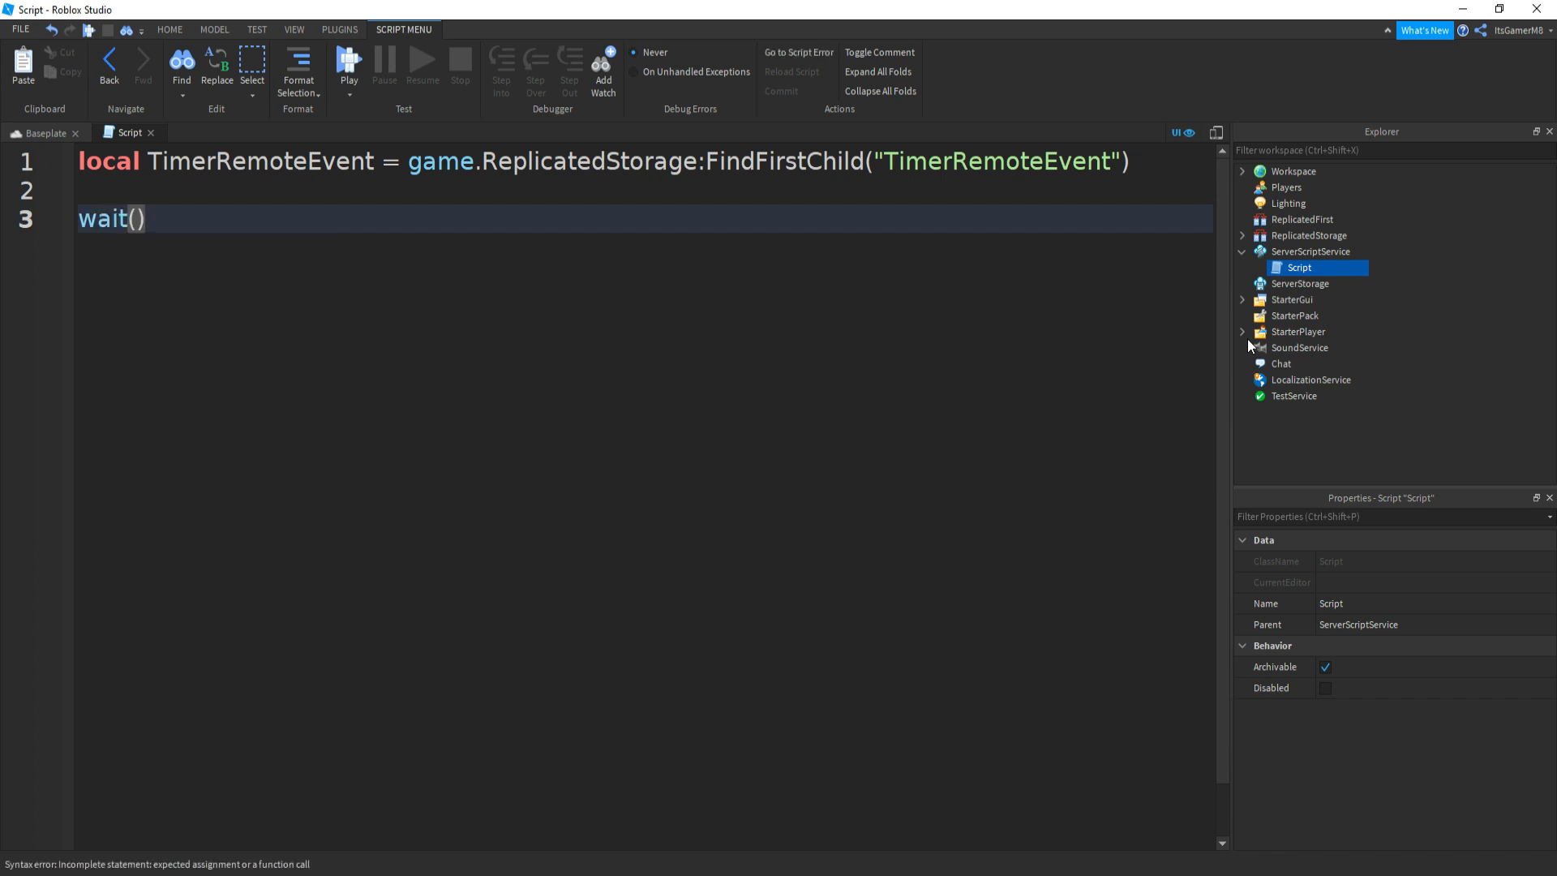
pyautogui.write('8')
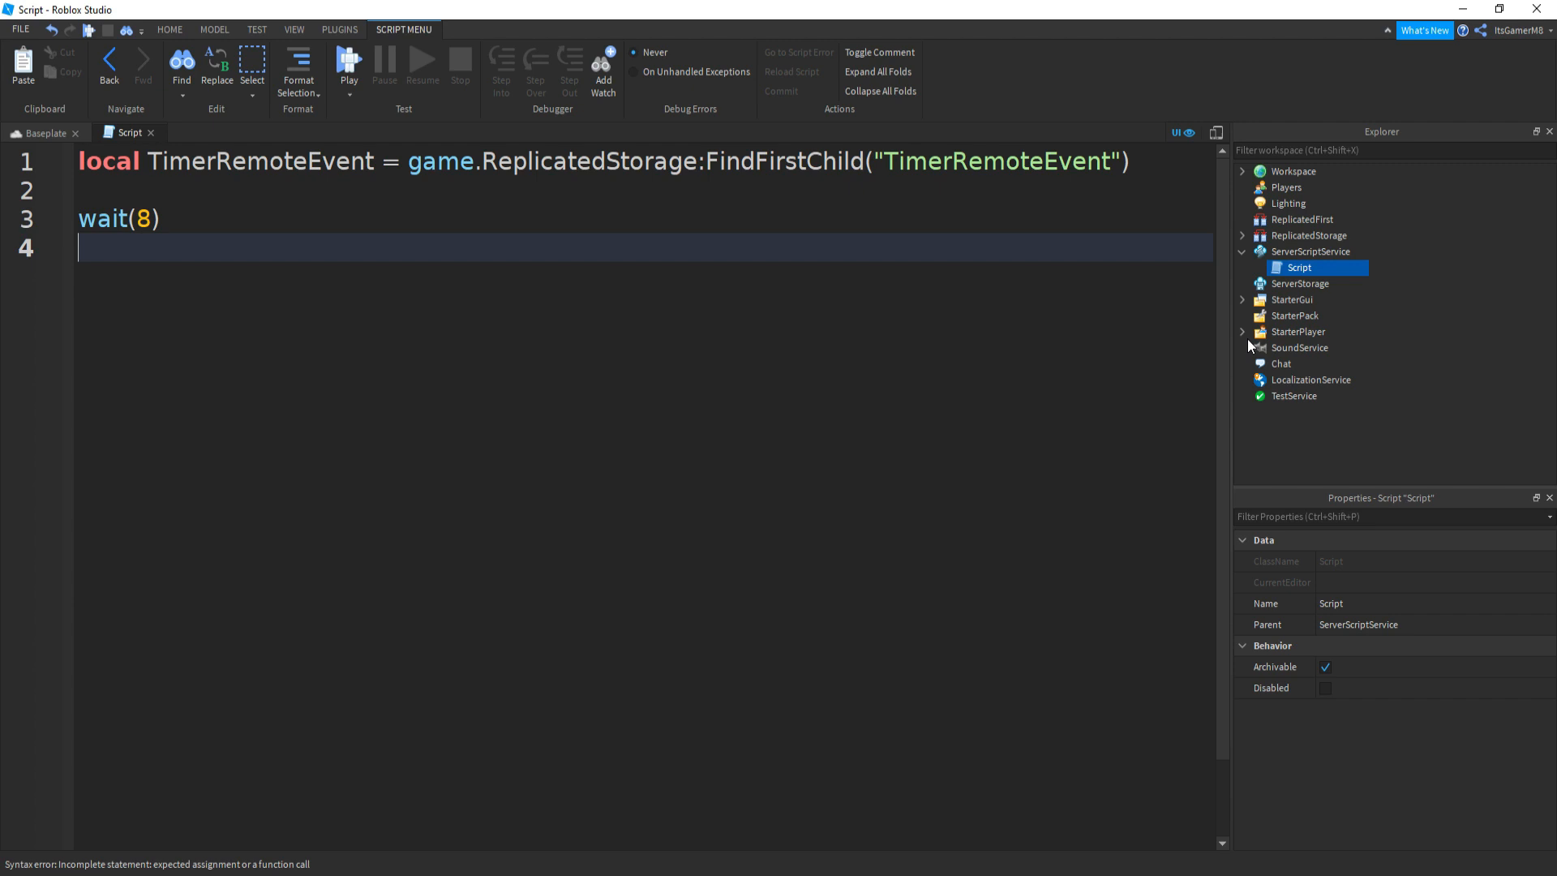
pyautogui.write('ti')
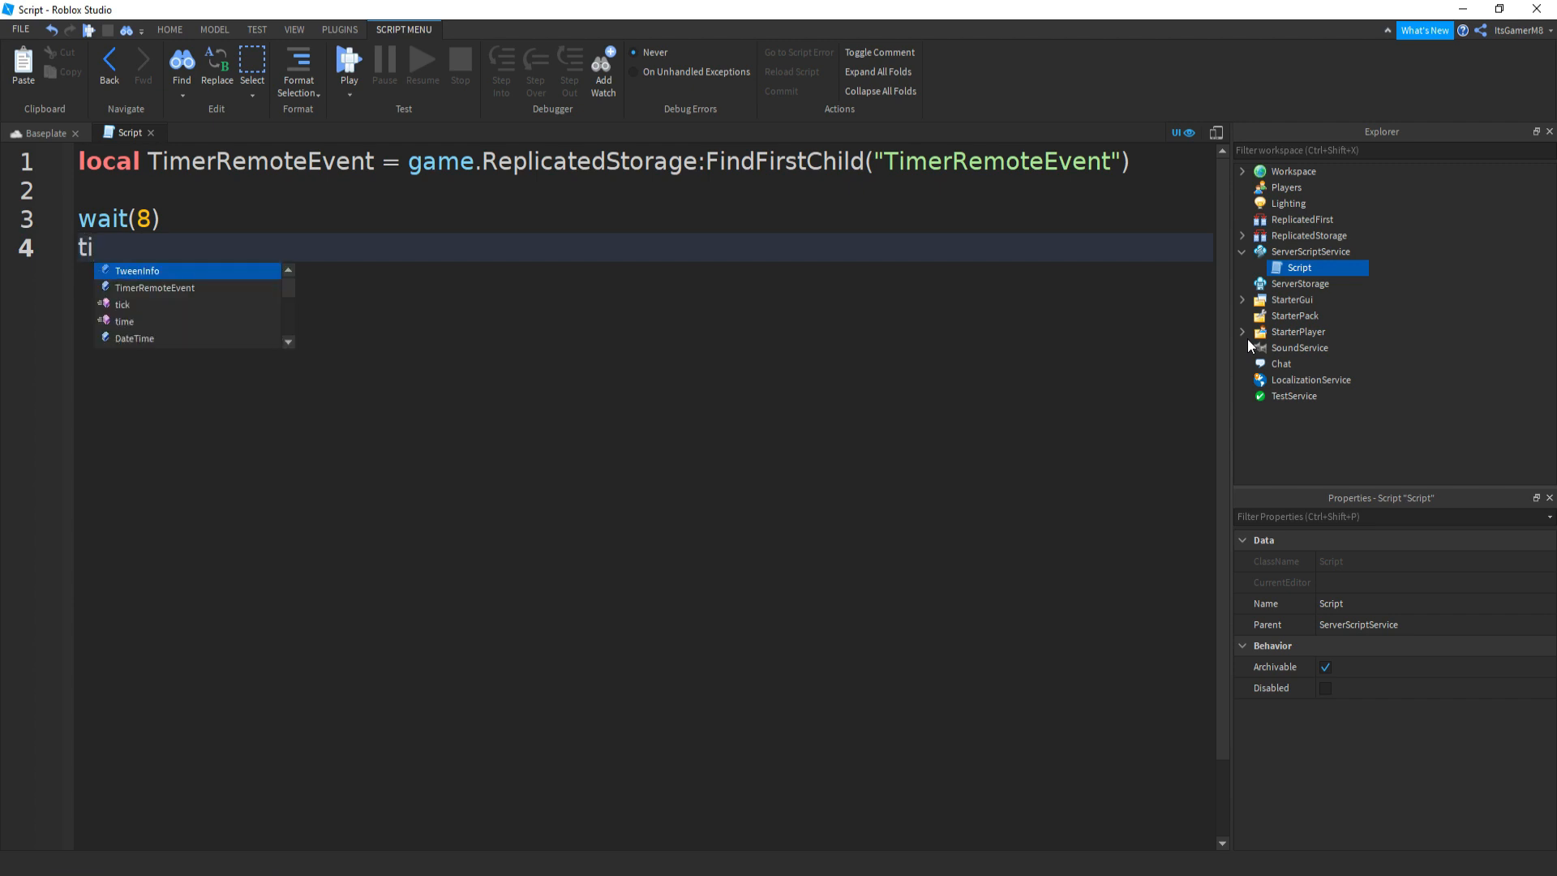
pyautogui.write('TimerRemoteEvent:')
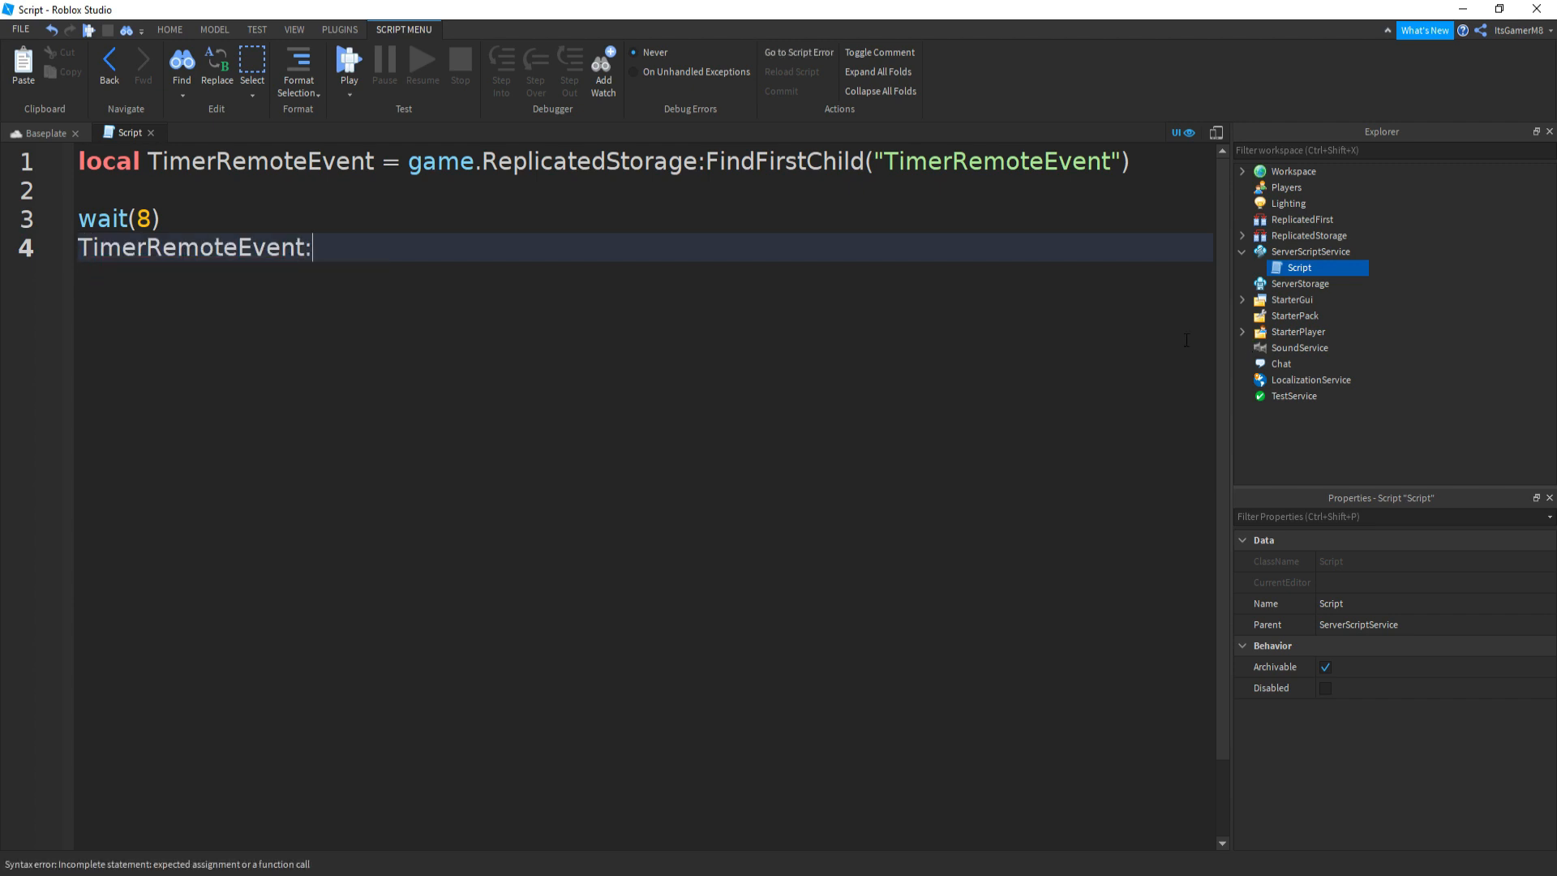
pyautogui.write('FireAllC')
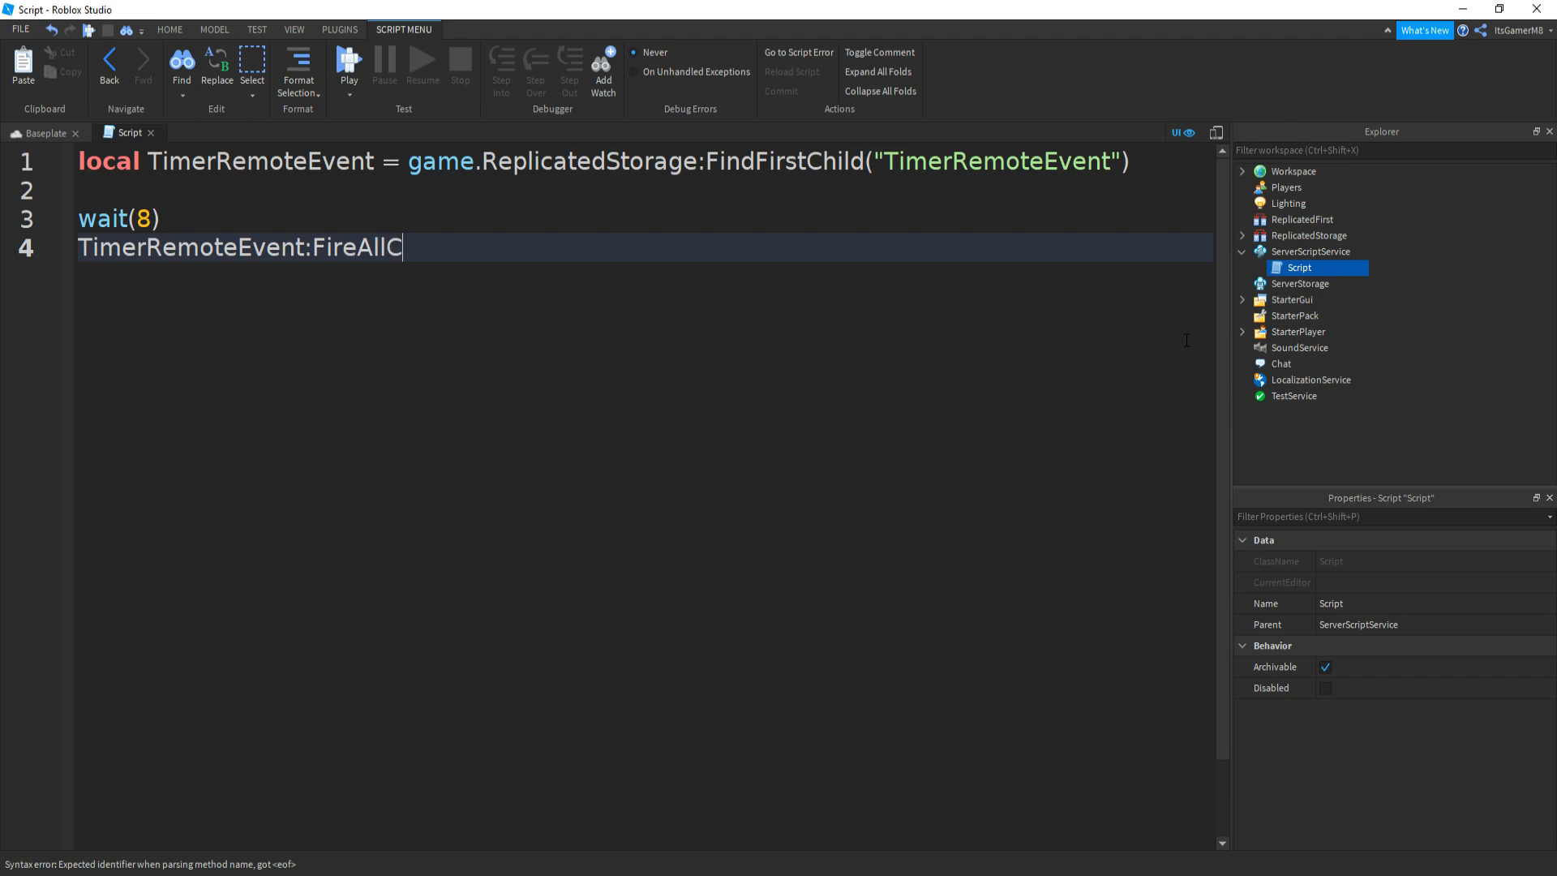
pyautogui.write('lients')
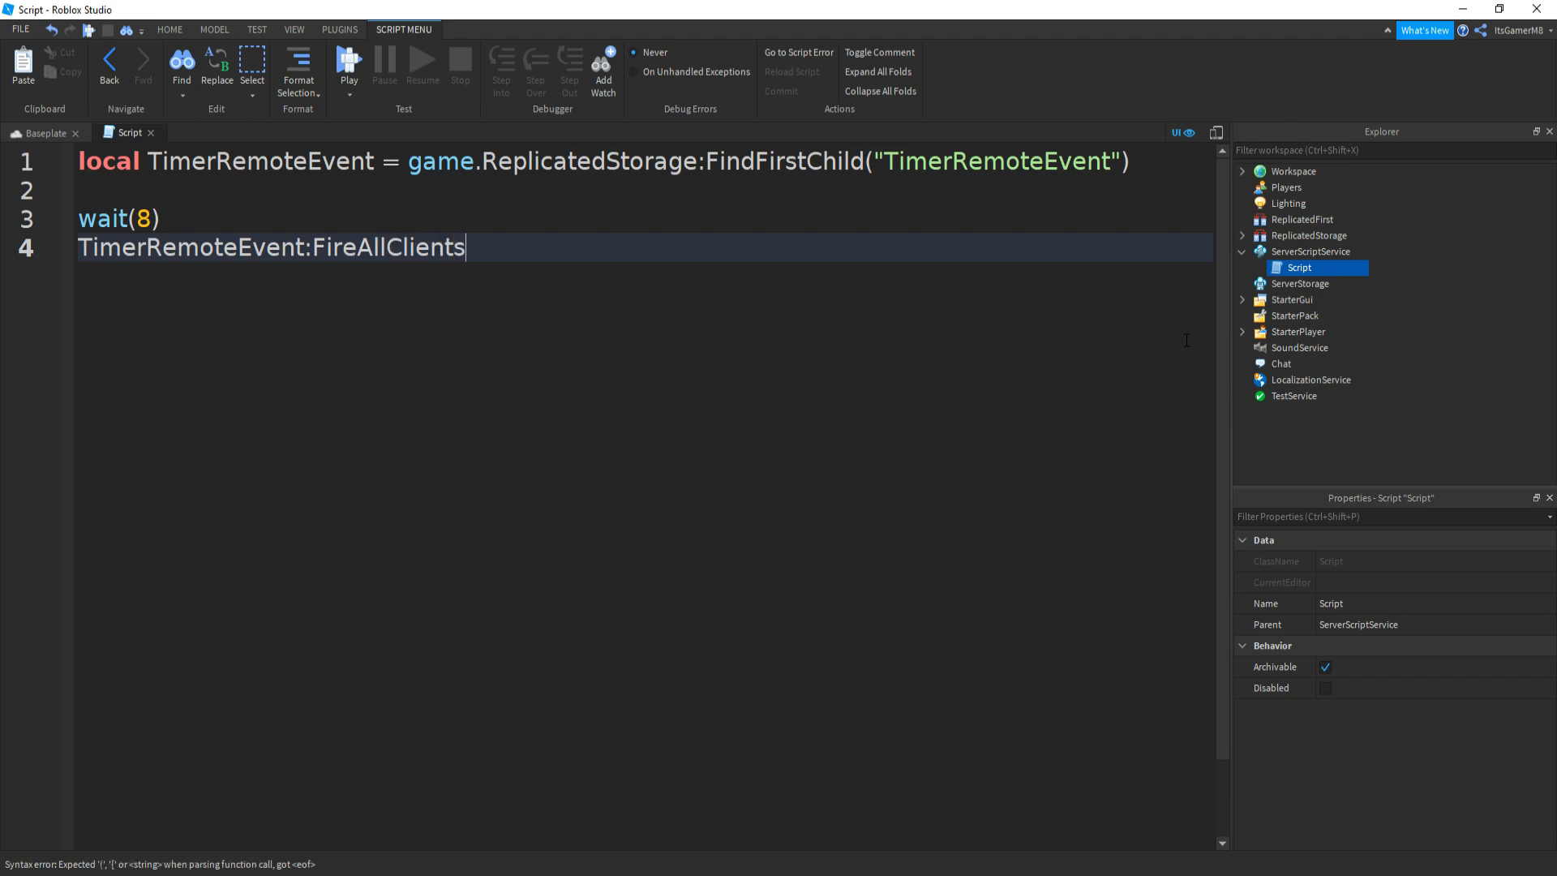
pyautogui.write('()')
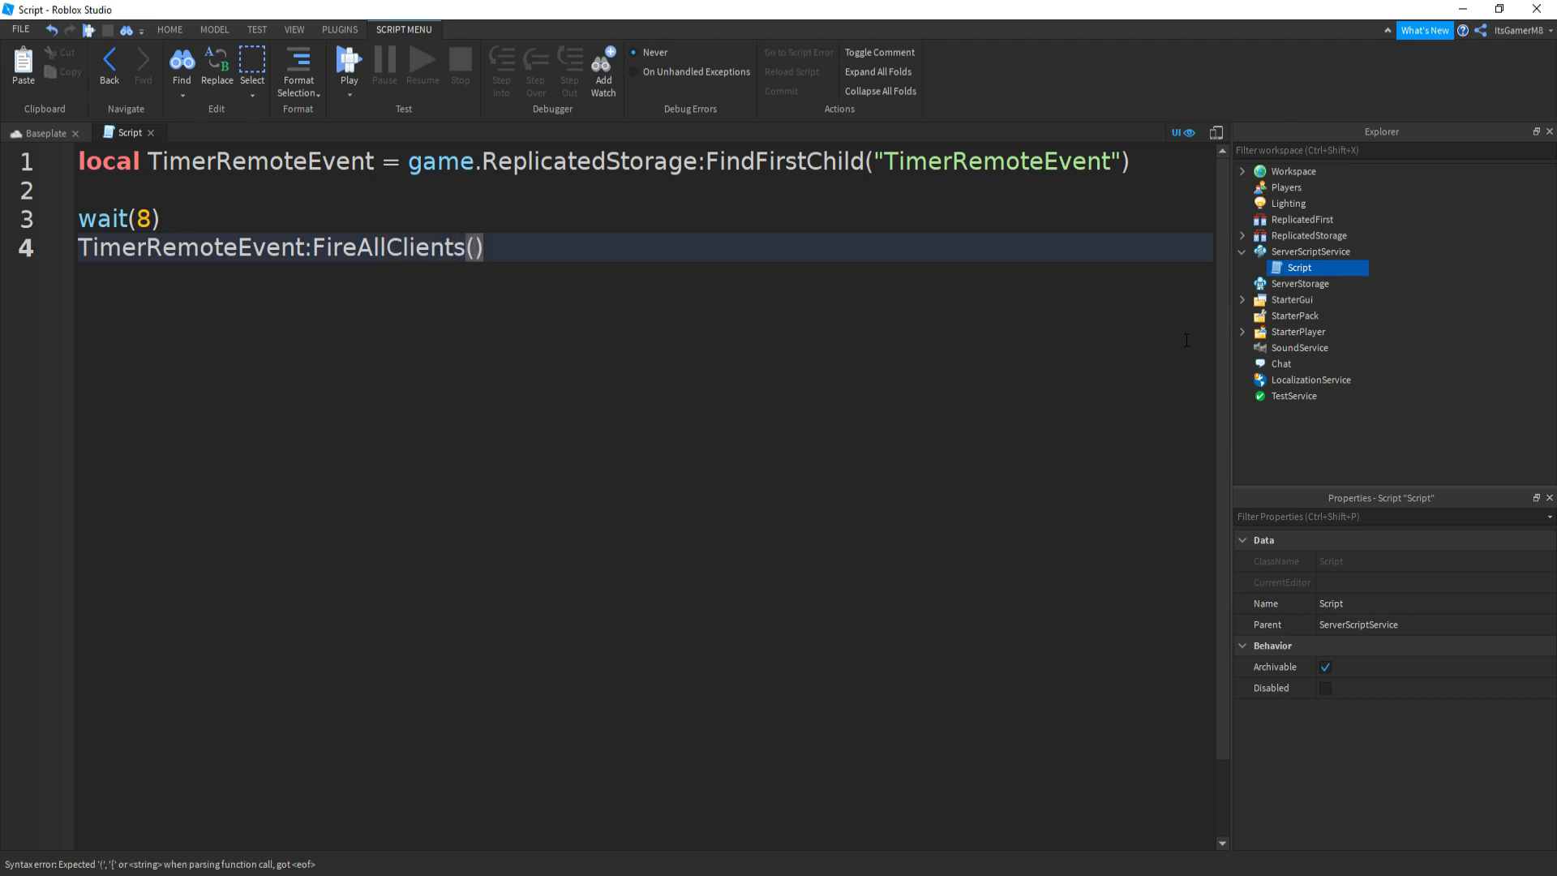
pyautogui.write('5')
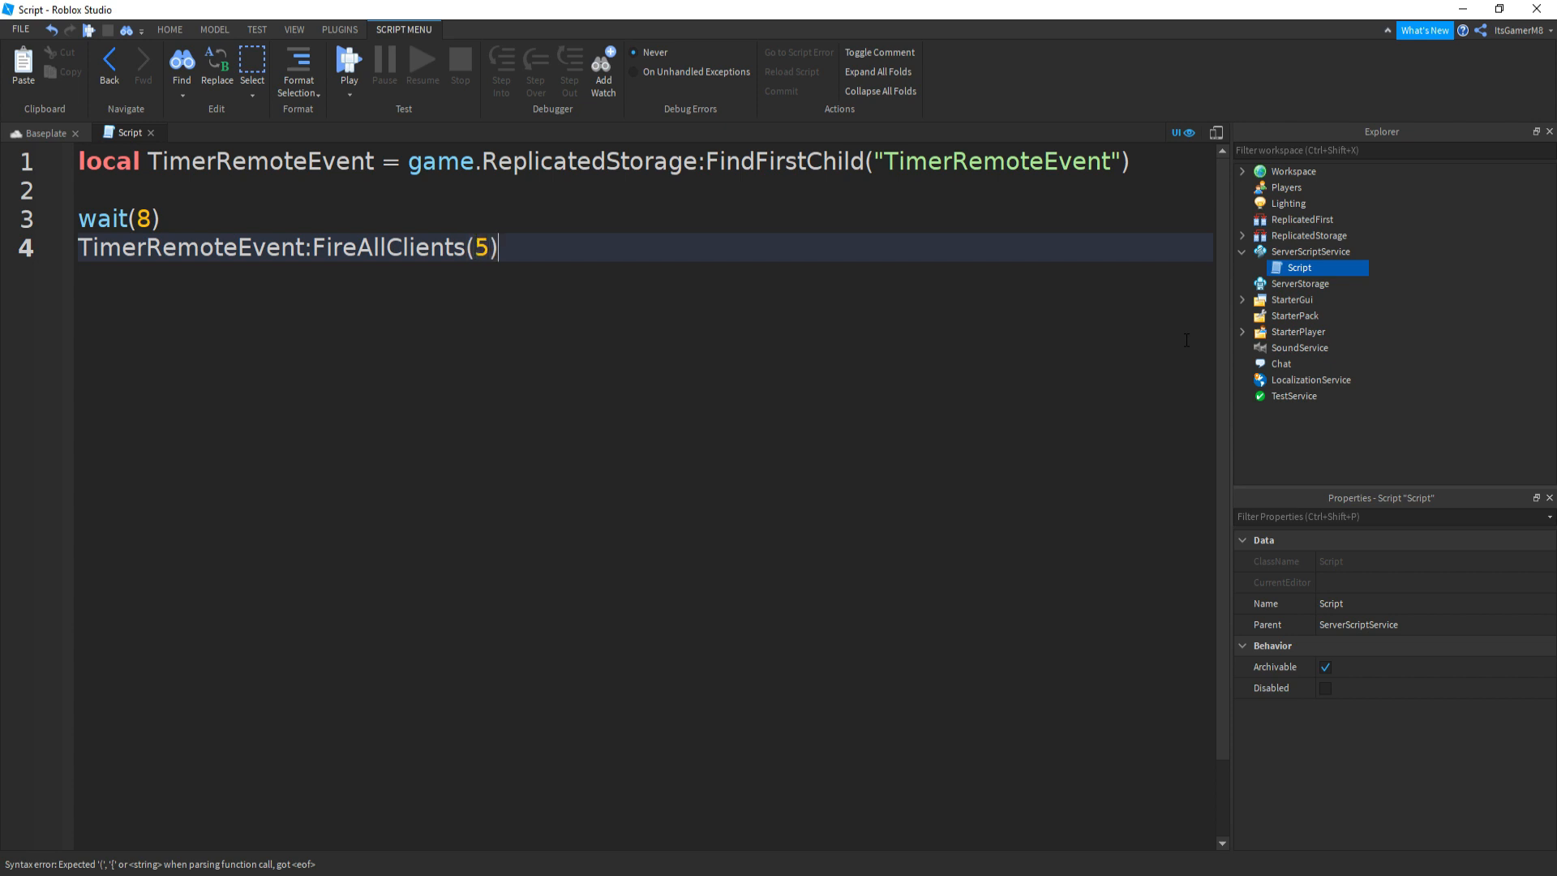
pyautogui.write('wait(')
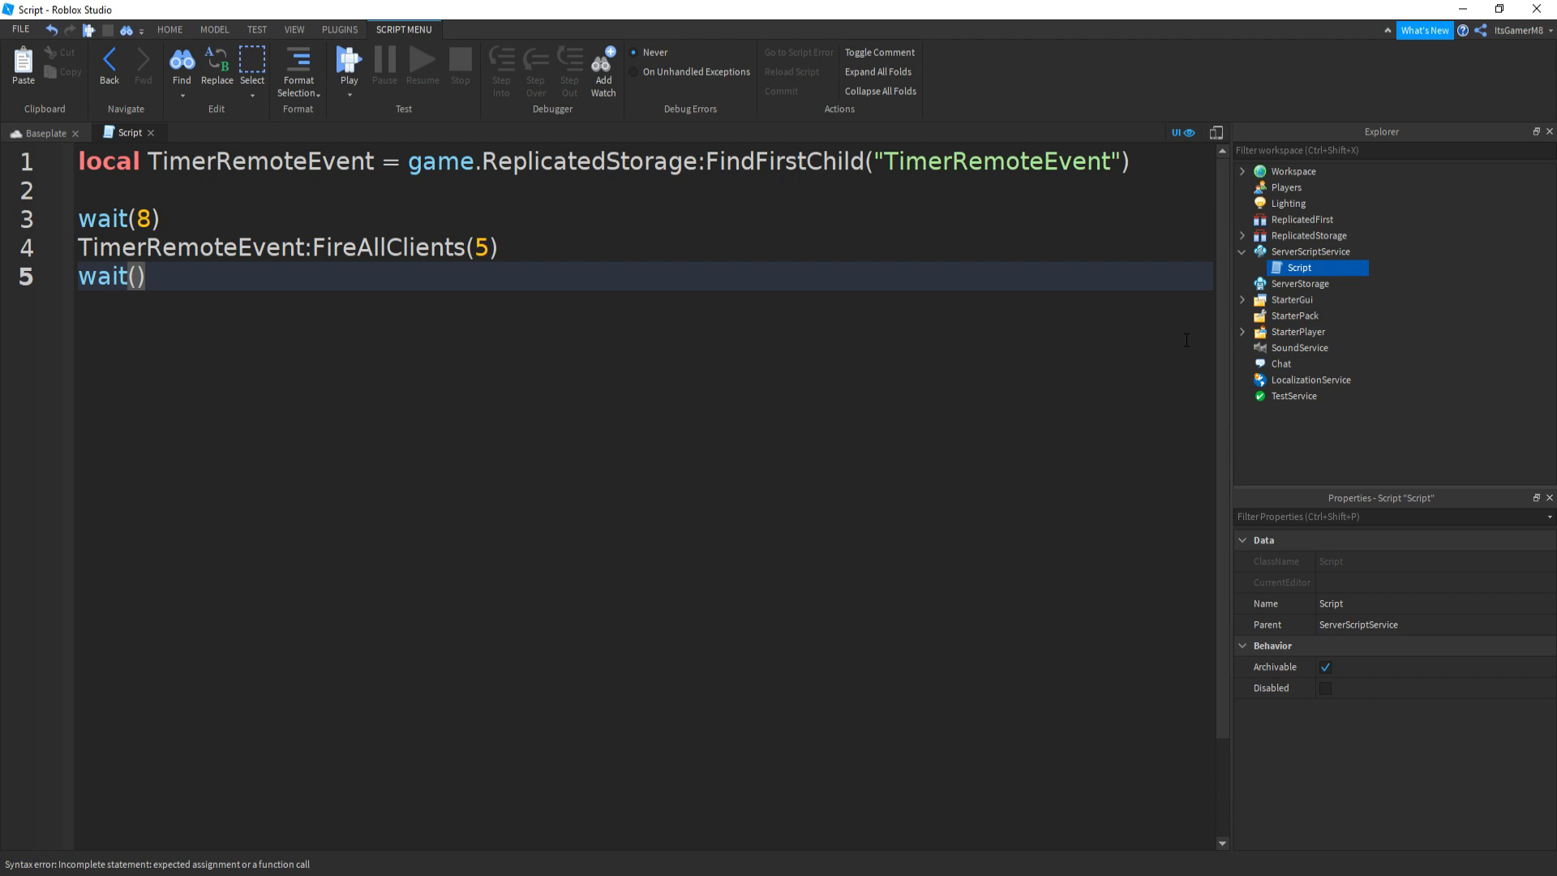
pyautogui.write('5')
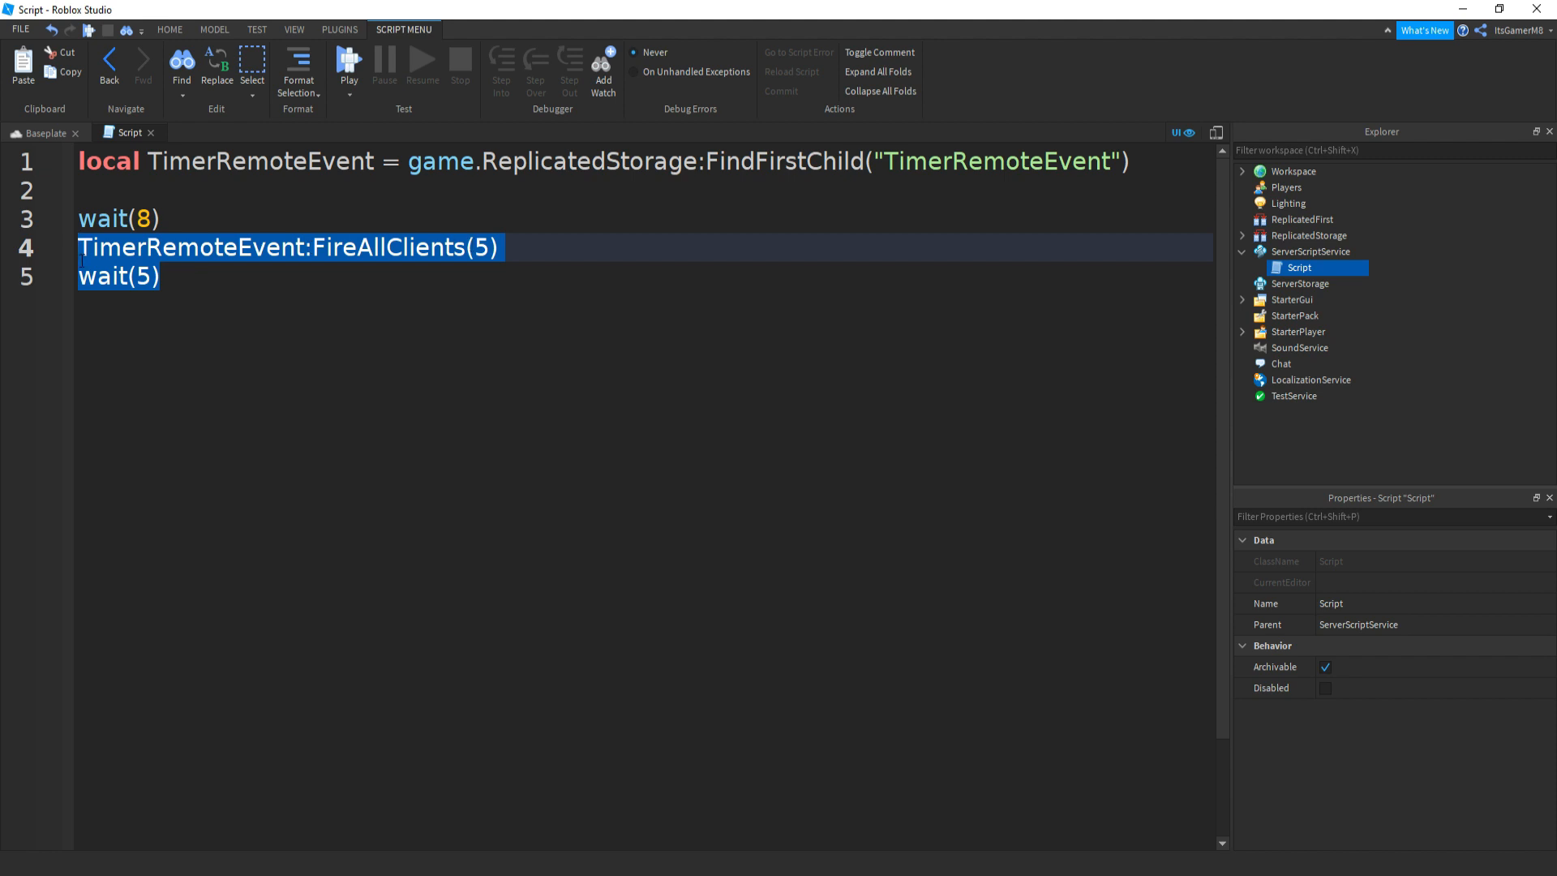
pyautogui.click(179, 219)
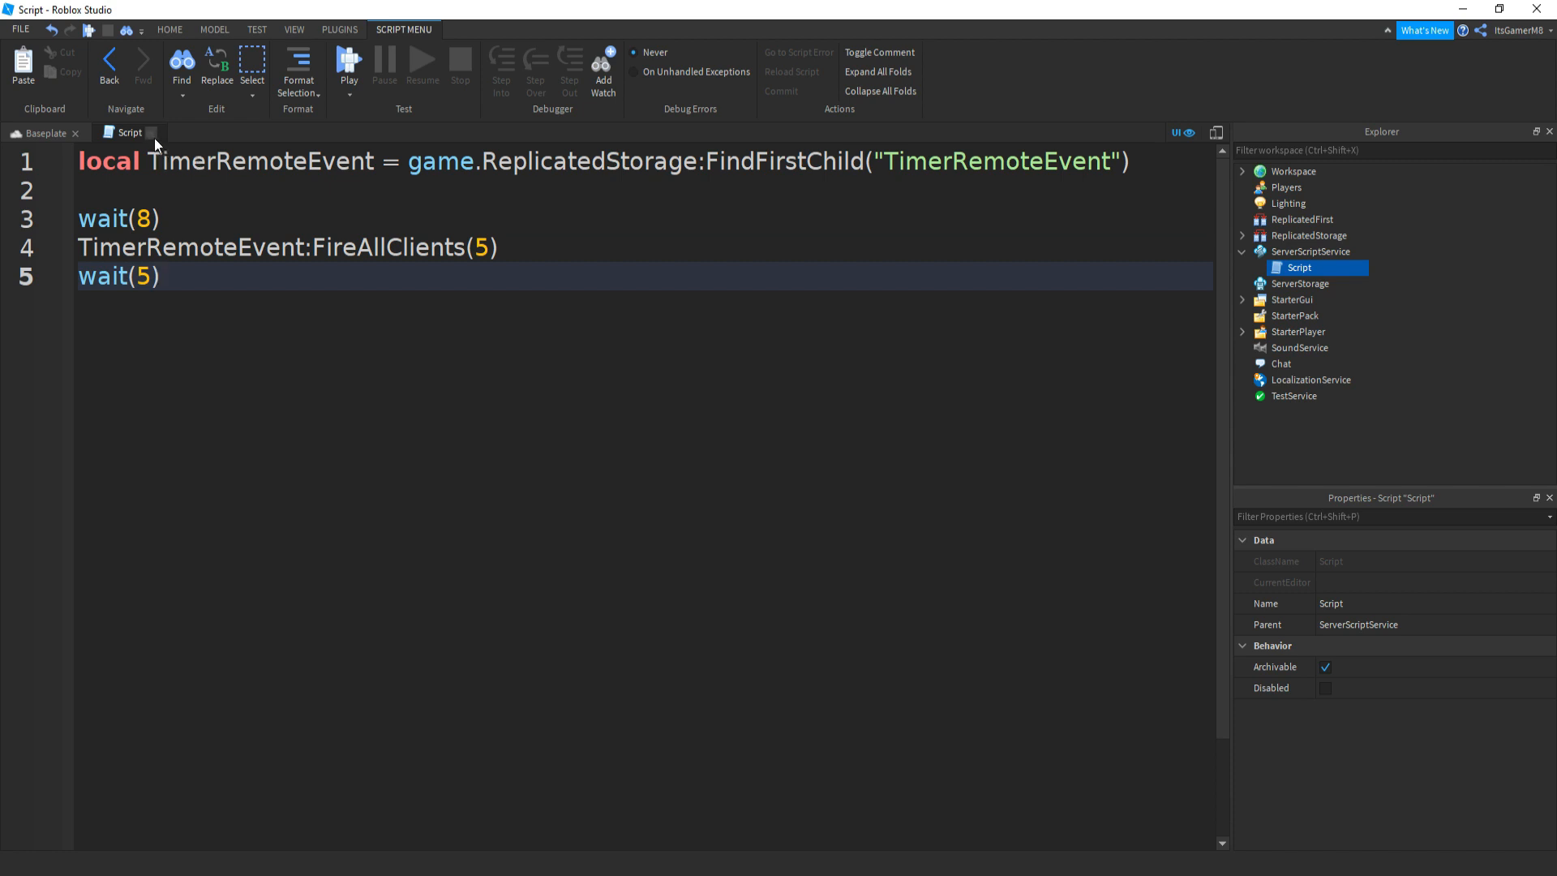
# Run a playtest so the blue timer label shows 5 above the character.
pyautogui.click(46, 132)
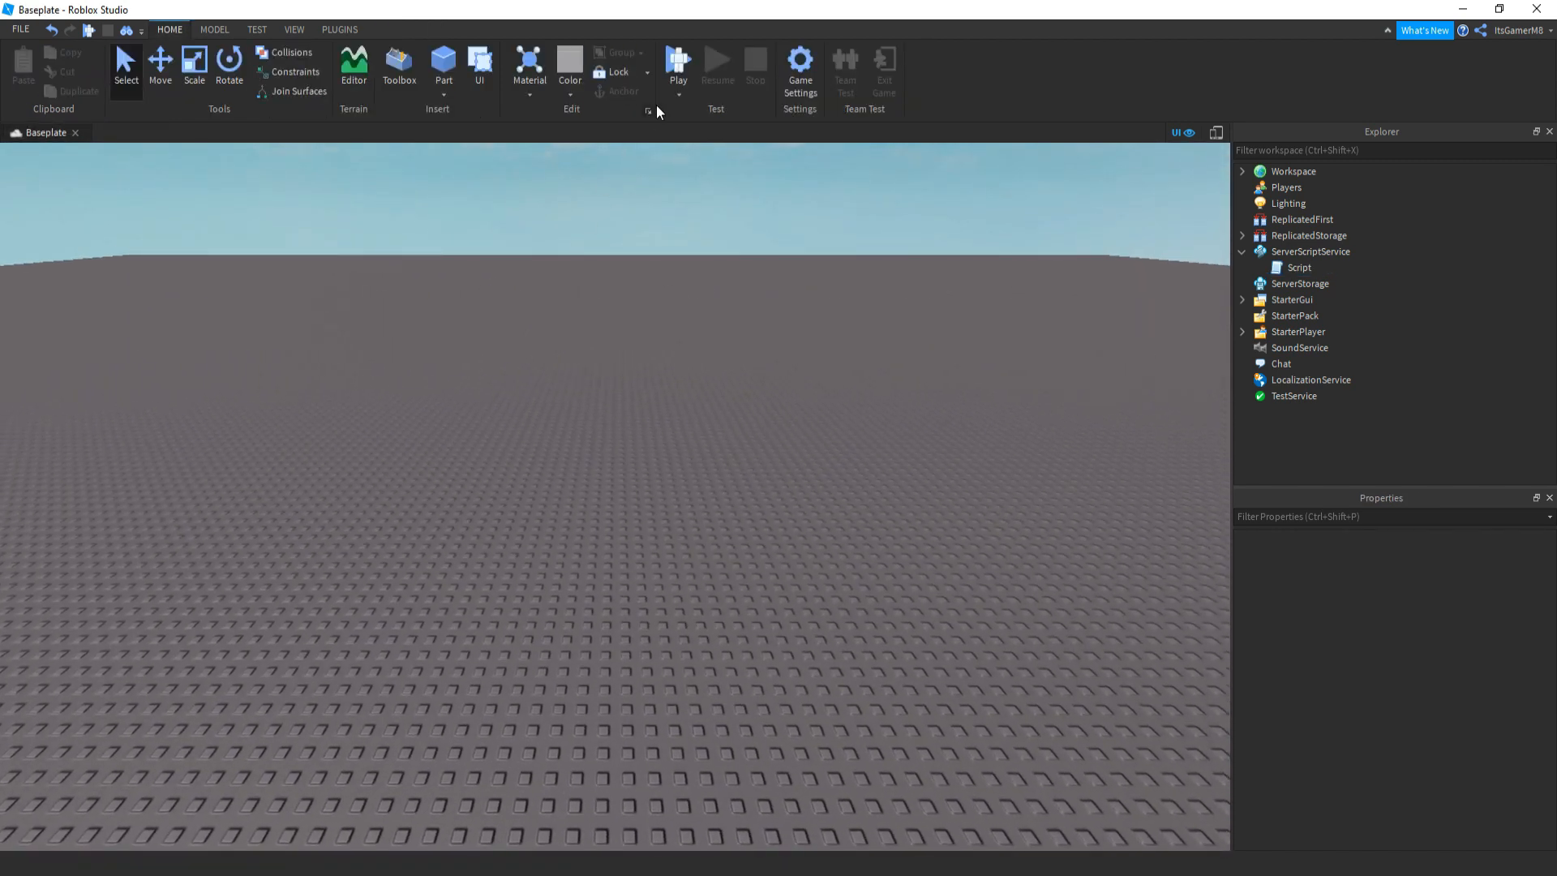
pyautogui.click(678, 68)
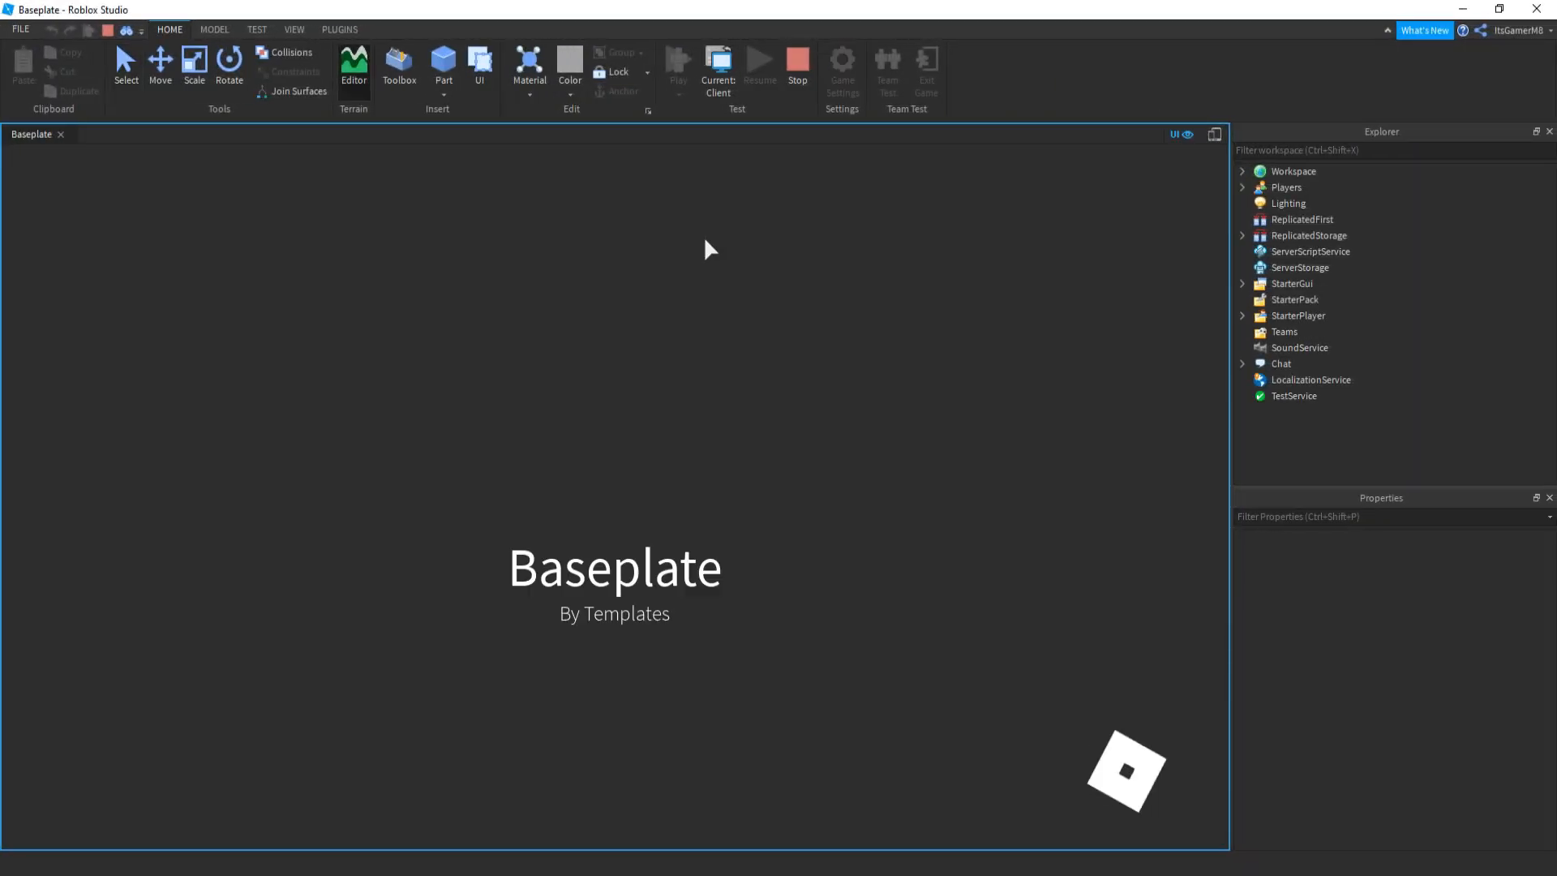
pyautogui.click(678, 64)
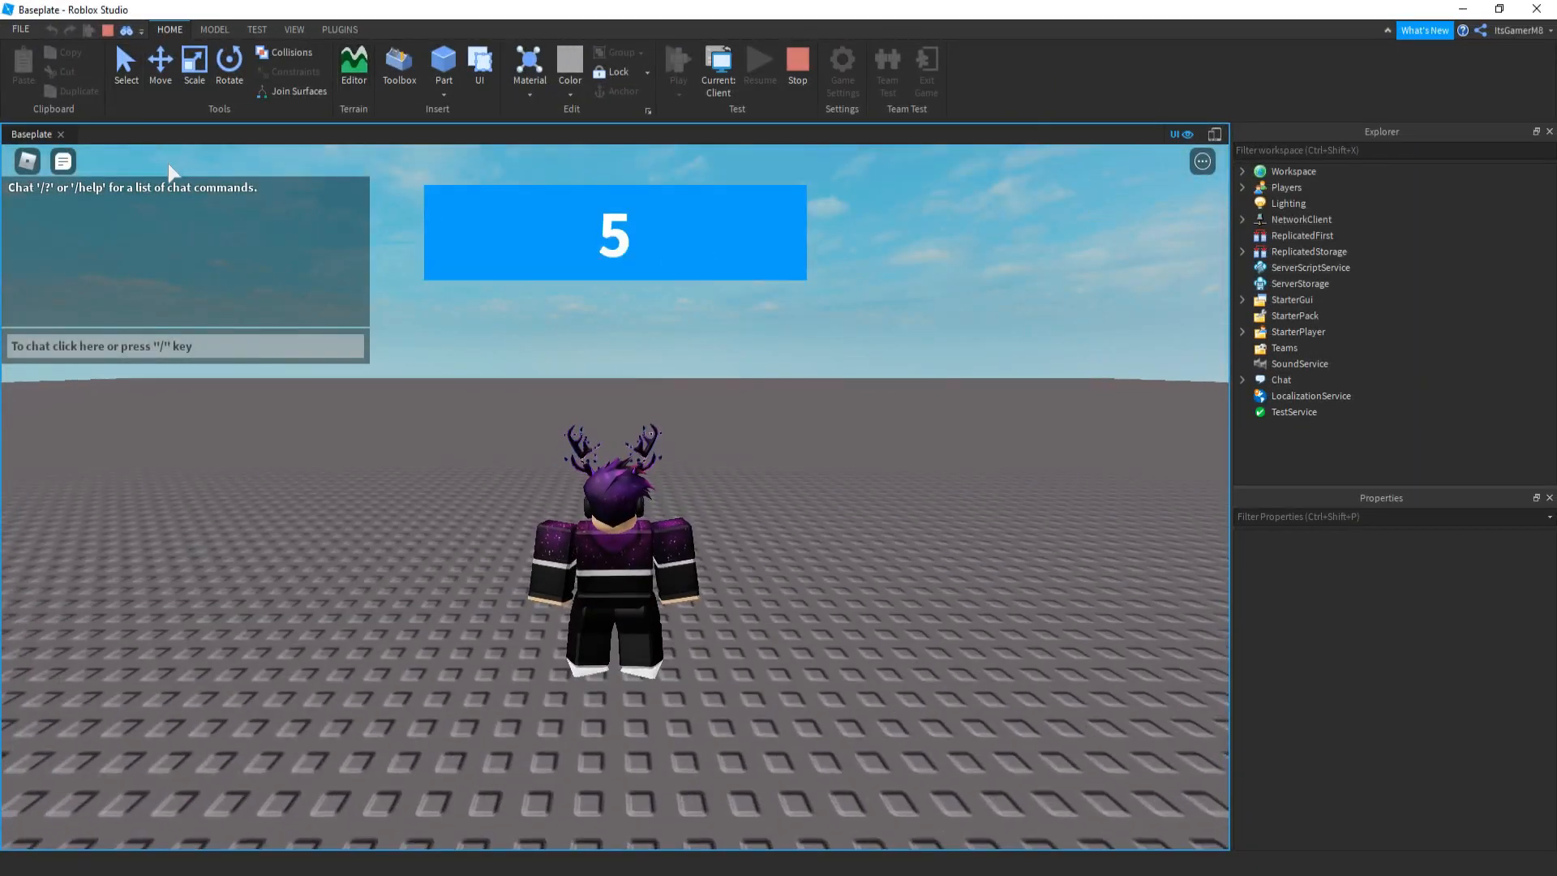